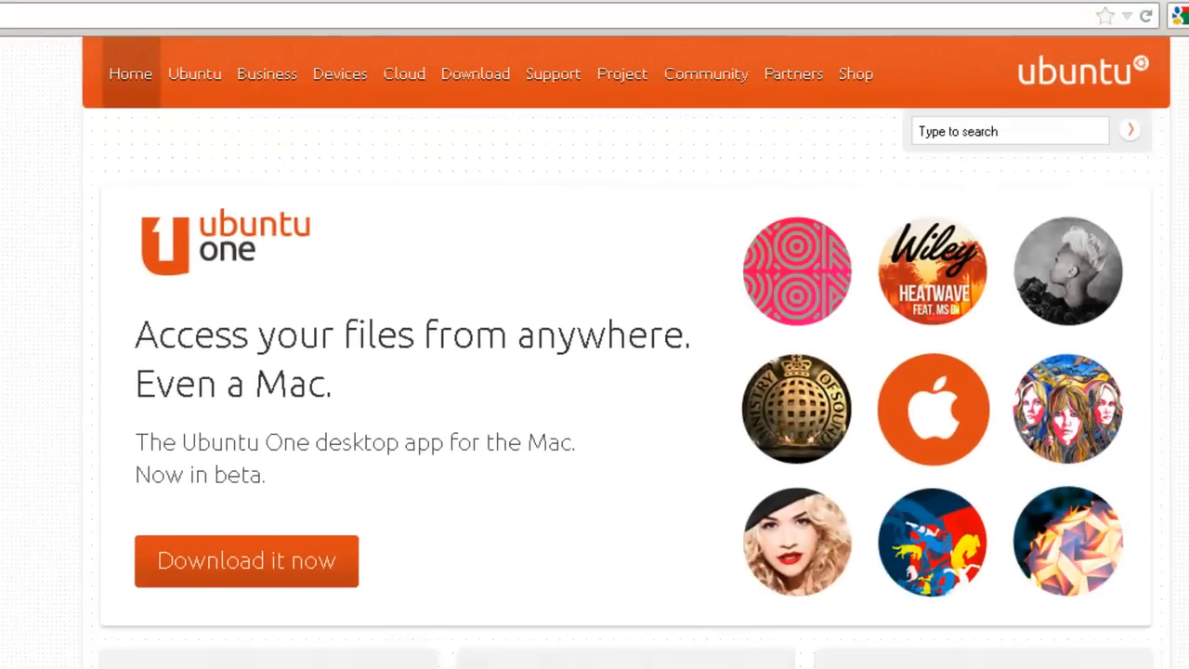
{"action": "mouse_move", "coordinate": [475, 73]}
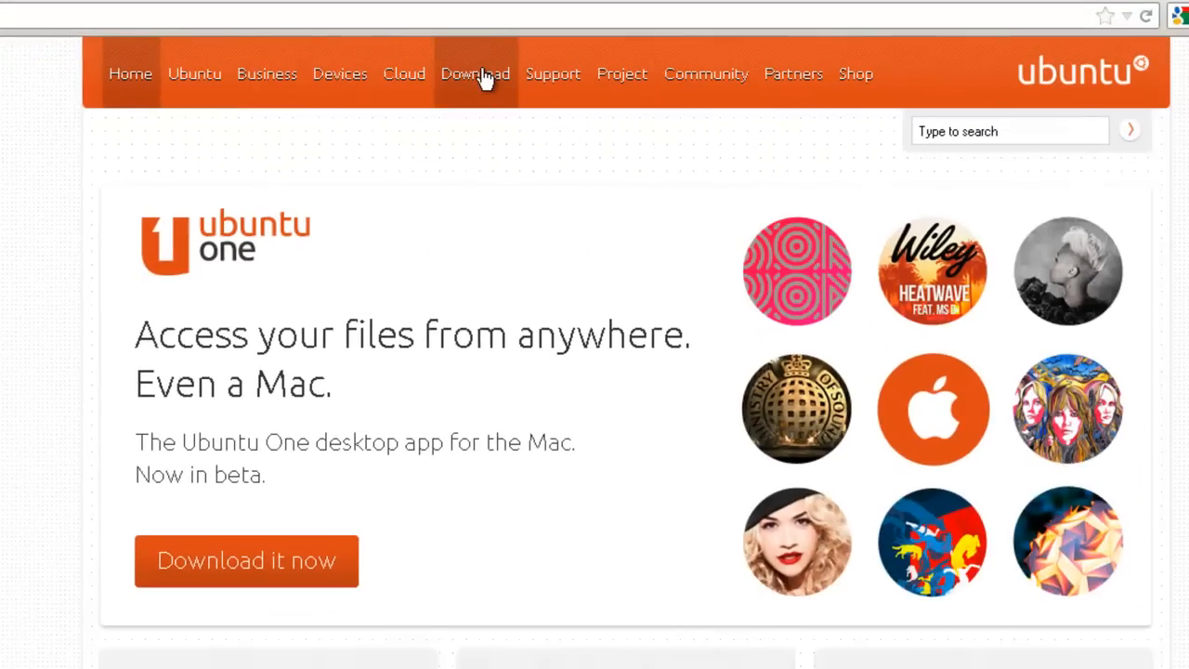
- Open the Ubuntu Server download page and start the 12.10 64-bit download
{"action": "left_click", "coordinate": [474, 74]}
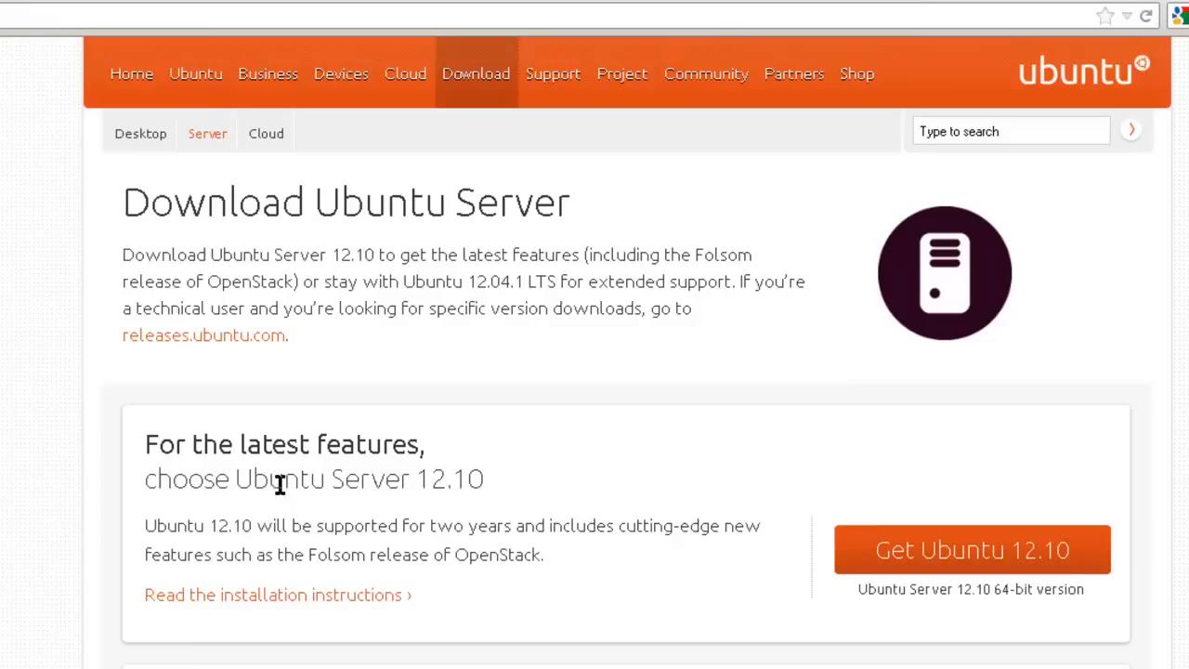
{"action": "mouse_move", "coordinate": [942, 564]}
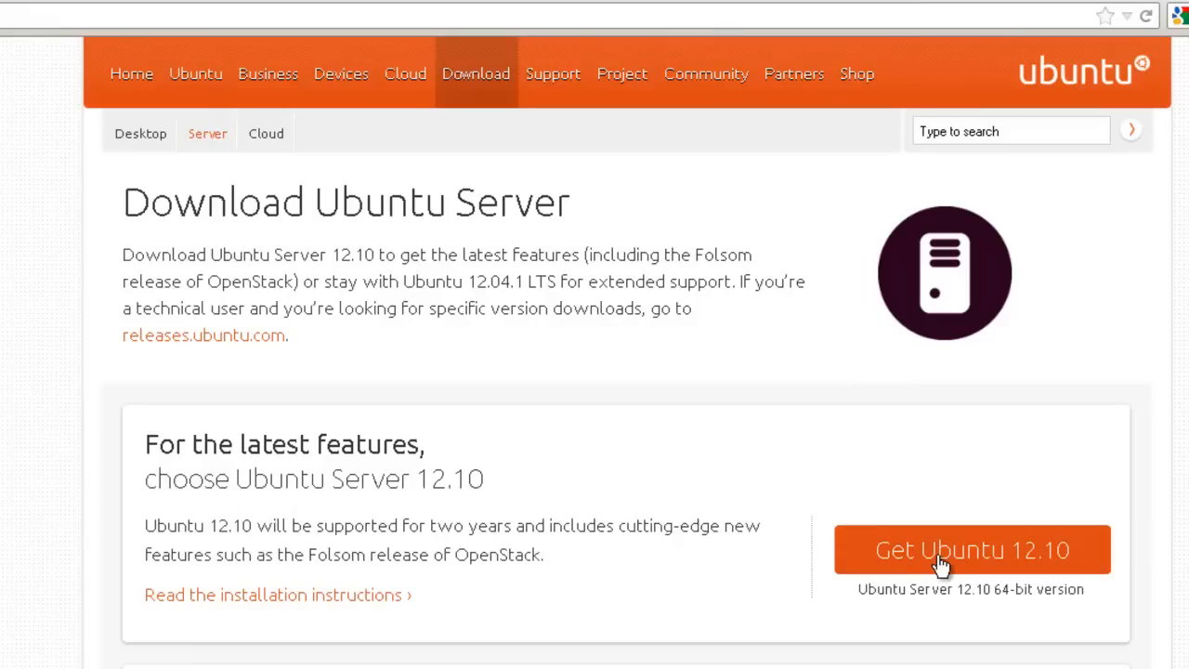
{"action": "mouse_move", "coordinate": [994, 588]}
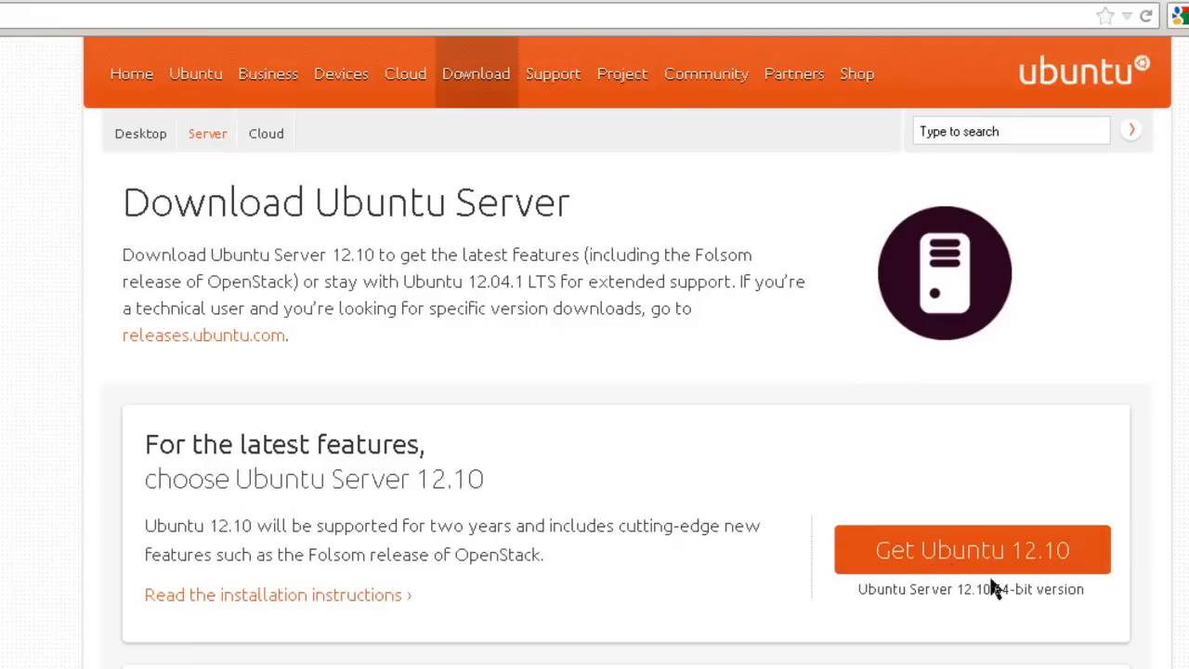
{"action": "left_click", "coordinate": [971, 549]}
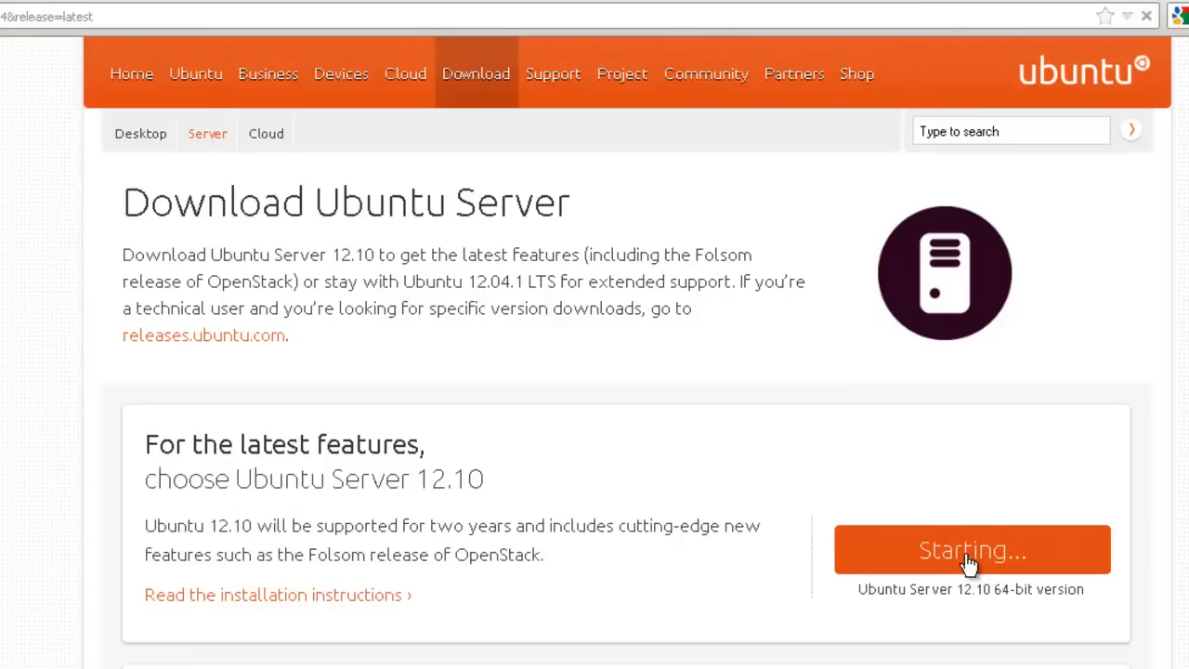
{"action": "left_click", "coordinate": [971, 549]}
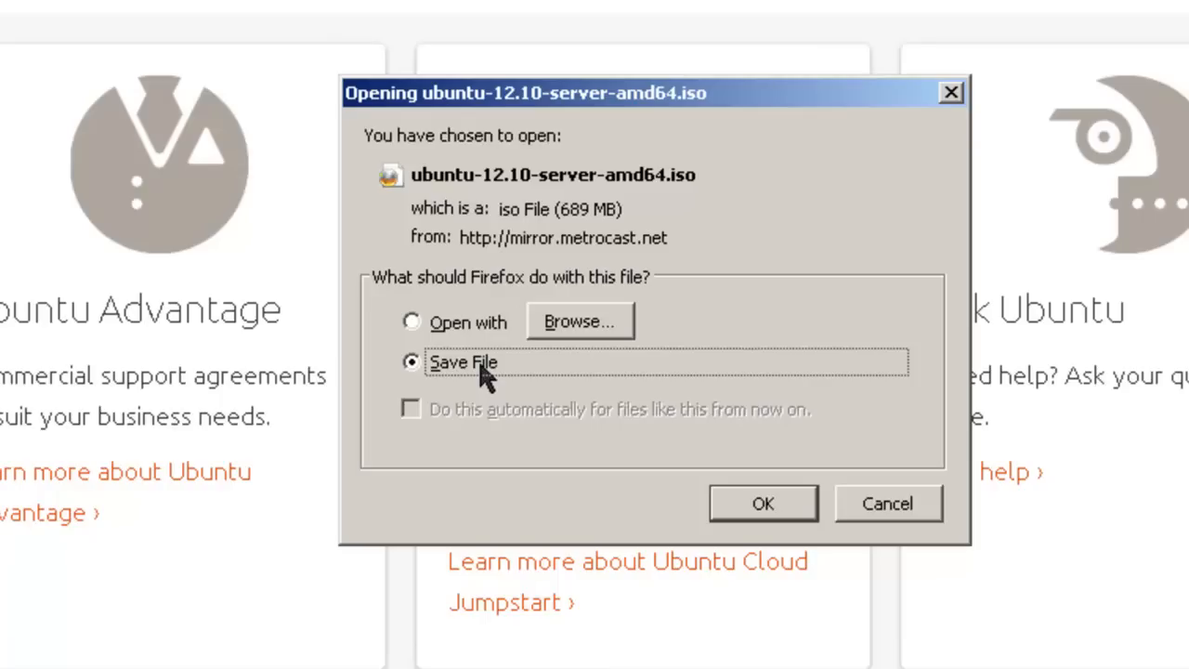
{"action": "mouse_move", "coordinate": [557, 376]}
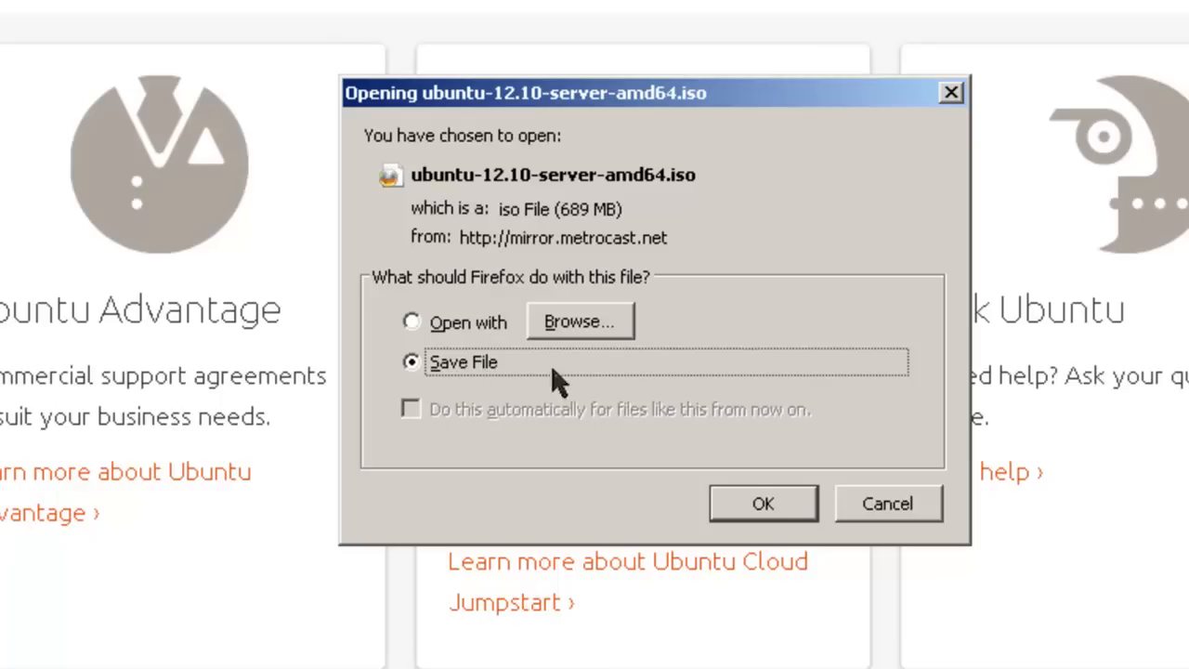
- Choose Save File for the 12.10 server ISO and save it to Downloads
{"action": "left_click", "coordinate": [763, 503]}
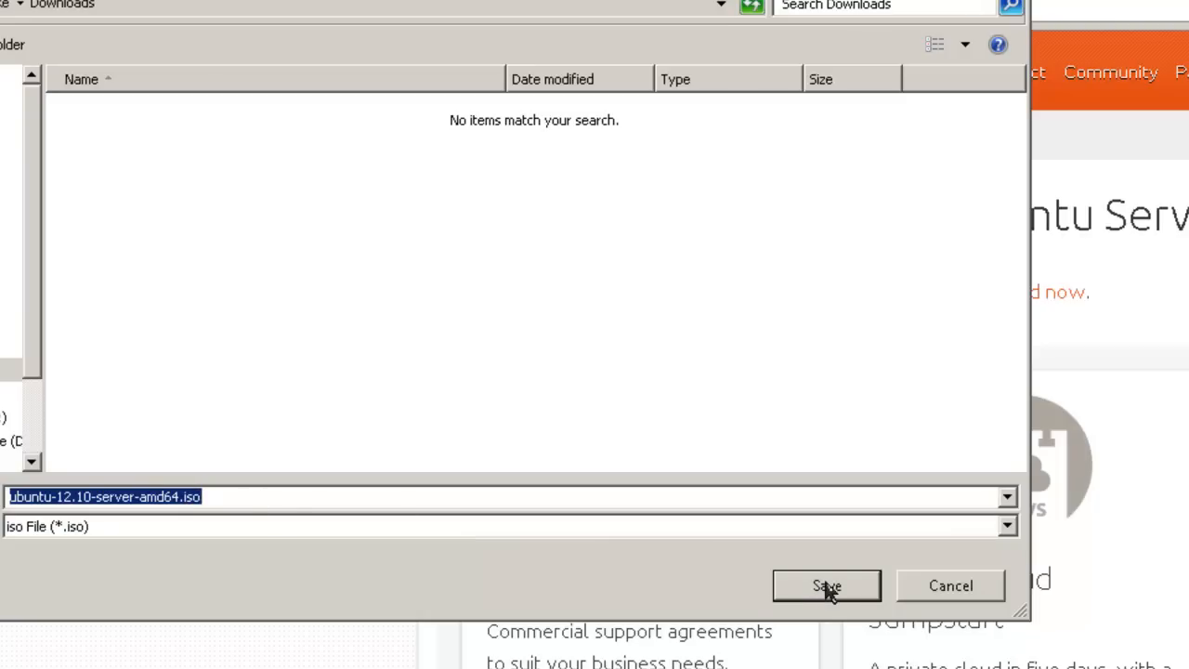
{"action": "left_click", "coordinate": [826, 585]}
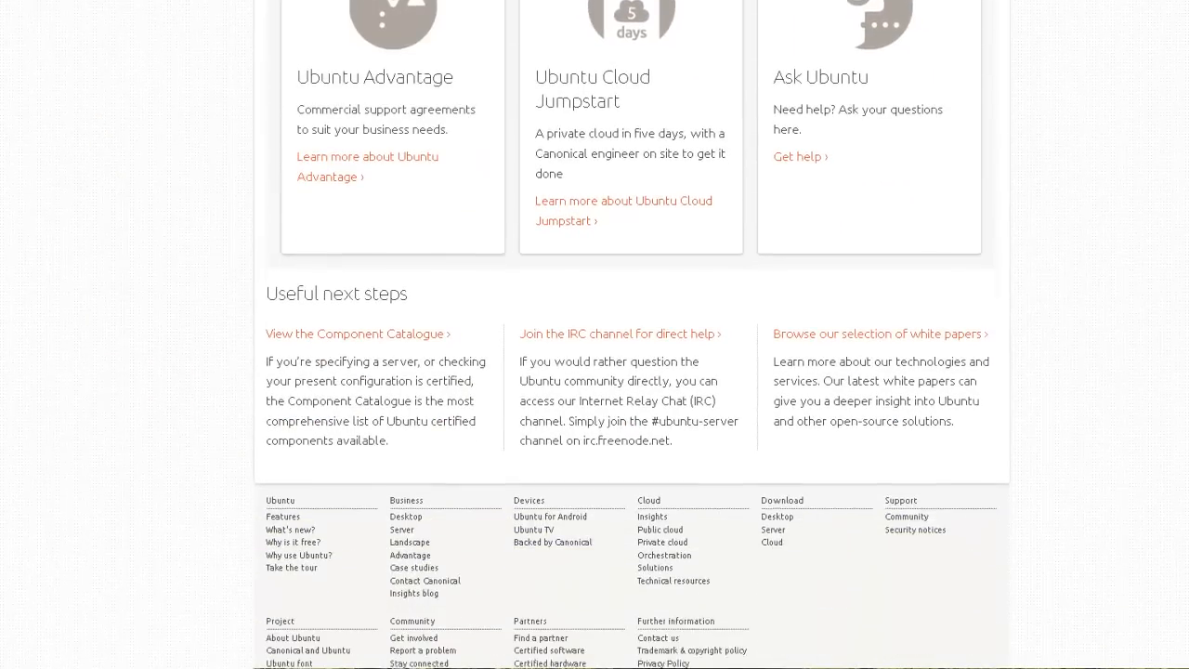
- Scroll down the download page to reach the Component Catalogue
{"action": "scroll", "scroll_direction": "down", "scroll_amount": 3}
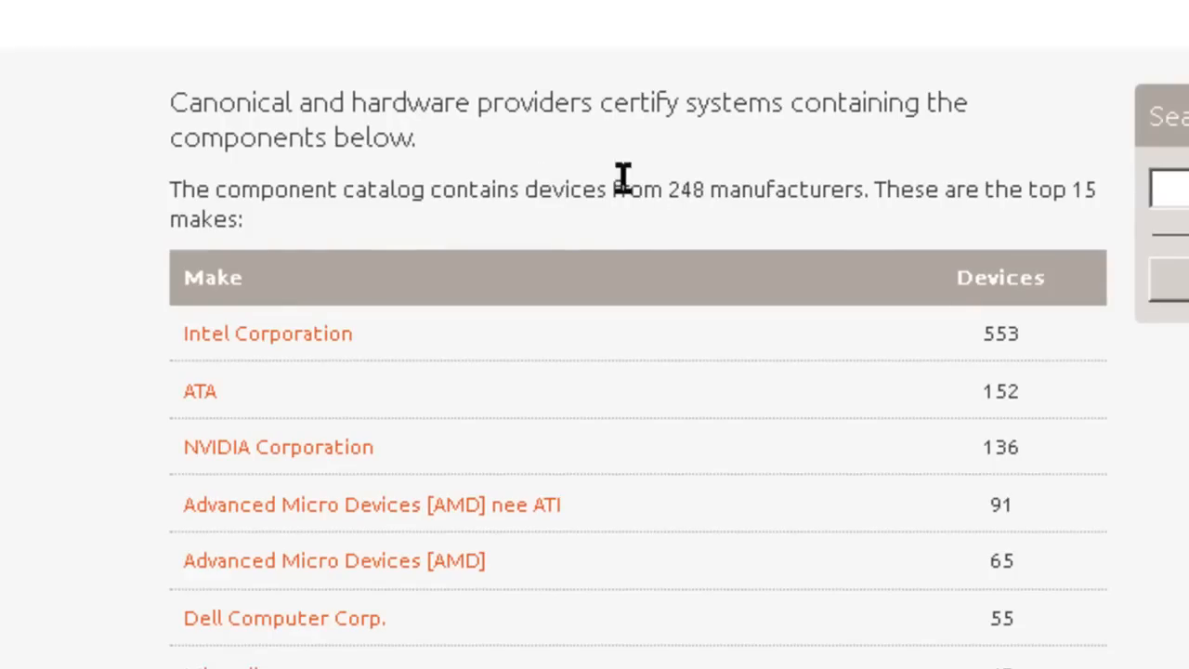
{"action": "mouse_move", "coordinate": [1105, 218]}
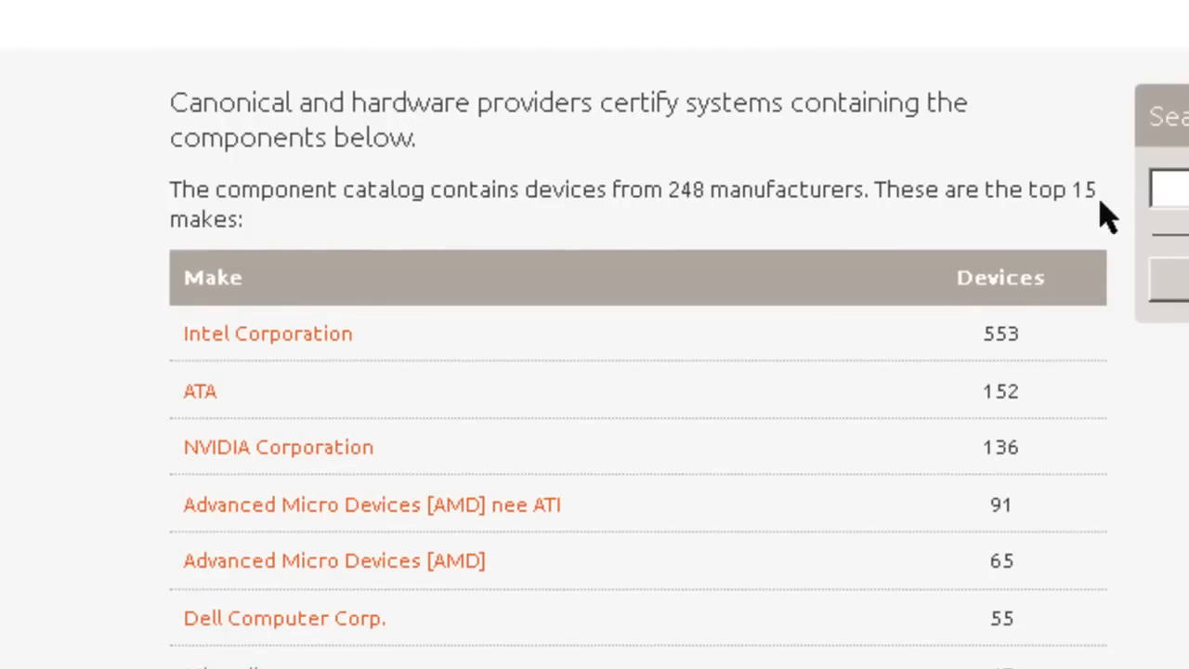
{"action": "mouse_move", "coordinate": [274, 251]}
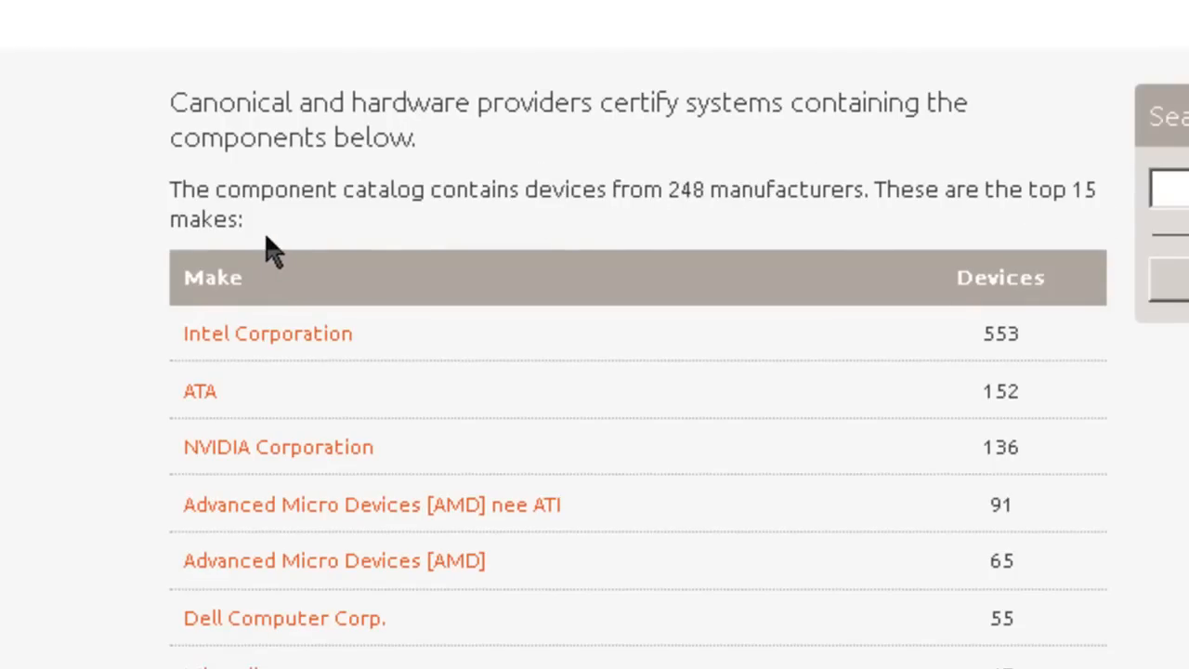
{"action": "scroll", "scroll_direction": "down", "scroll_amount": 3}
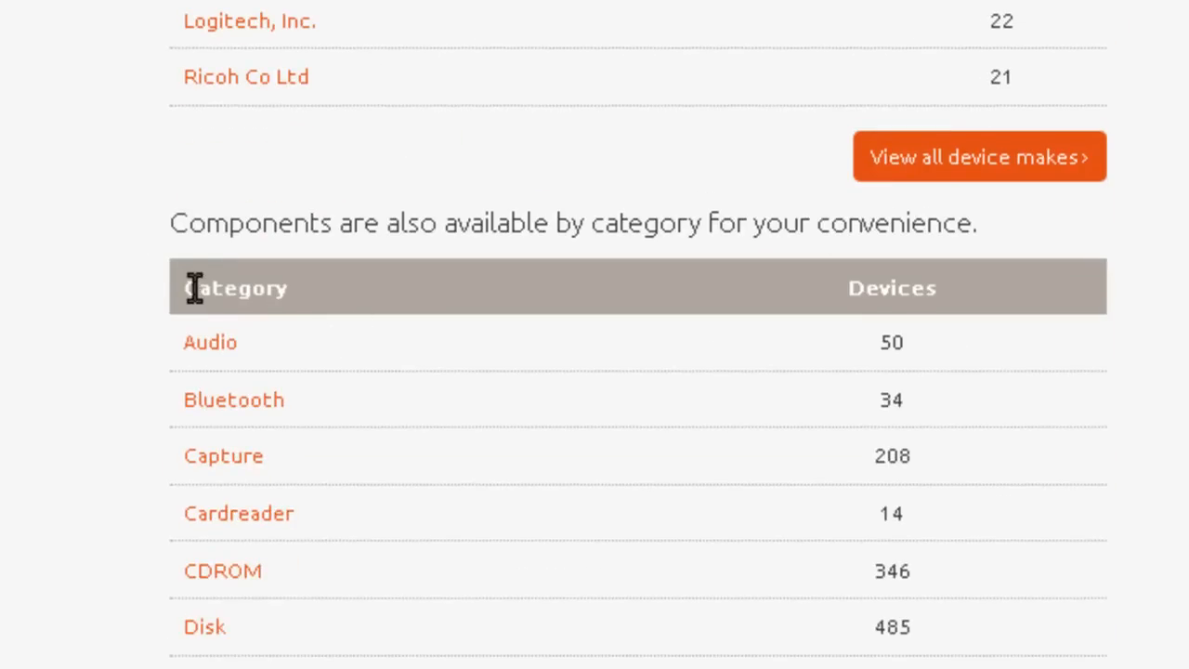
{"action": "mouse_move", "coordinate": [237, 376]}
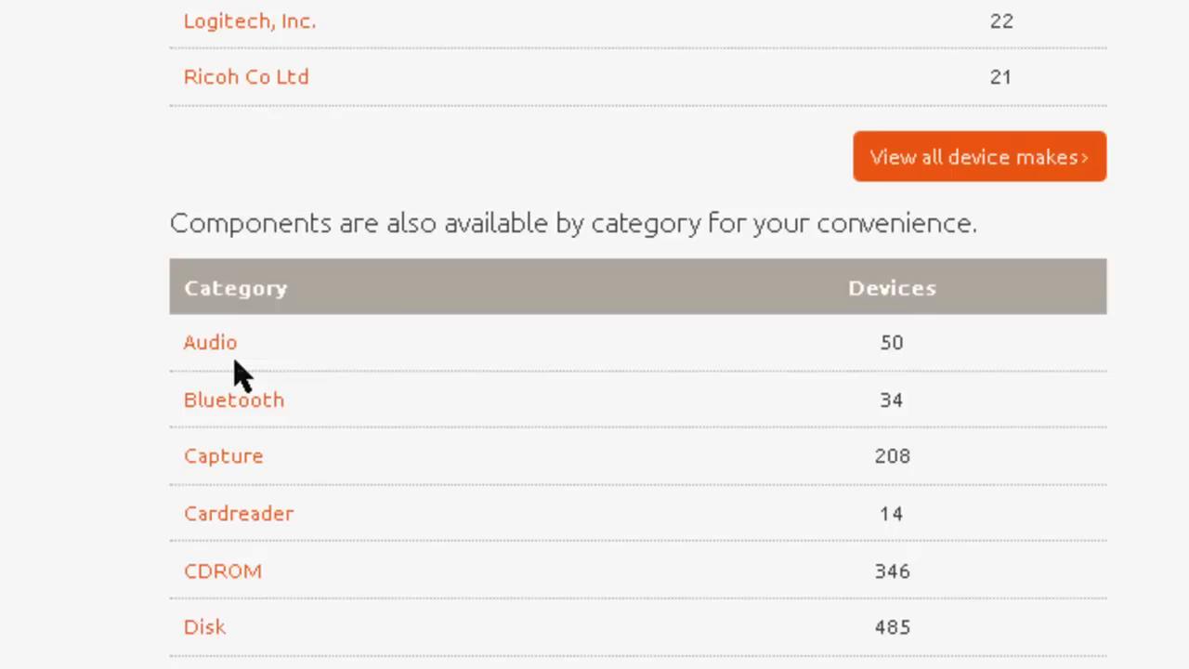
{"action": "mouse_move", "coordinate": [237, 381]}
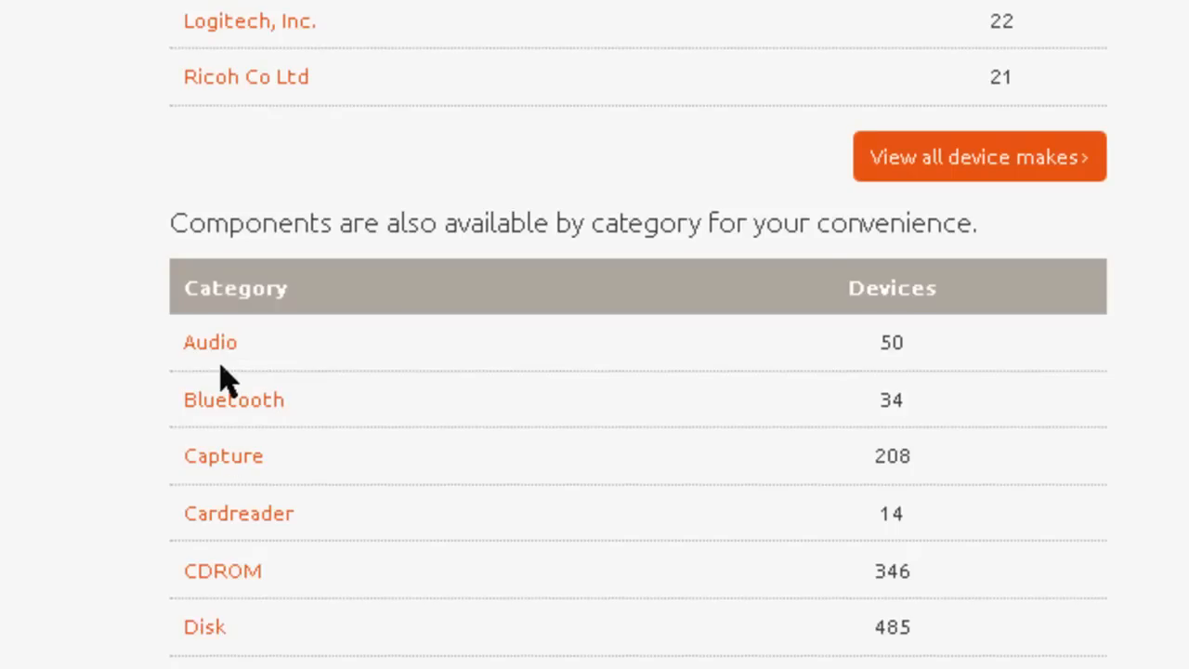
{"action": "mouse_move", "coordinate": [247, 335]}
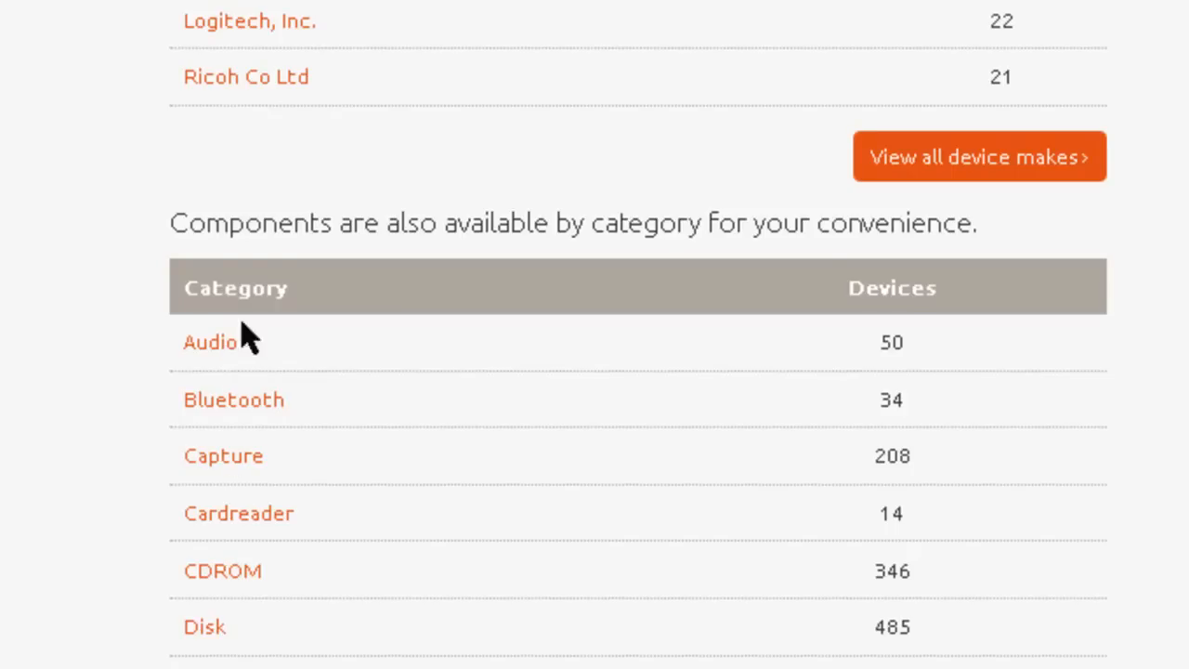
{"action": "mouse_move", "coordinate": [251, 334]}
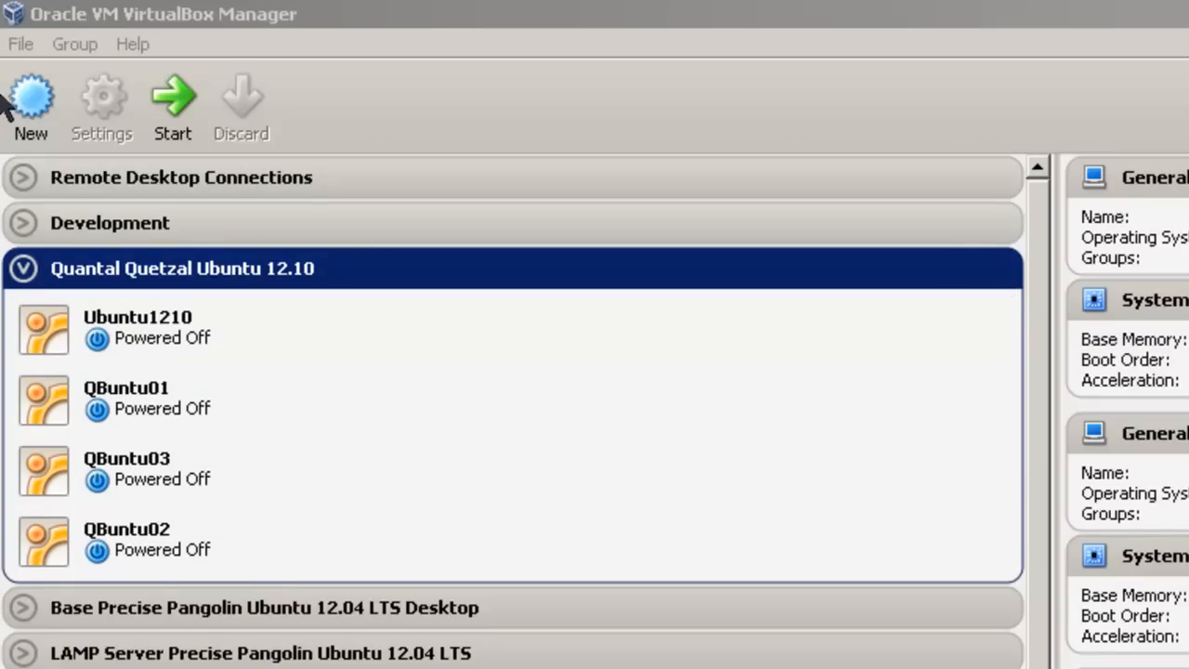
- Start a new VM named quantalquetzelsrv with type Linux and version Ubuntu
{"action": "left_click", "coordinate": [31, 102]}
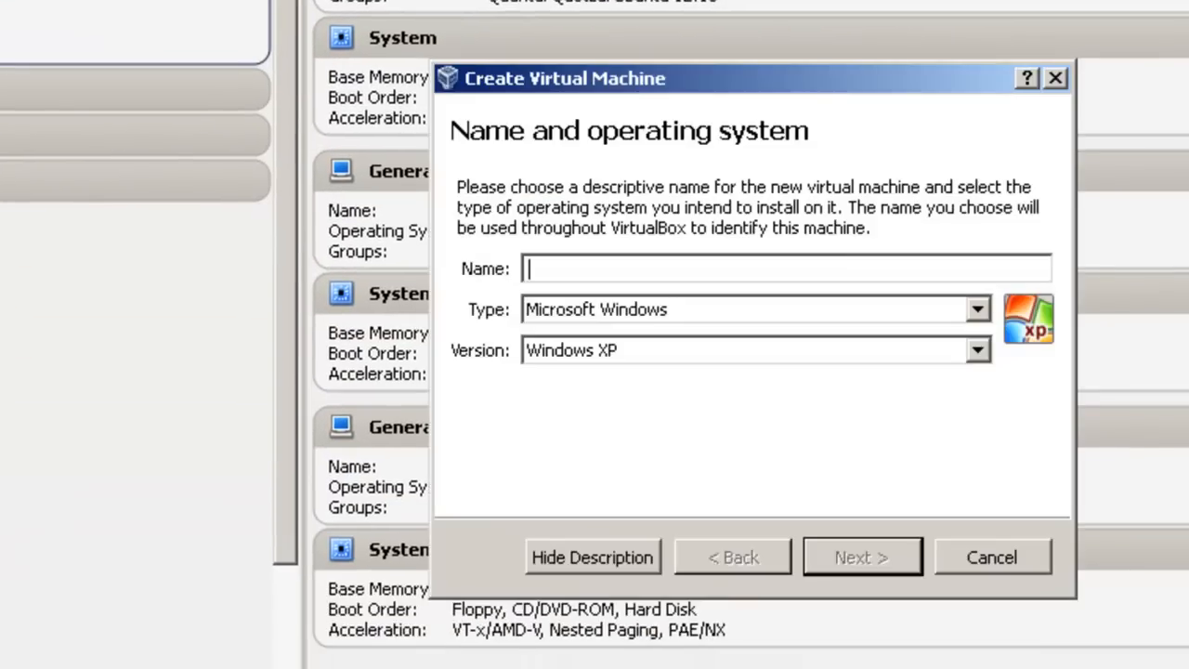
{"action": "mouse_move", "coordinate": [613, 274]}
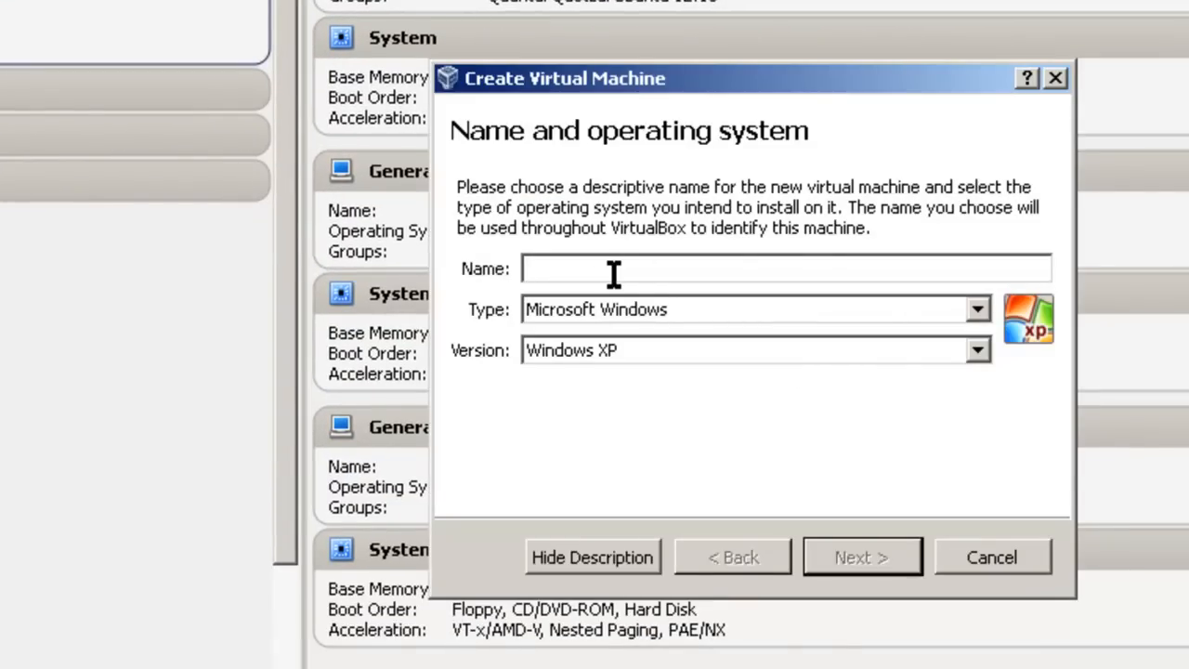
{"action": "type", "text": "qnata"}
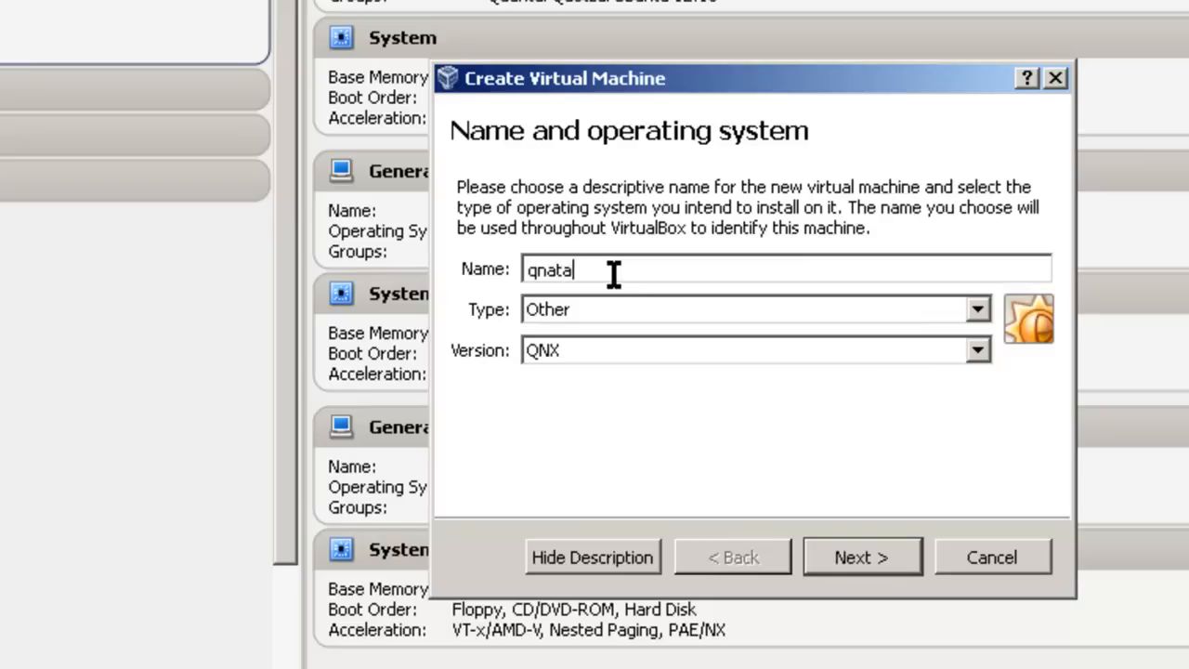
{"action": "key", "text": "BackSpace"}
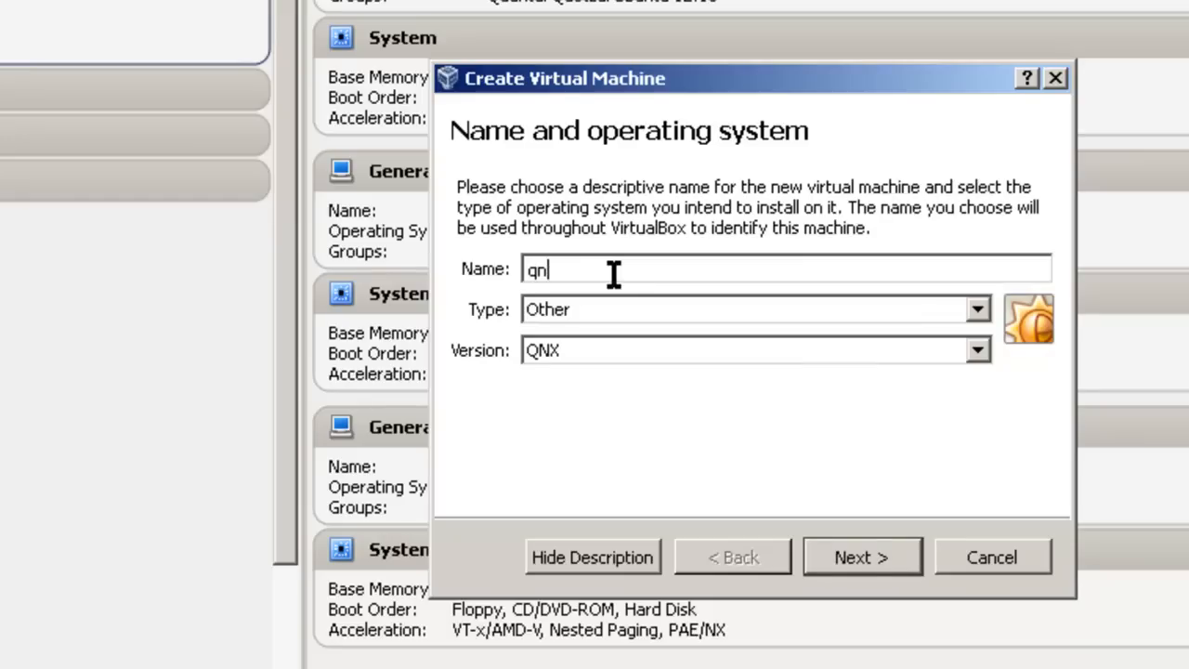
{"action": "type", "text": "uantal"}
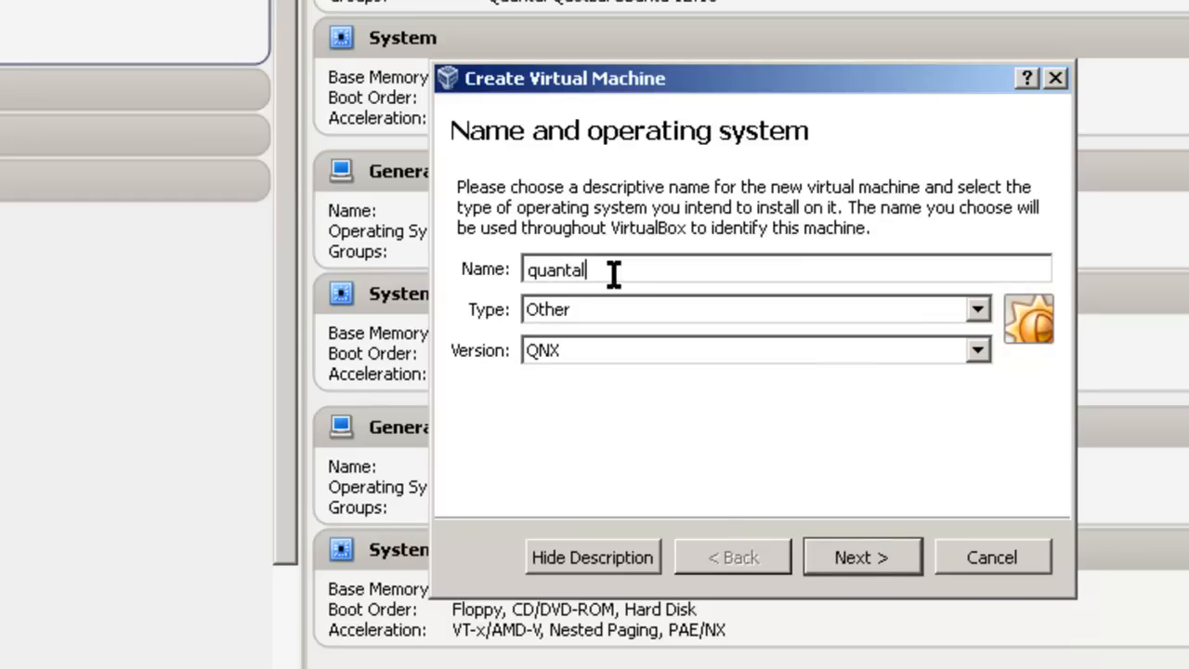
{"action": "type", "text": "quetzelsr"}
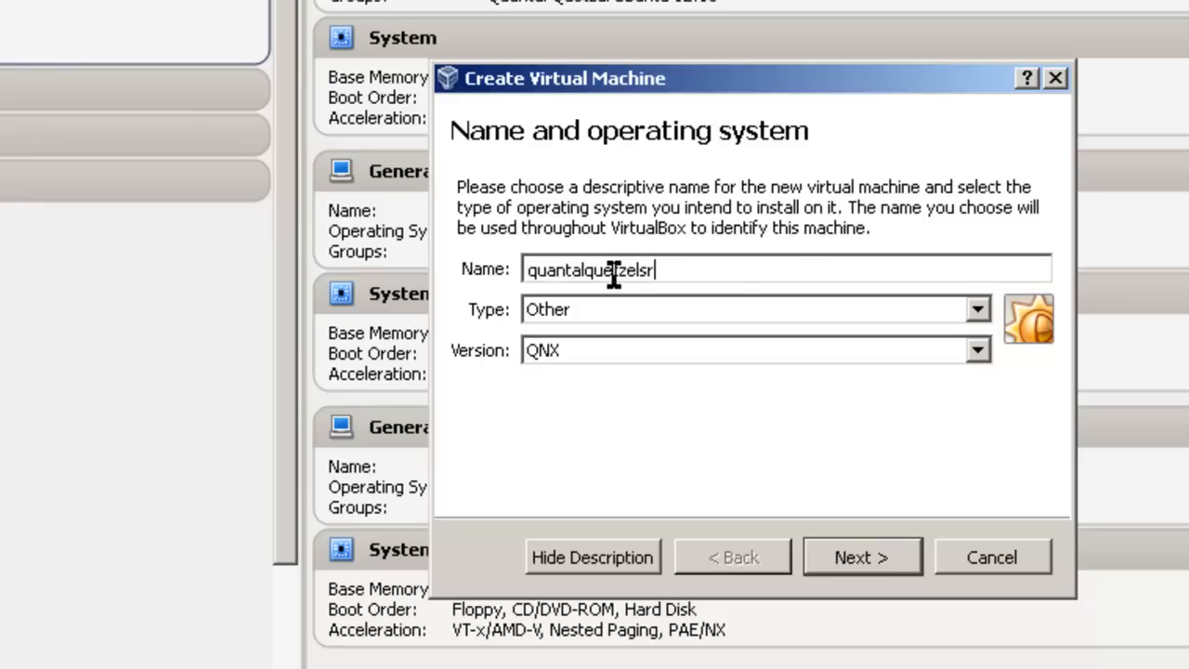
{"action": "type", "text": "v"}
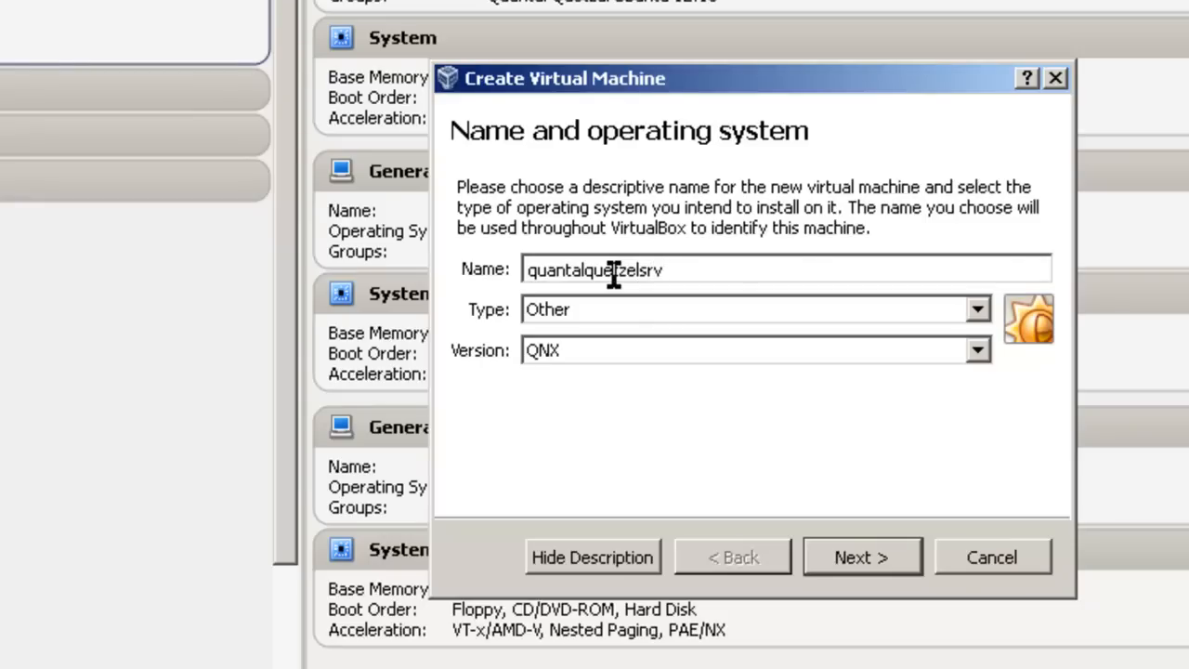
{"action": "left_click", "coordinate": [977, 310]}
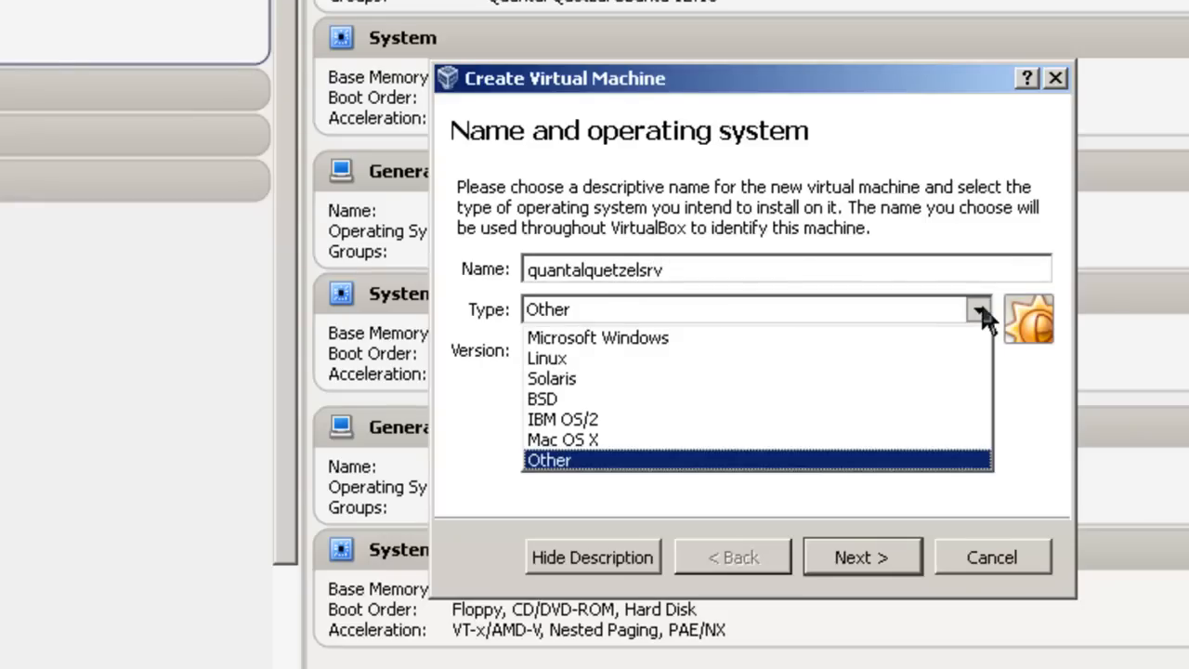
{"action": "left_click", "coordinate": [547, 358]}
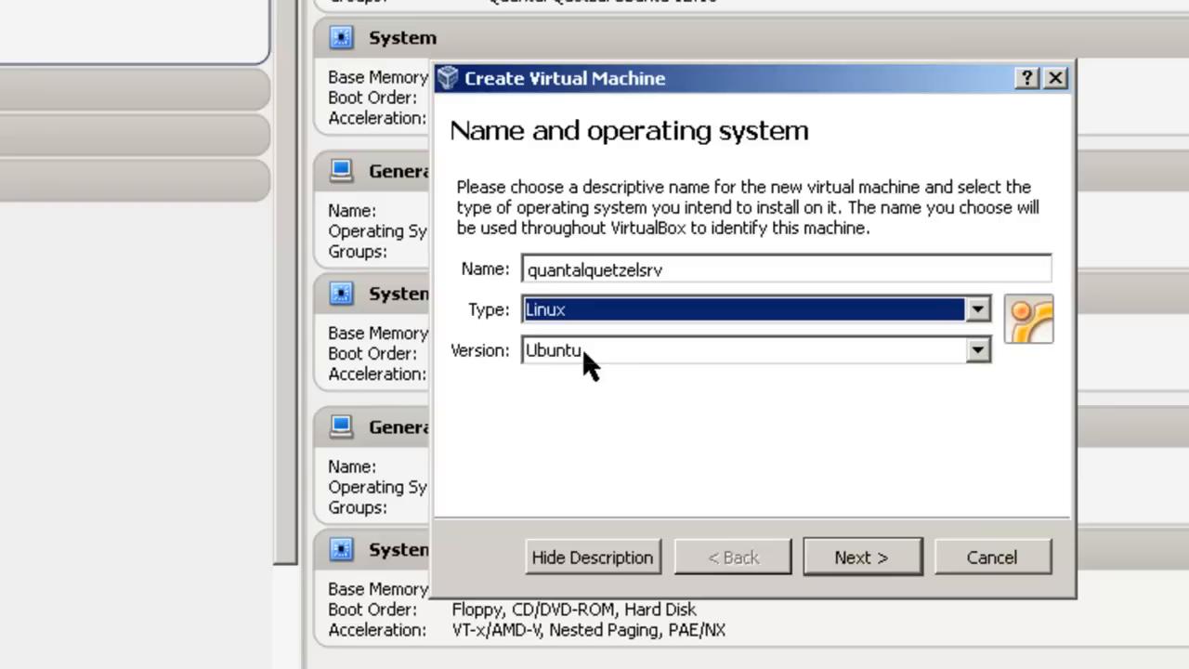
{"action": "mouse_move", "coordinate": [863, 557]}
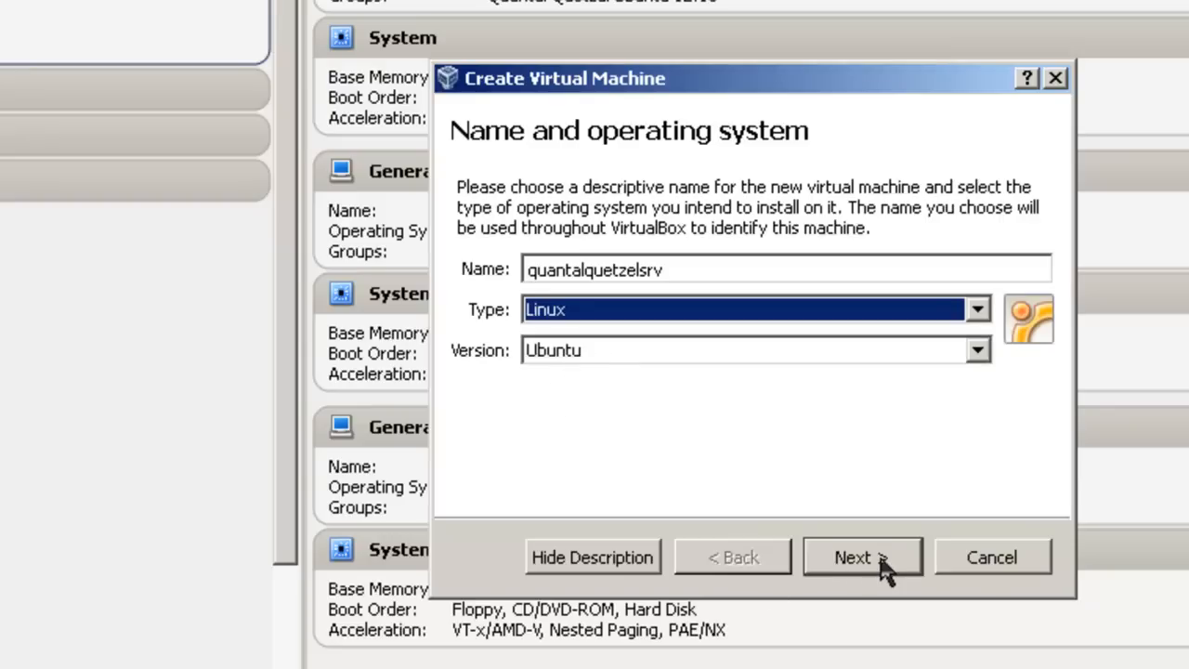
- Keep 512 MB memory and create a dynamically allocated 20 GB VDI hard drive
{"action": "left_click", "coordinate": [851, 557]}
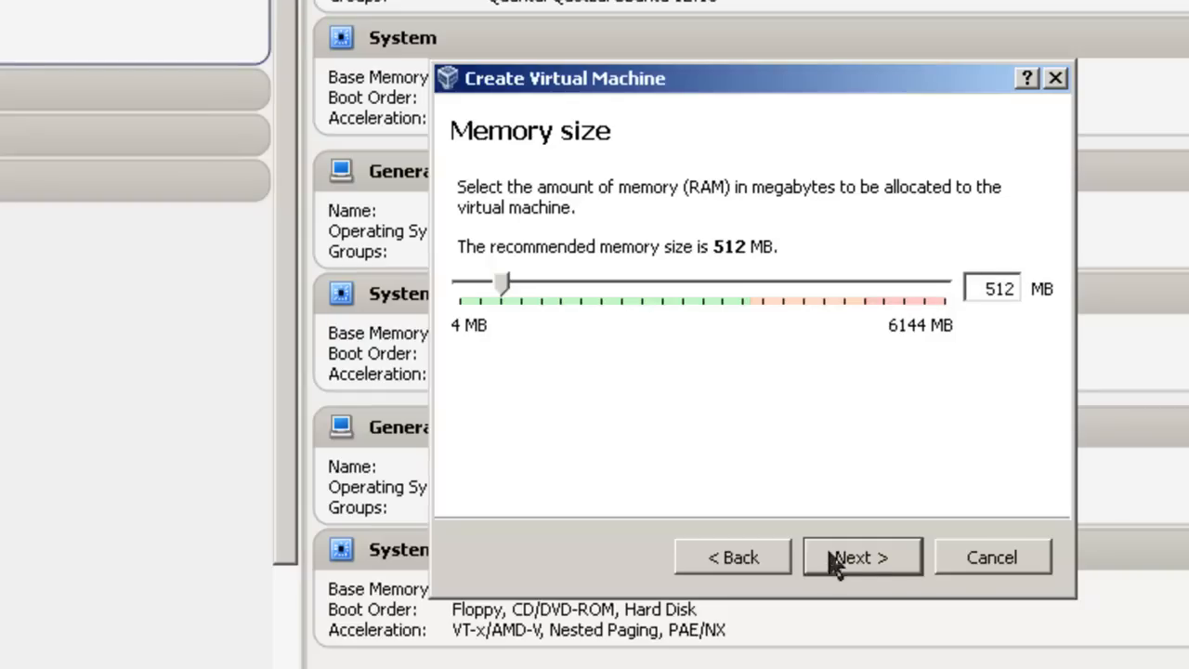
{"action": "left_click", "coordinate": [860, 557]}
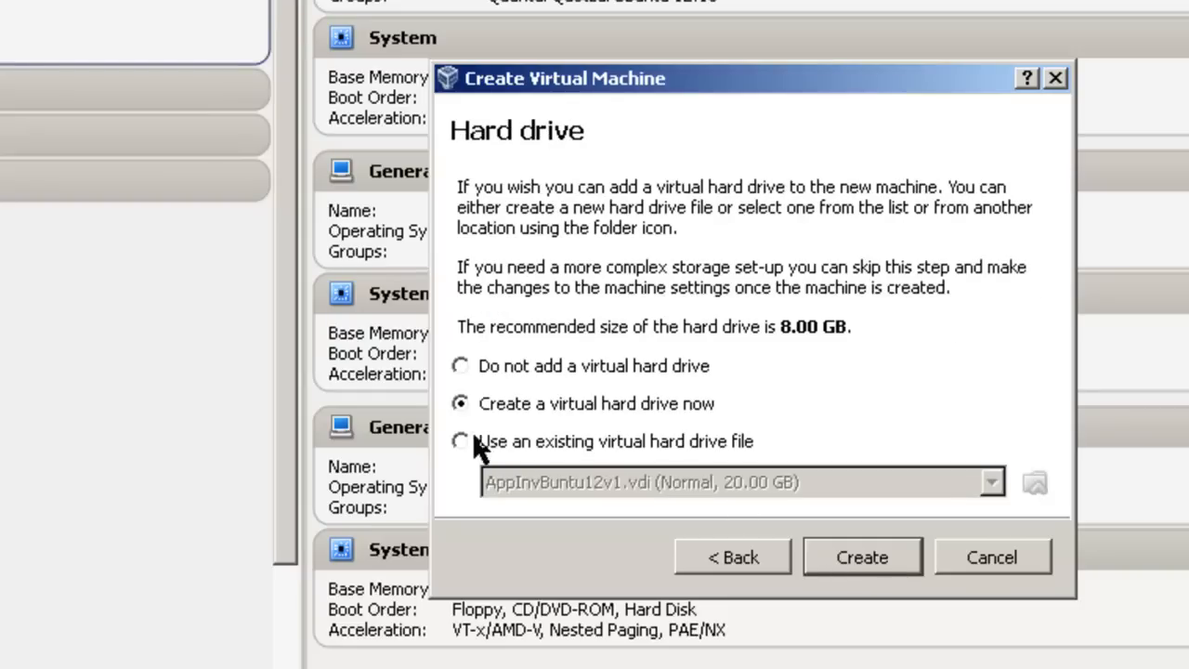
{"action": "left_click", "coordinate": [861, 557]}
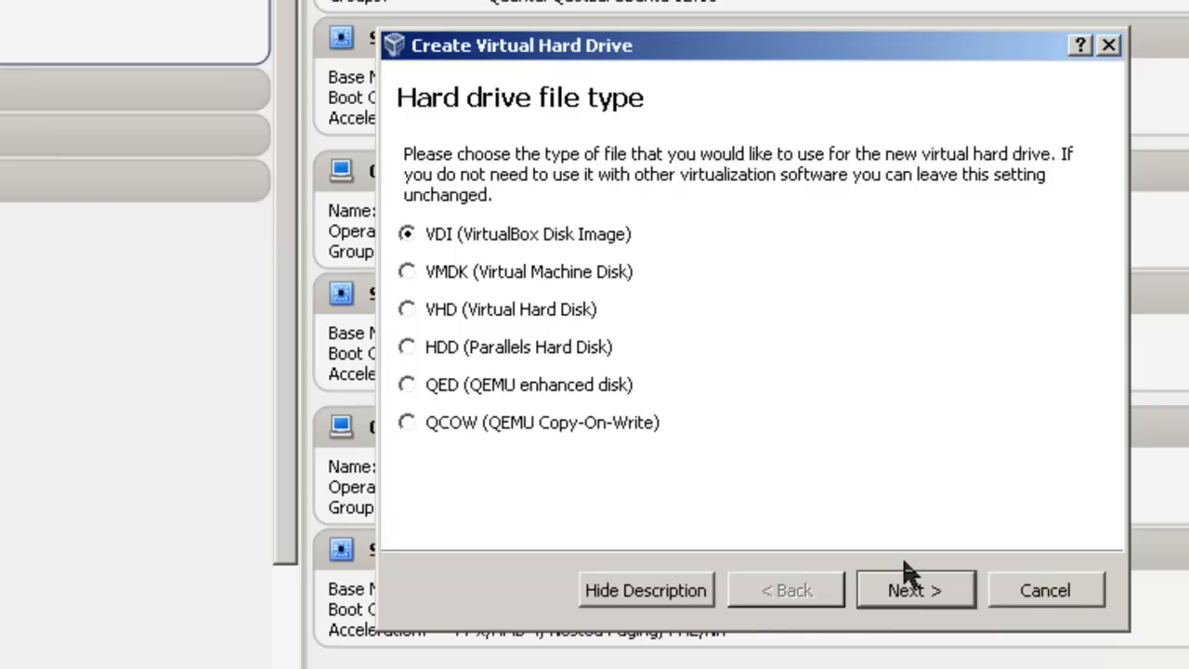
{"action": "mouse_move", "coordinate": [623, 251]}
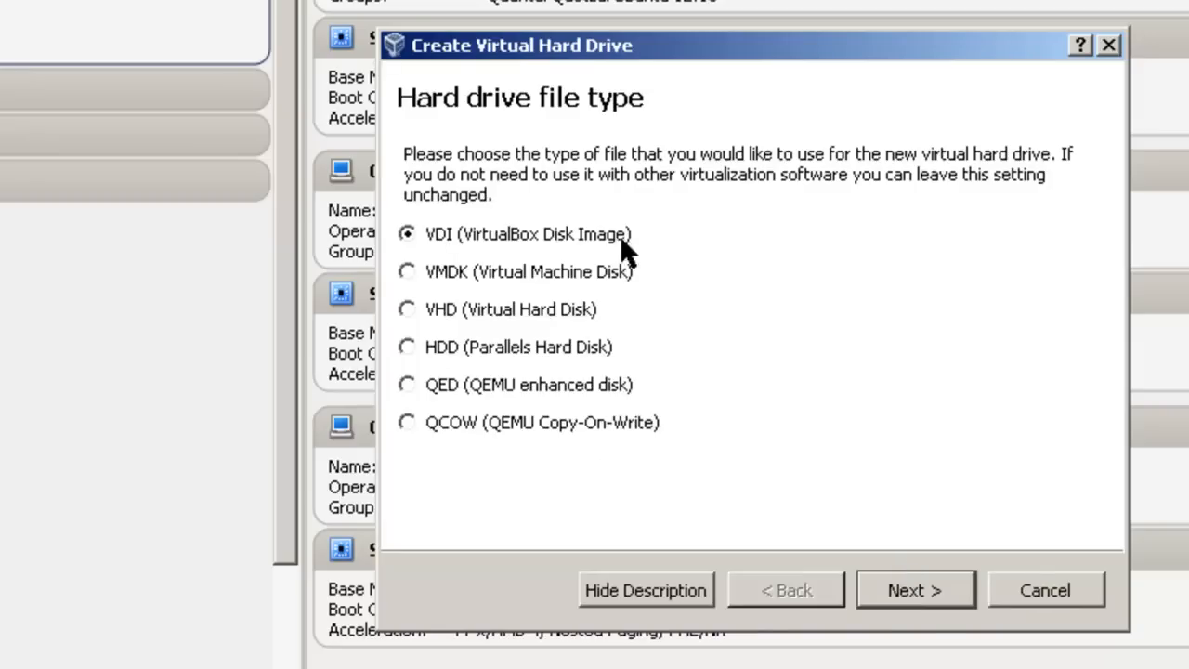
{"action": "left_click", "coordinate": [913, 590]}
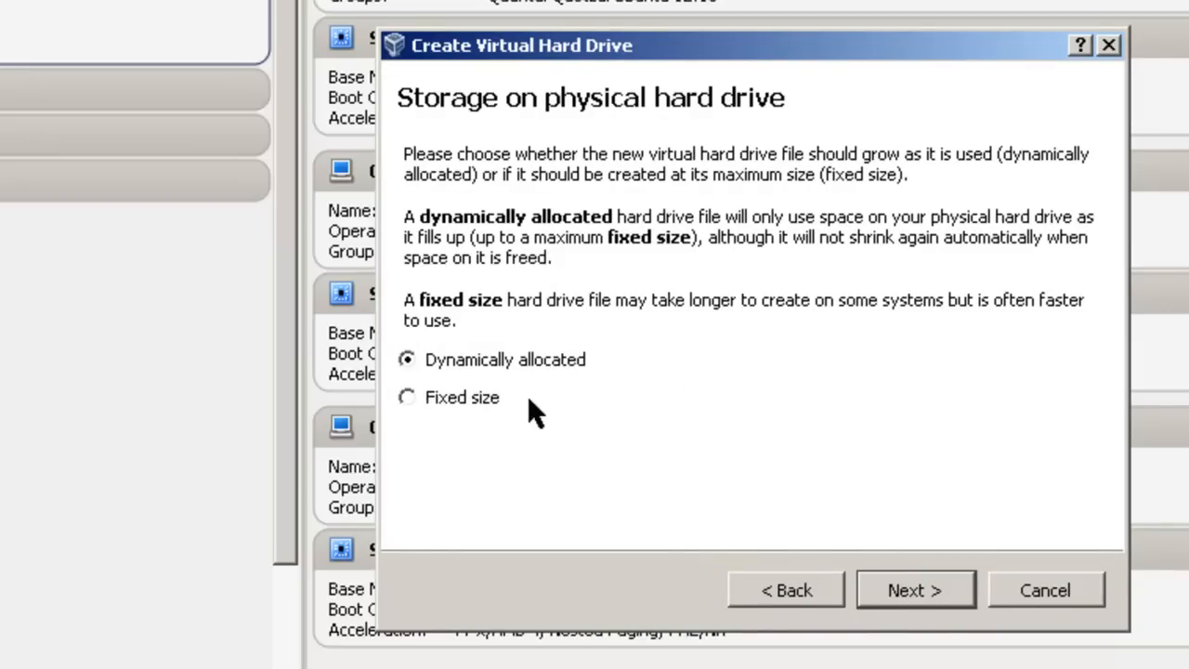
{"action": "mouse_move", "coordinate": [501, 371]}
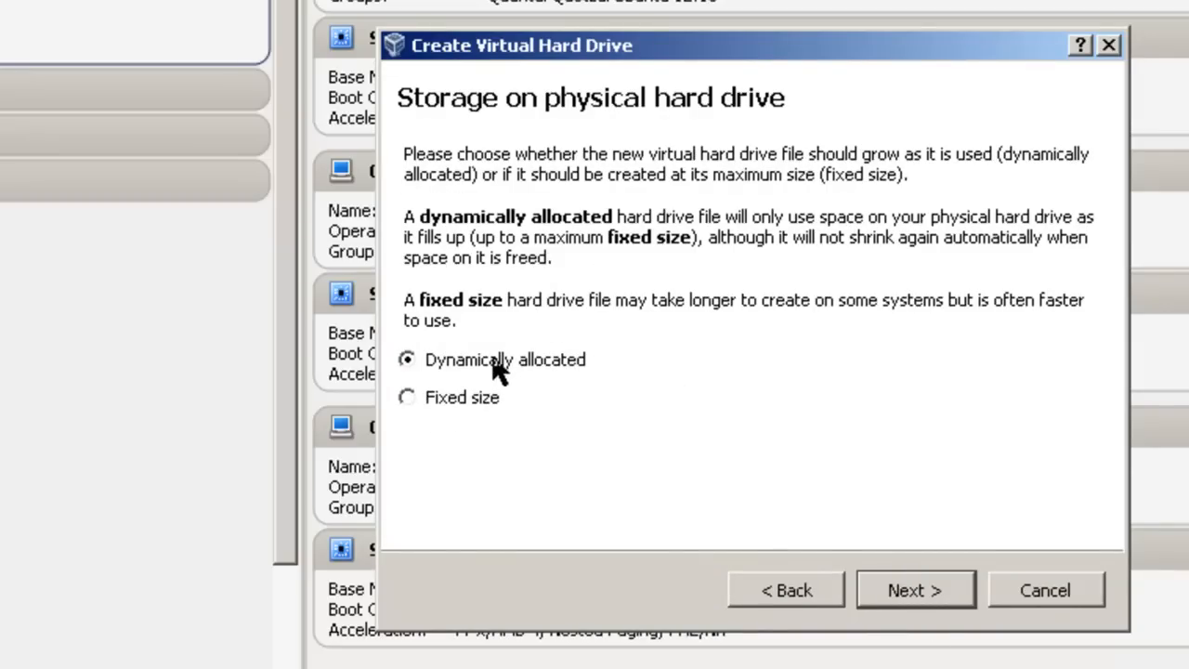
{"action": "mouse_move", "coordinate": [565, 371]}
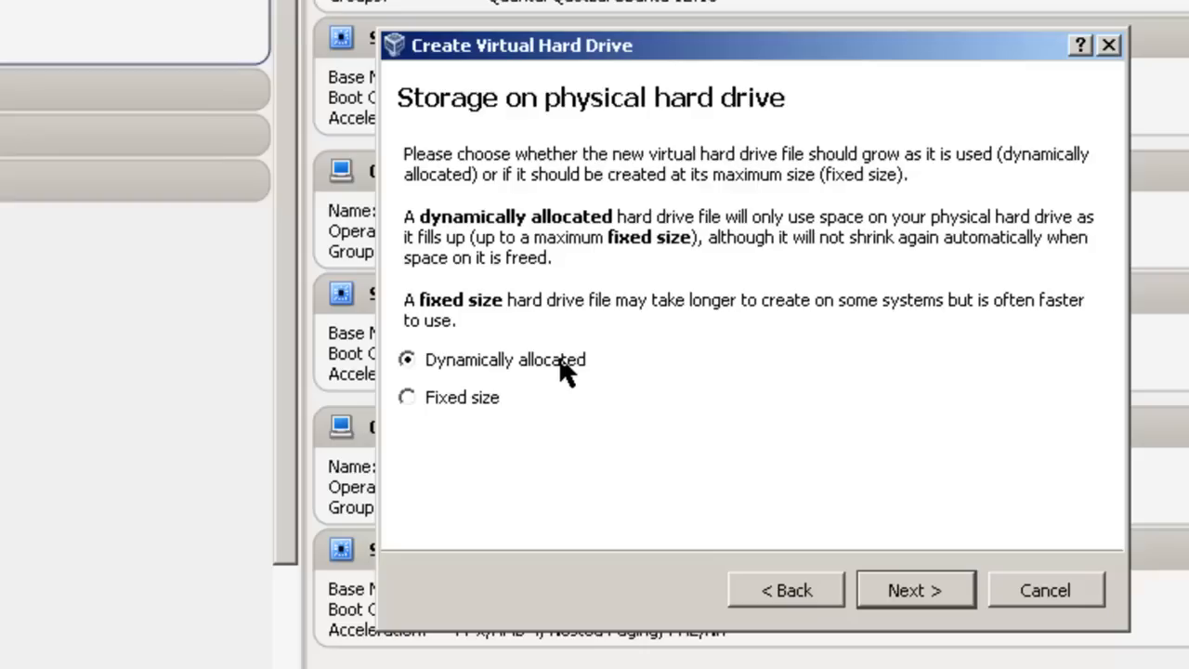
{"action": "mouse_move", "coordinate": [552, 371]}
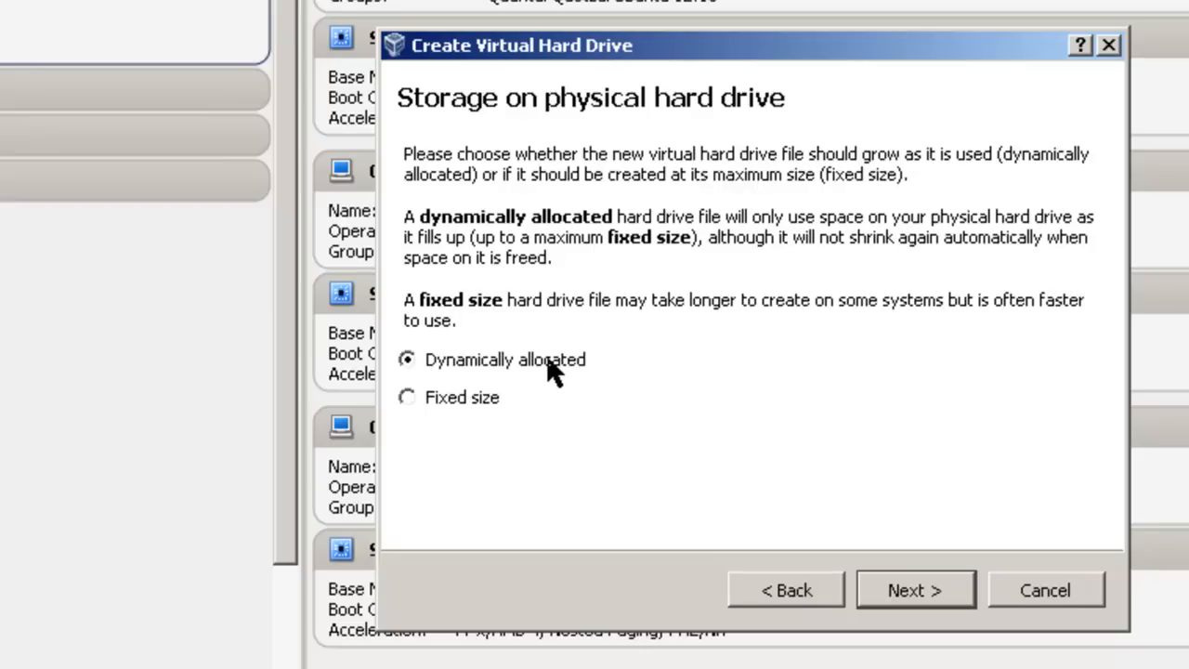
{"action": "left_click", "coordinate": [913, 590]}
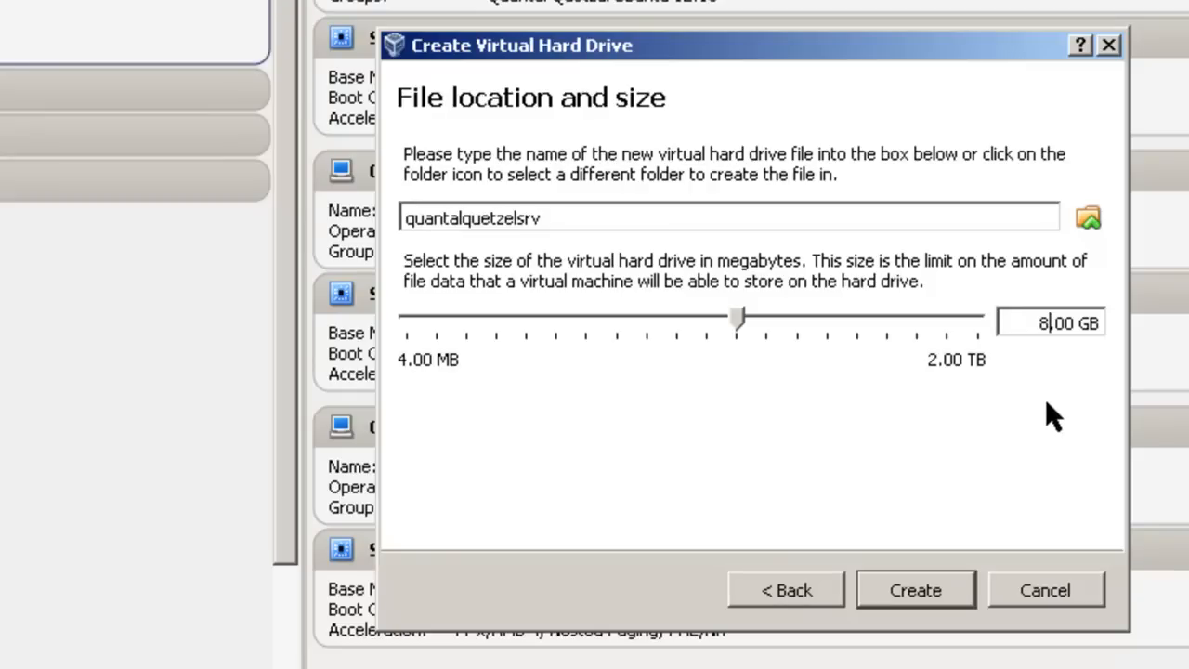
{"action": "left_click_drag", "start_coordinate": [738, 318], "coordinate": [775, 318]}
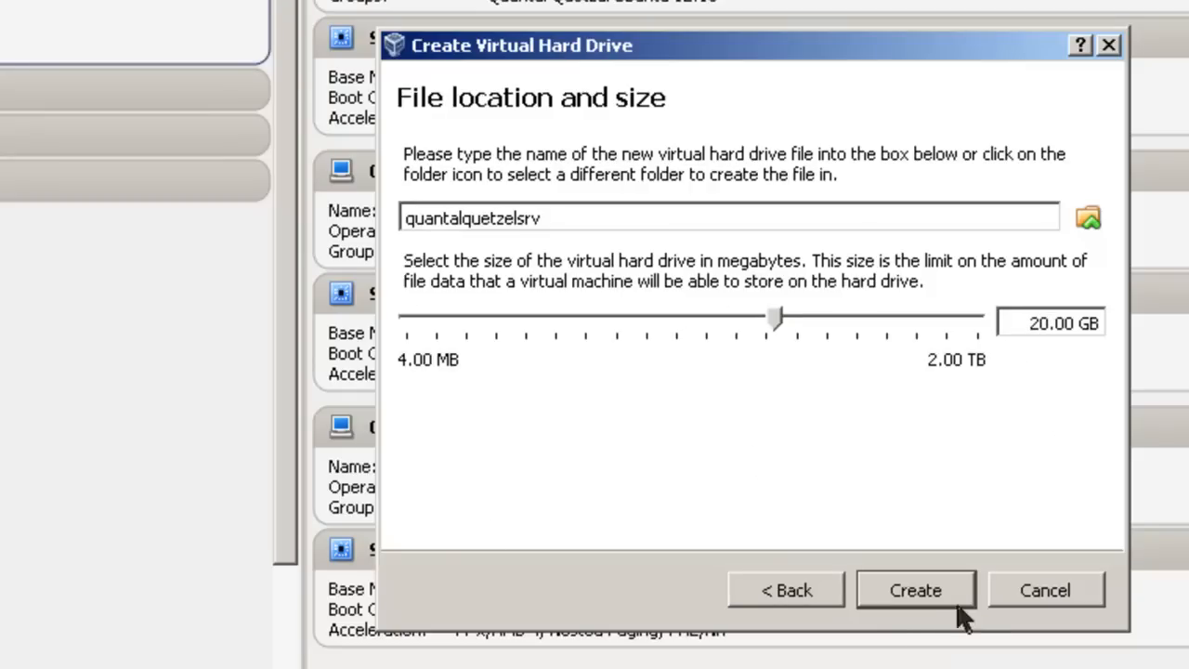
{"action": "left_click", "coordinate": [915, 590]}
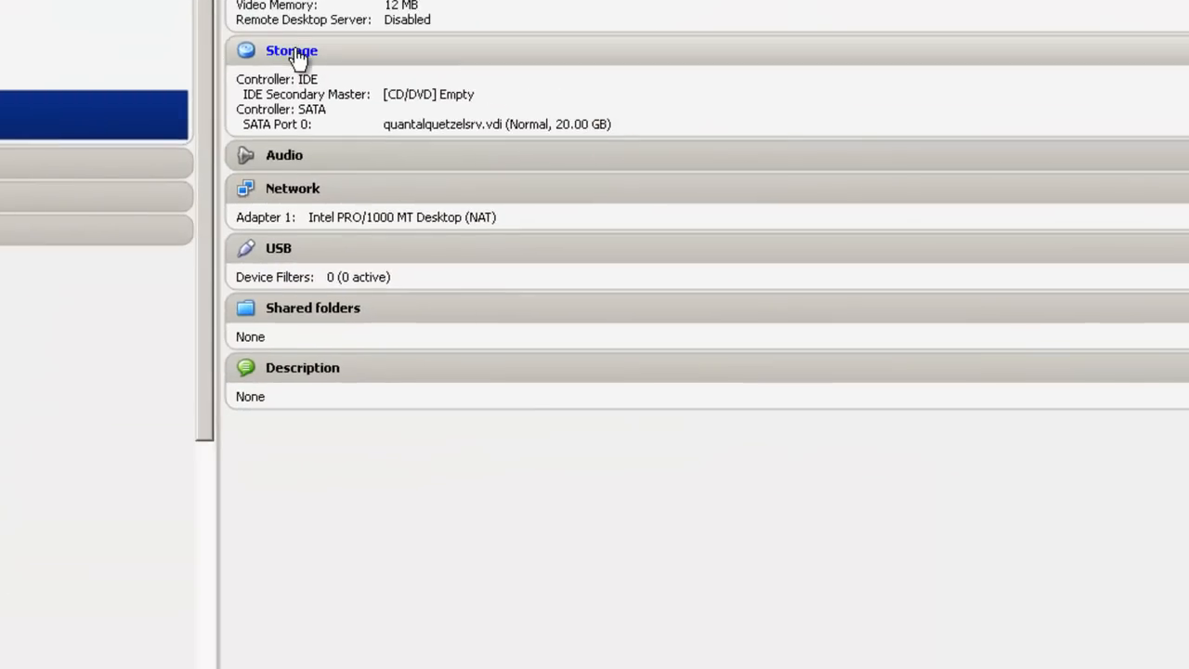
- Mount ubuntu-12.10-server-amd64.iso from Downloads on the IDE Secondary Master drive
{"action": "left_click", "coordinate": [291, 50]}
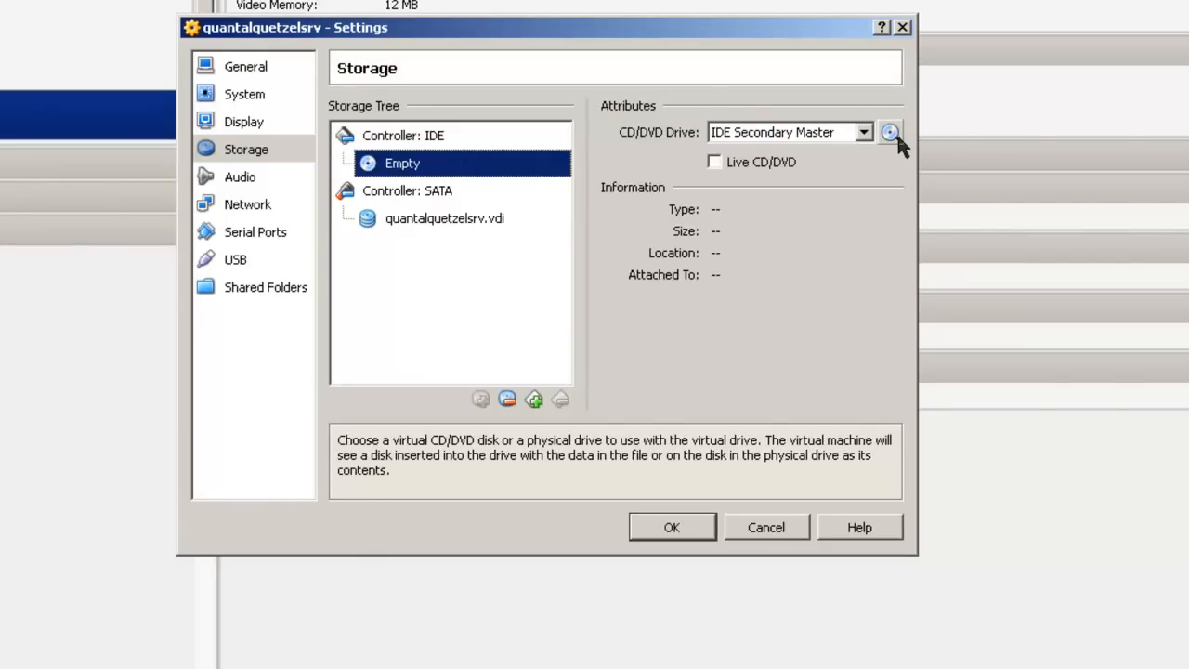
{"action": "left_click", "coordinate": [889, 132]}
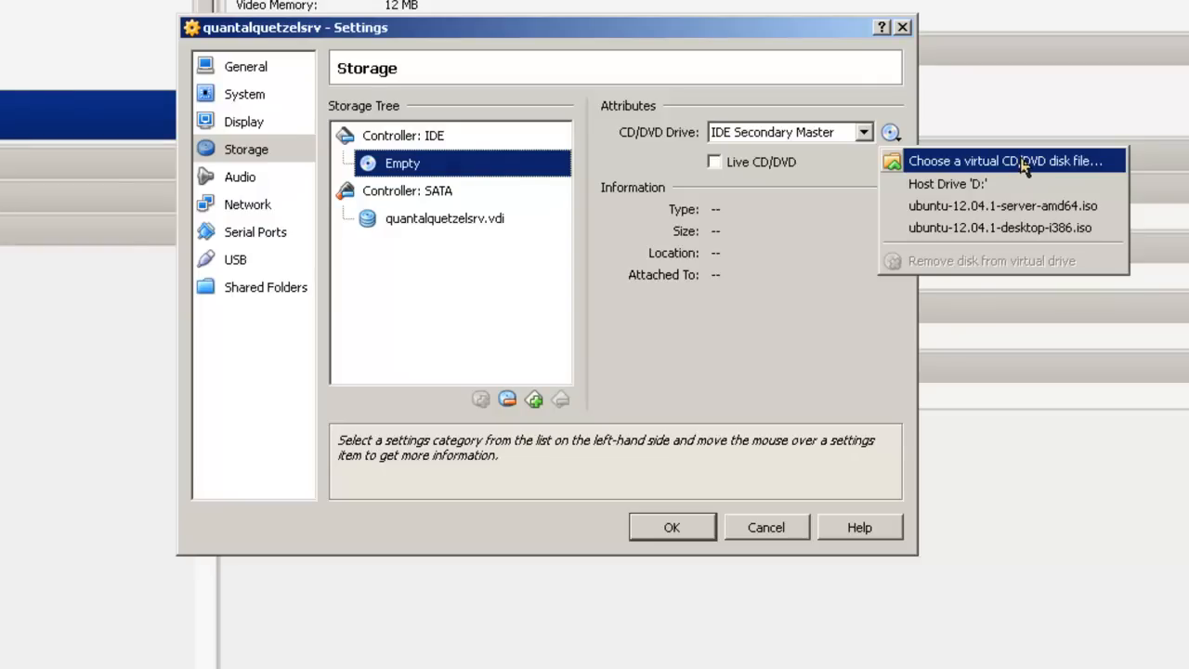
{"action": "mouse_move", "coordinate": [1004, 205]}
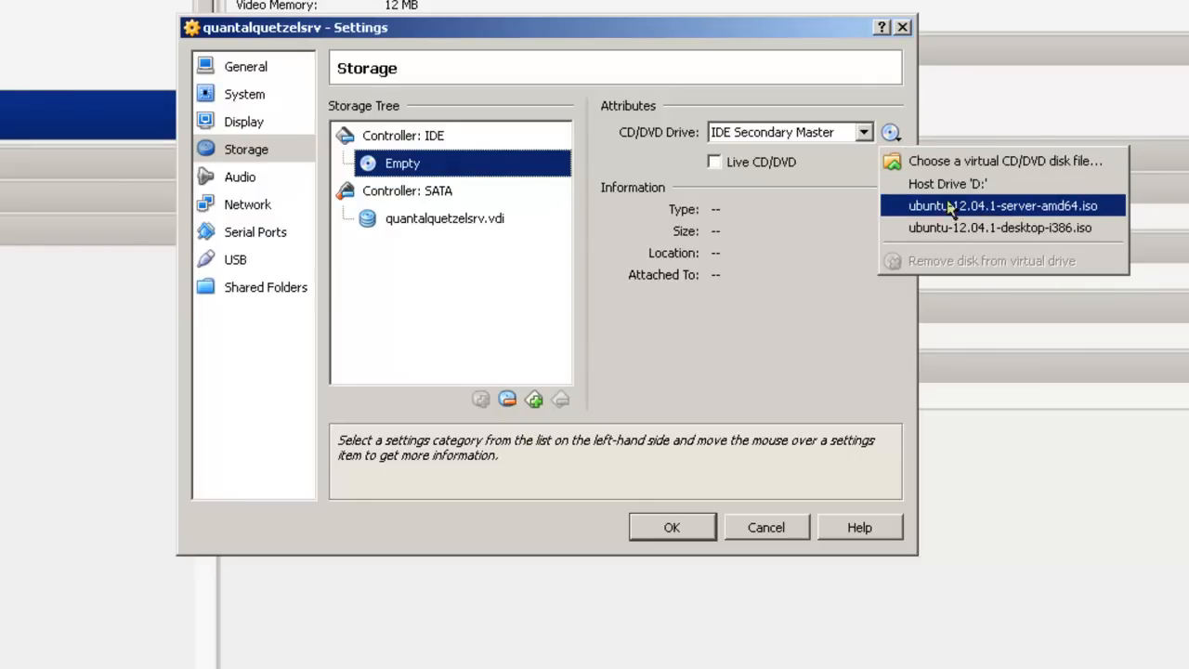
{"action": "mouse_move", "coordinate": [1022, 206]}
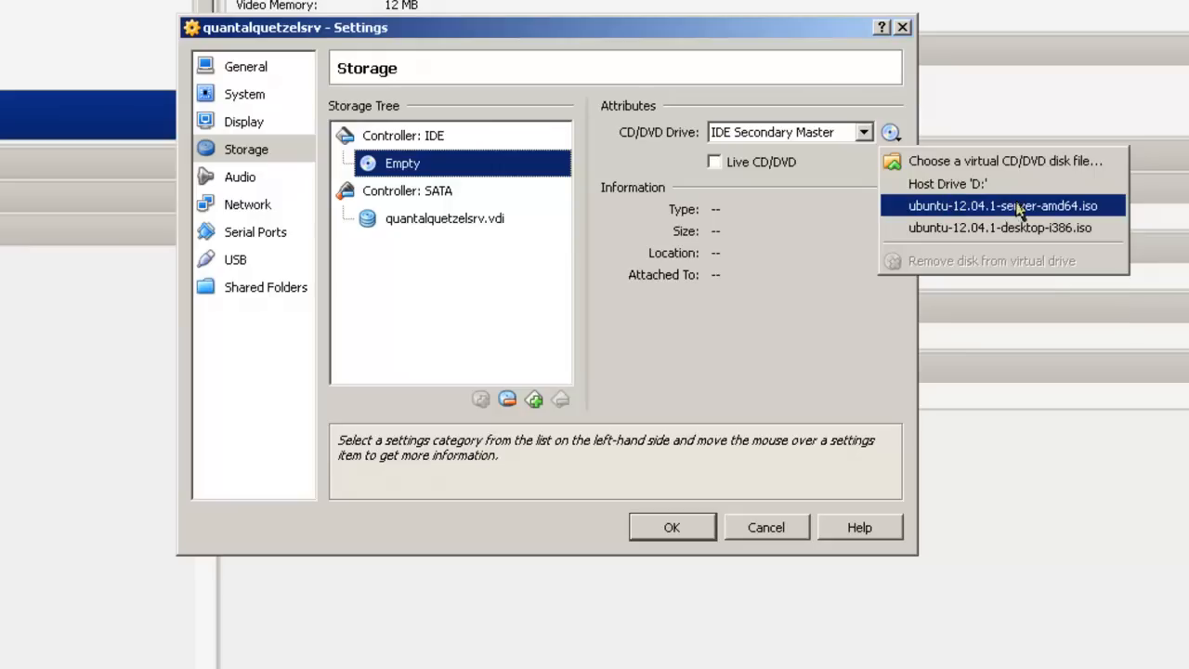
{"action": "mouse_move", "coordinate": [998, 215]}
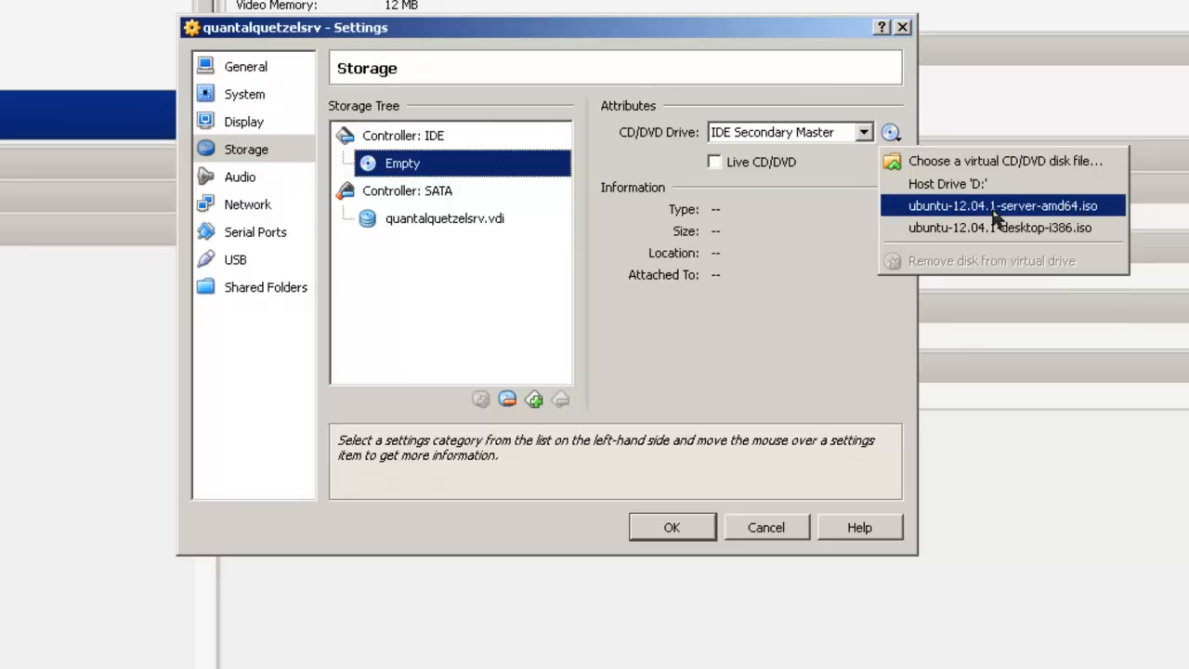
{"action": "left_click", "coordinate": [1004, 161]}
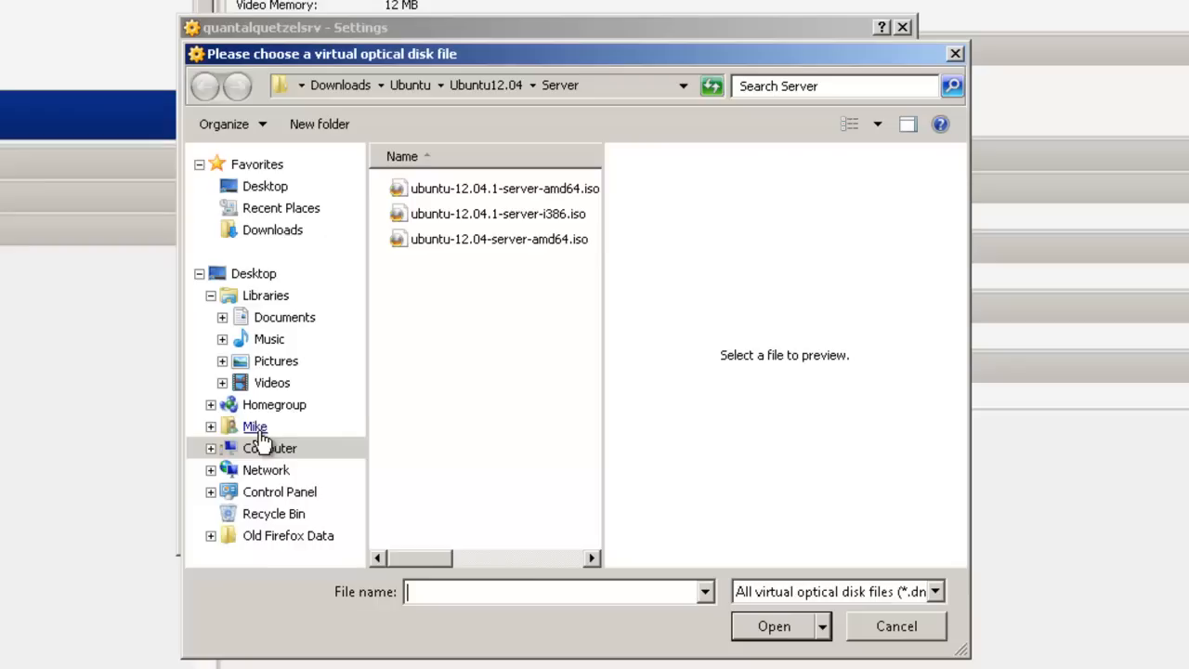
{"action": "left_click", "coordinate": [254, 427]}
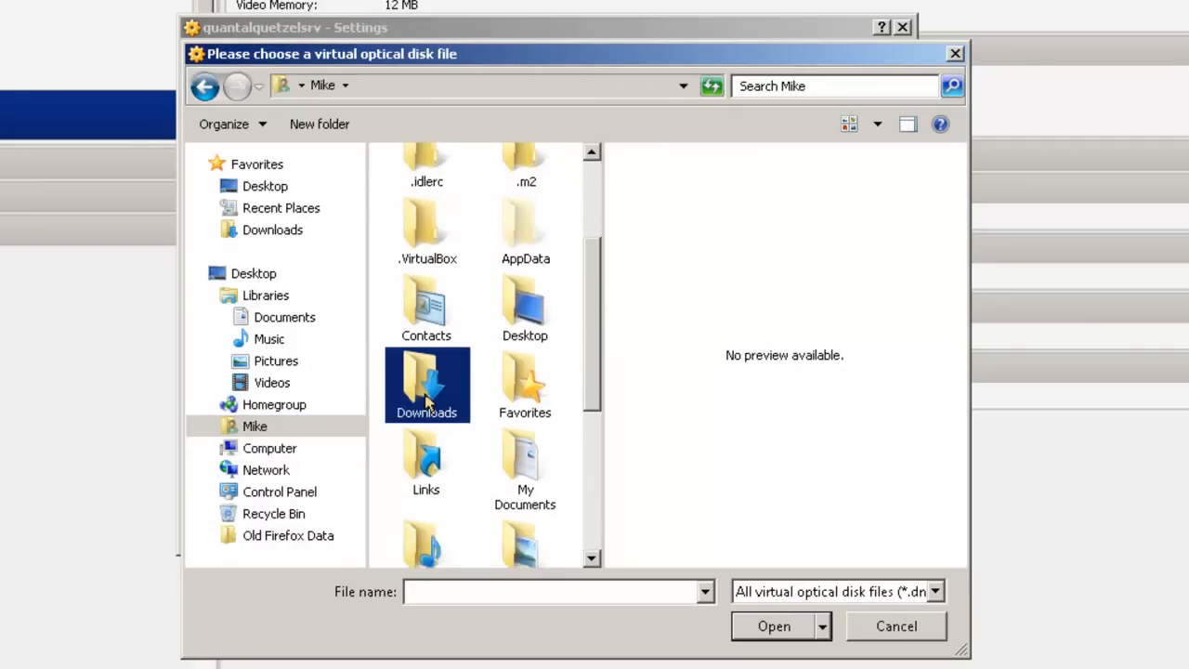
{"action": "double_click", "coordinate": [427, 383]}
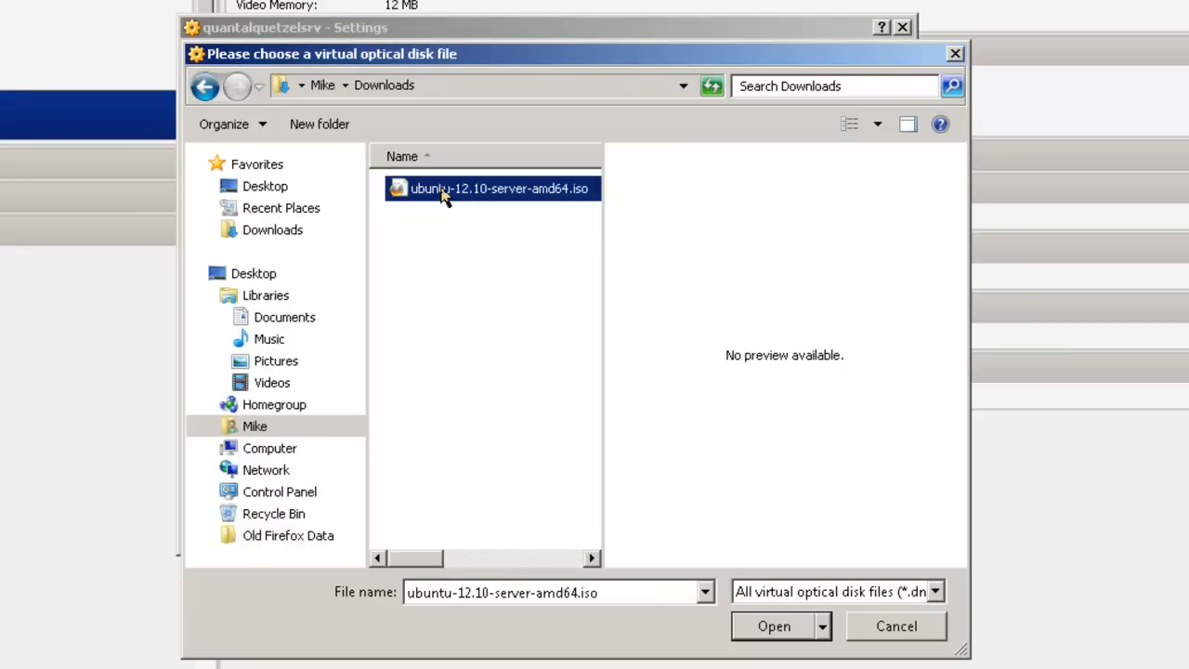
{"action": "mouse_move", "coordinate": [766, 641]}
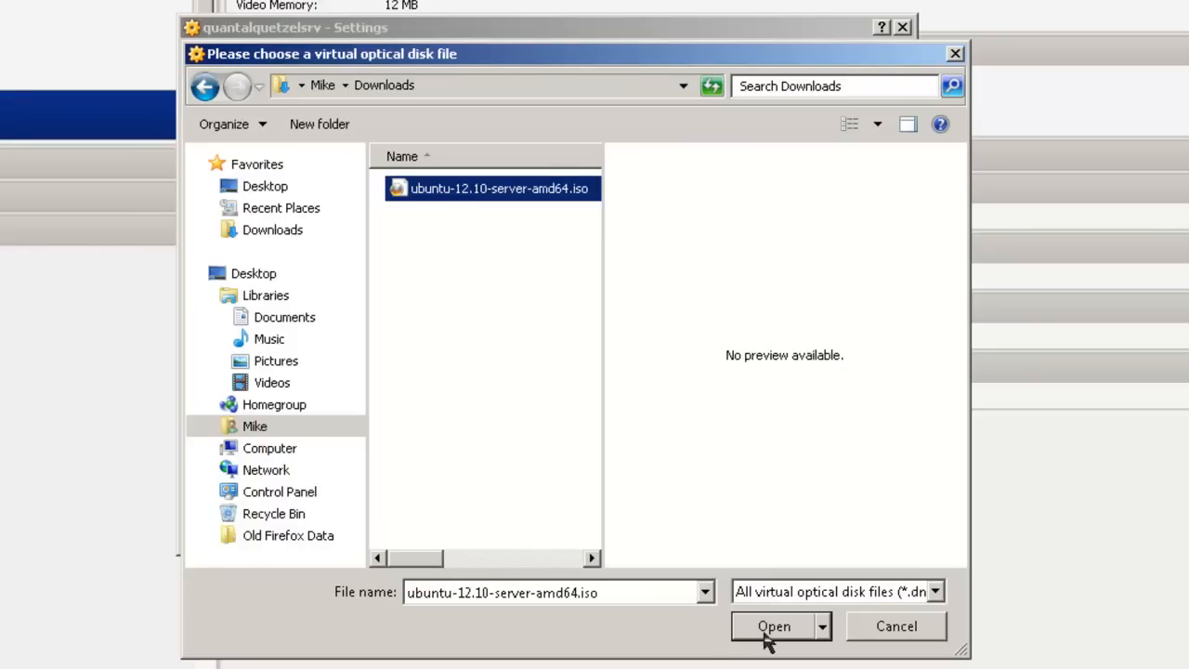
{"action": "left_click", "coordinate": [774, 626]}
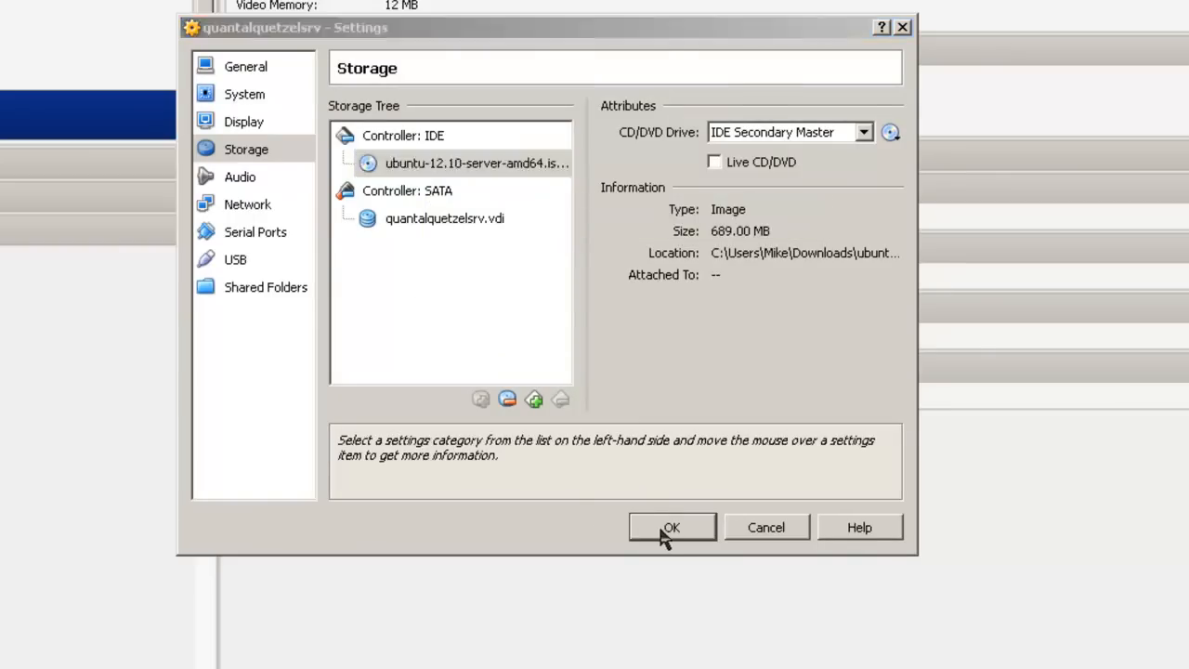
{"action": "left_click", "coordinate": [671, 526]}
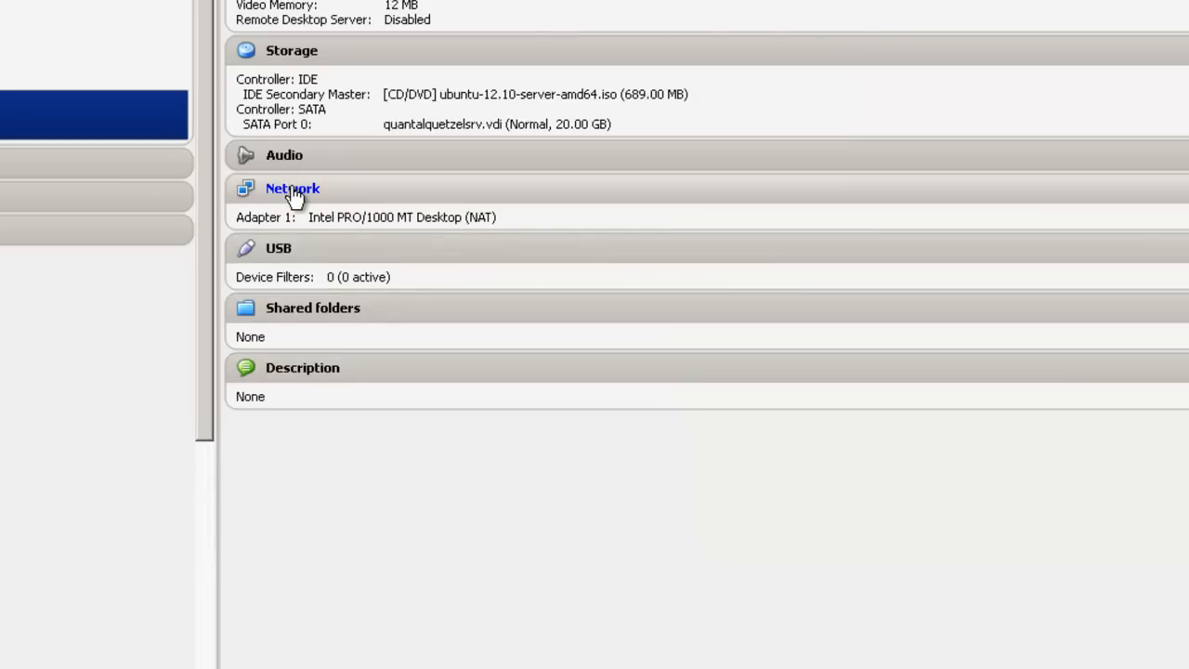
- Switch Adapter 1 from NAT to Bridged Adapter on the Marvell Yukon controller
{"action": "left_click", "coordinate": [293, 188]}
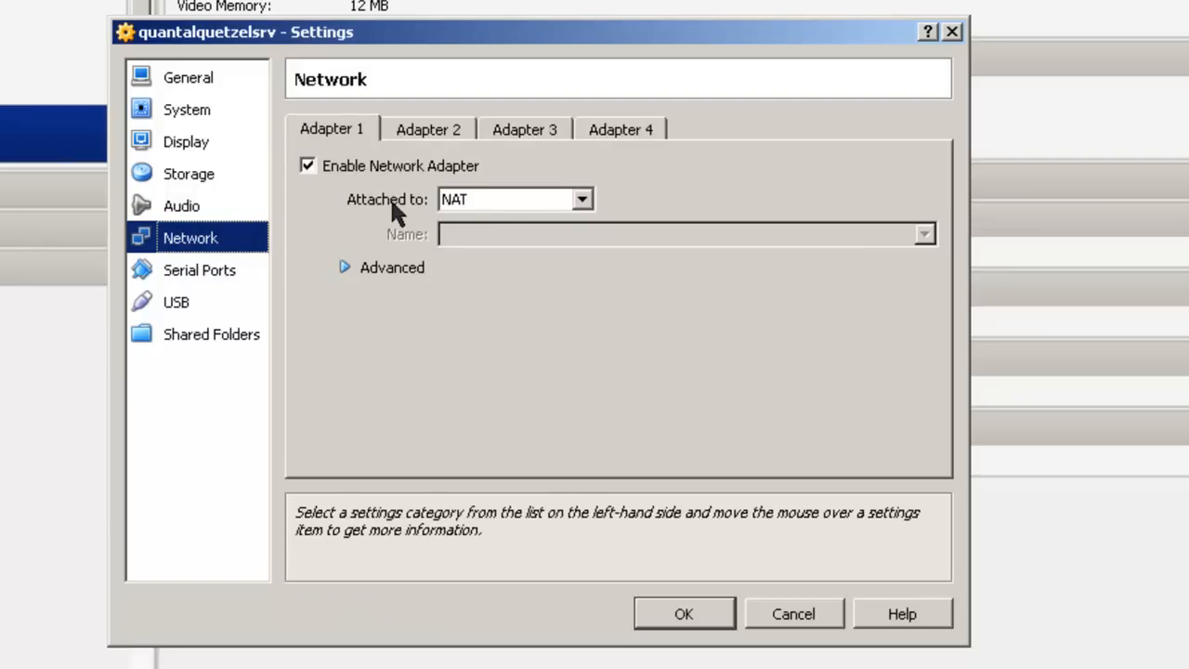
{"action": "left_click", "coordinate": [582, 199]}
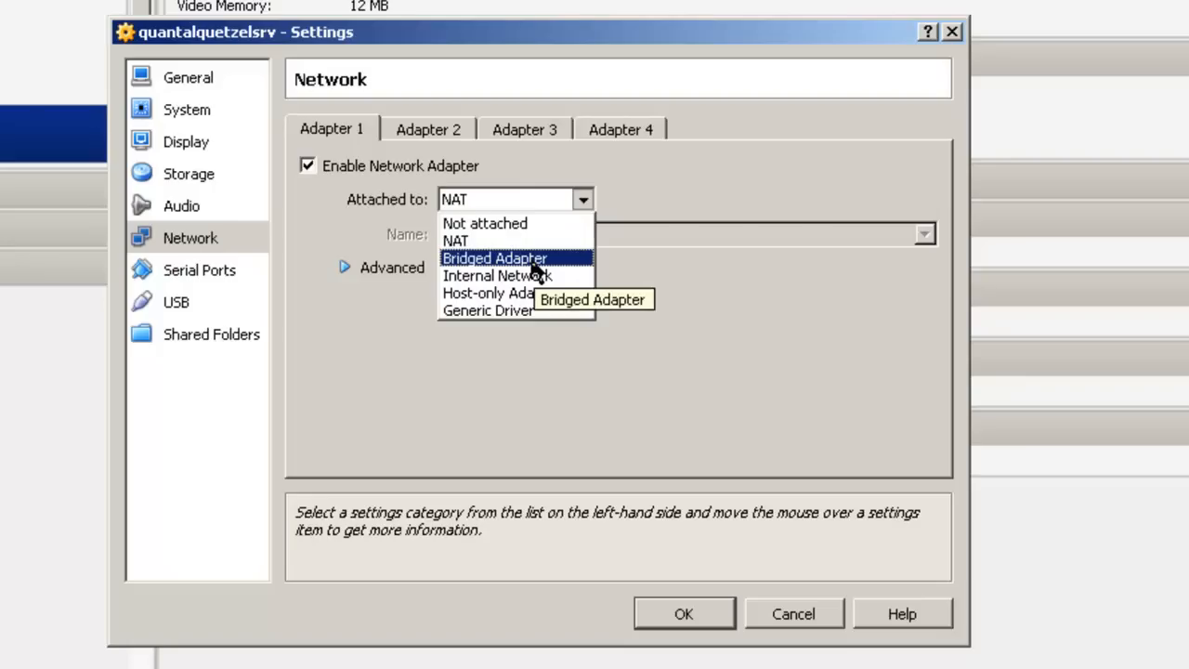
{"action": "left_click", "coordinate": [494, 258]}
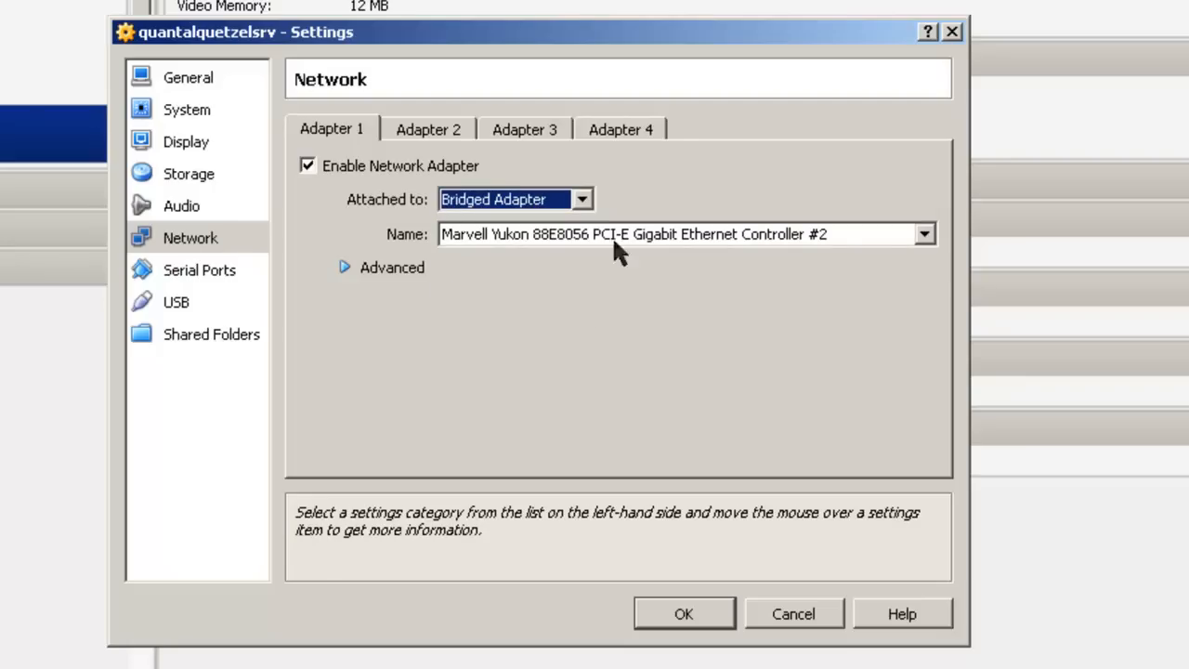
{"action": "mouse_move", "coordinate": [817, 239]}
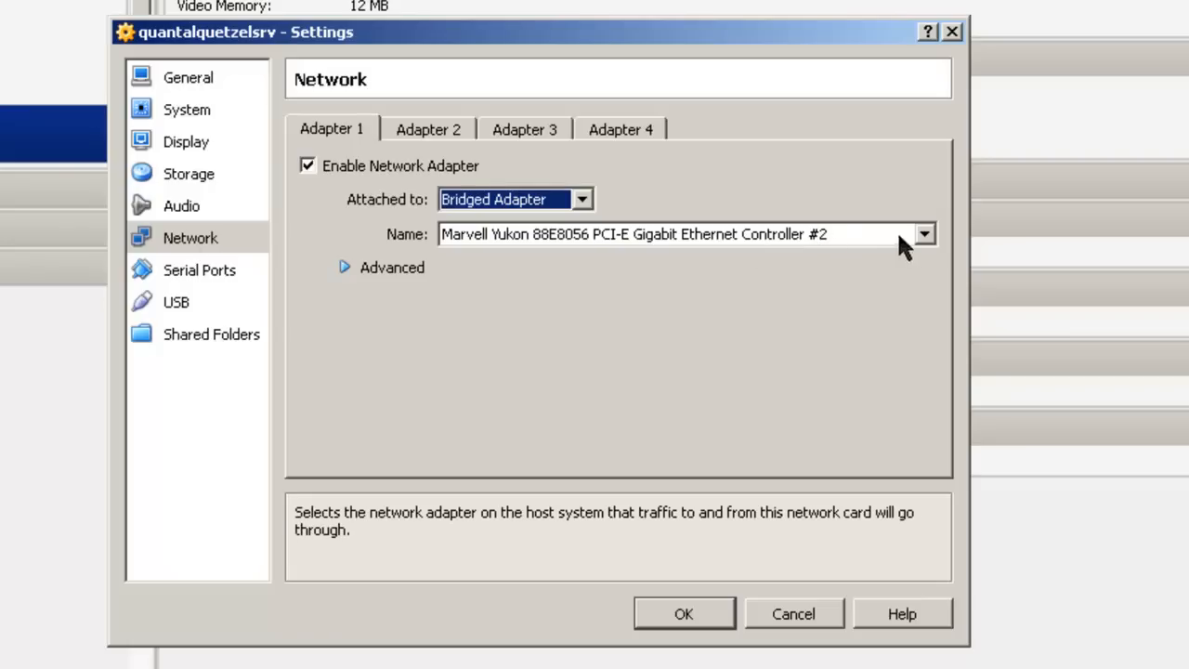
{"action": "mouse_move", "coordinate": [832, 244]}
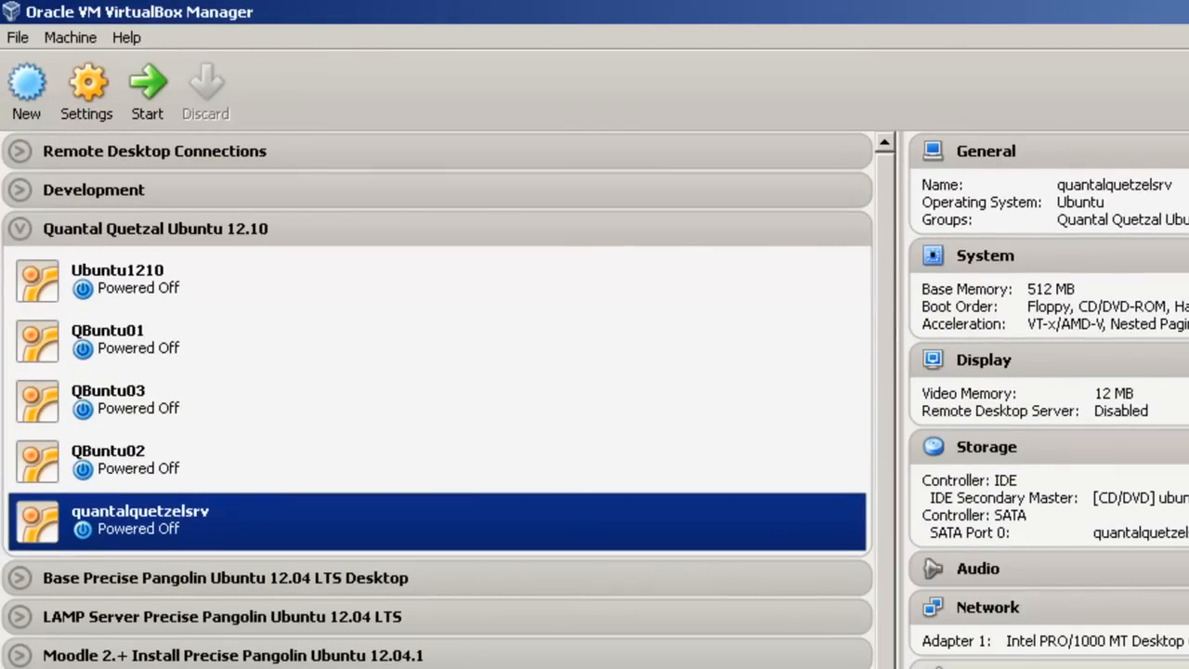
{"action": "mouse_move", "coordinate": [425, 528]}
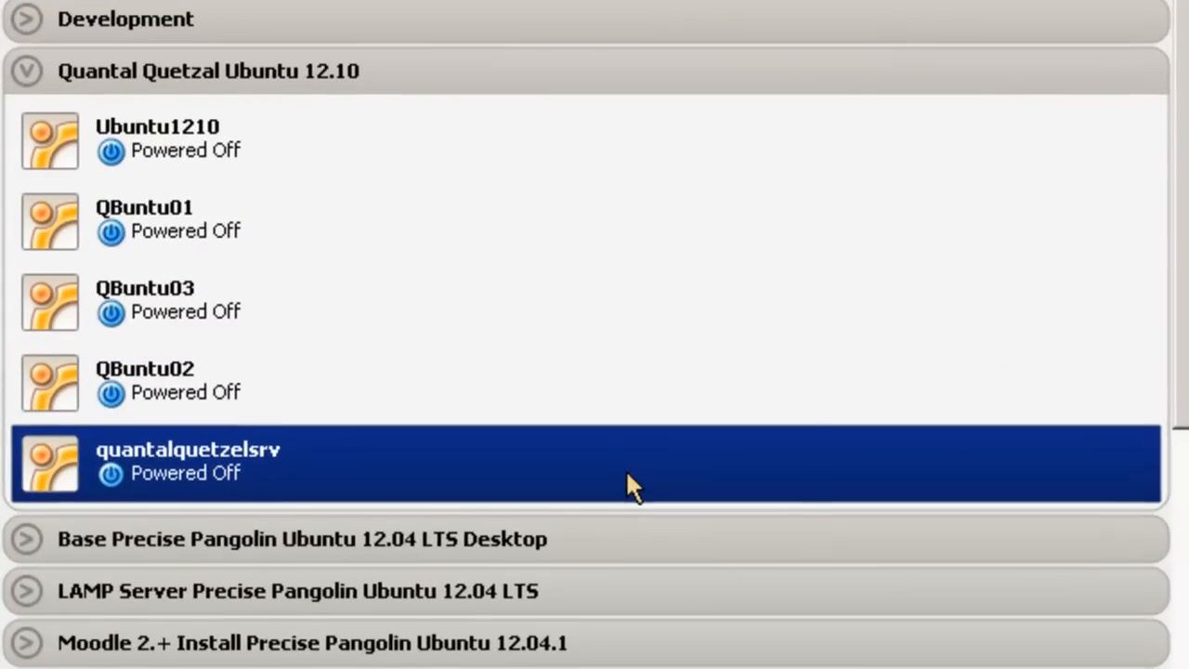
- Bring up the context menu for the quantalquetzelsrv machine
{"action": "right_click", "coordinate": [632, 474]}
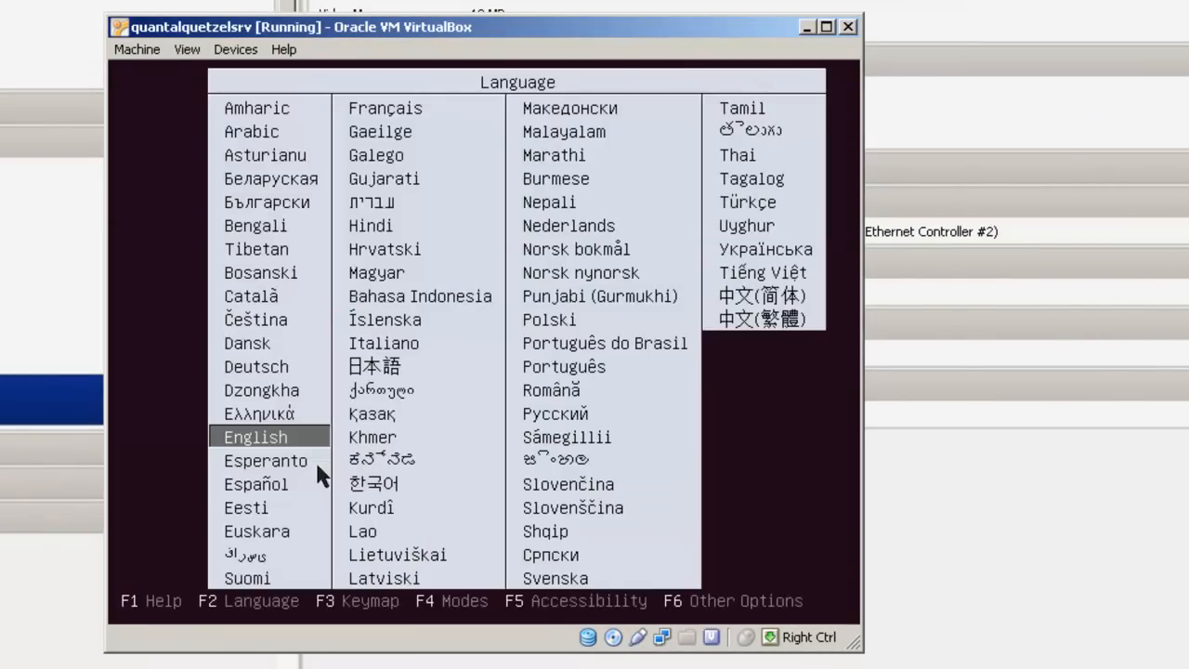
{"action": "mouse_move", "coordinate": [106, 57]}
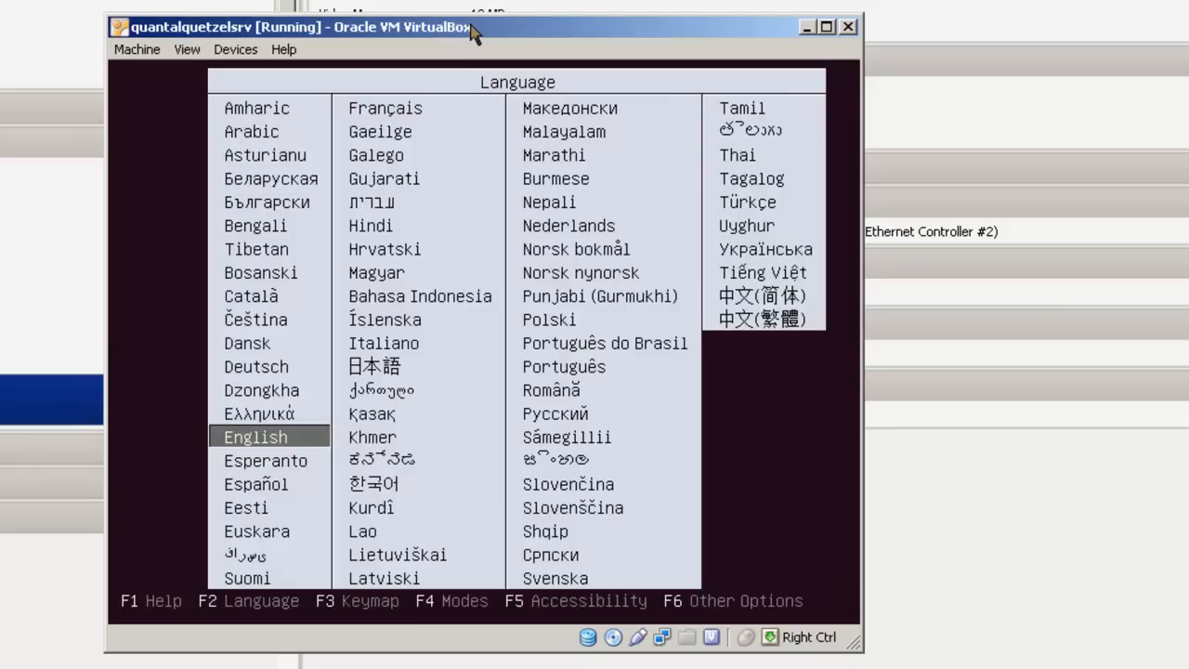
{"action": "mouse_move", "coordinate": [307, 437]}
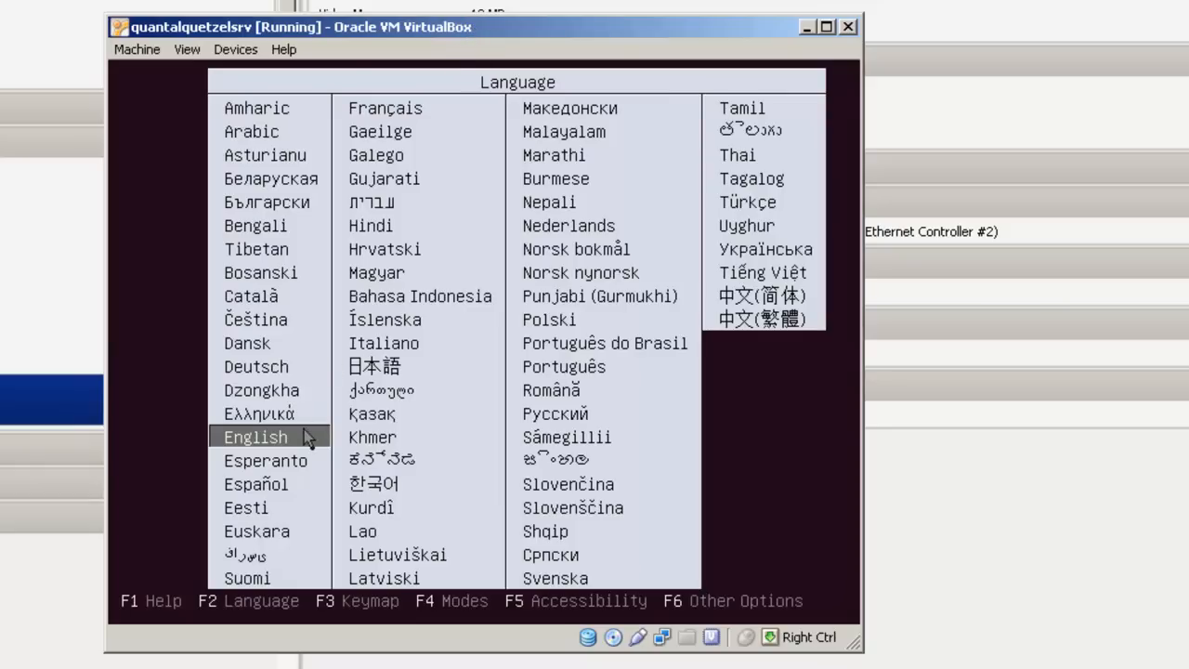
{"action": "mouse_move", "coordinate": [323, 440]}
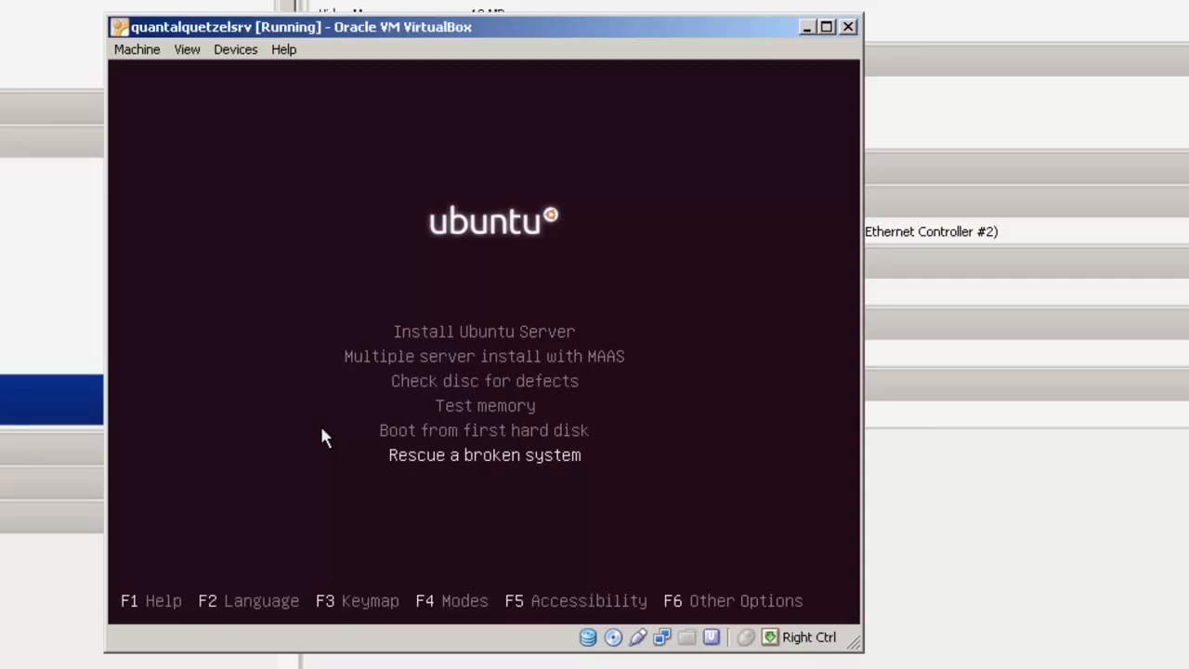
- Select Install Ubuntu Server in the boot menu
{"action": "key", "text": "up"}
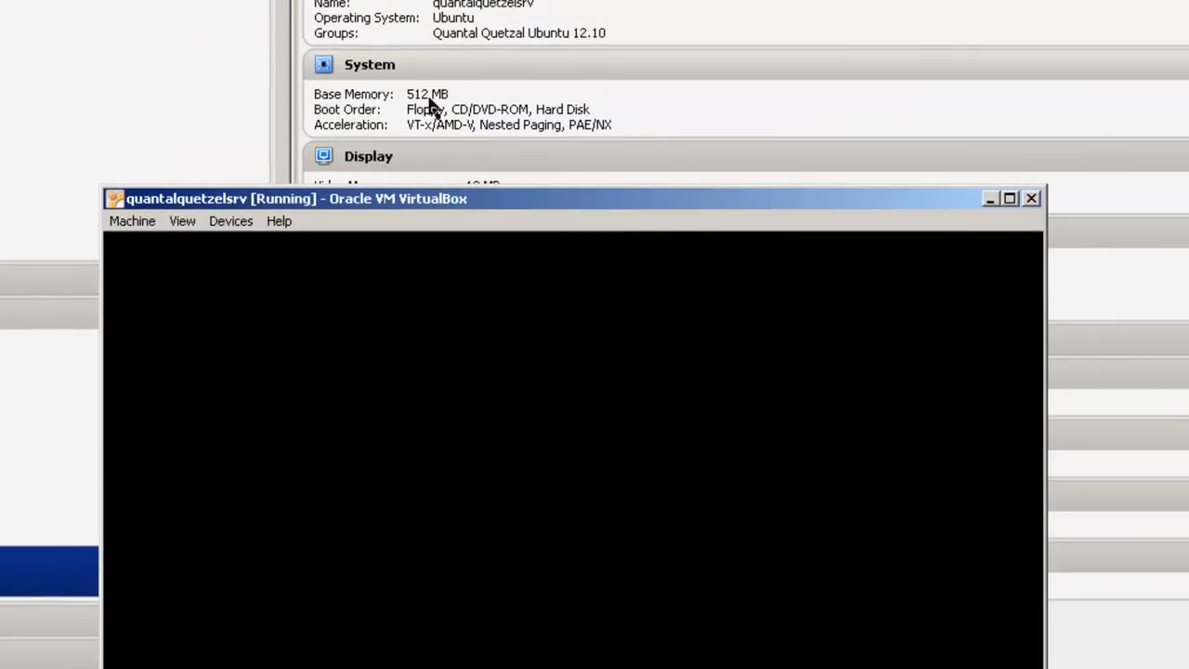
{"action": "mouse_move", "coordinate": [437, 102]}
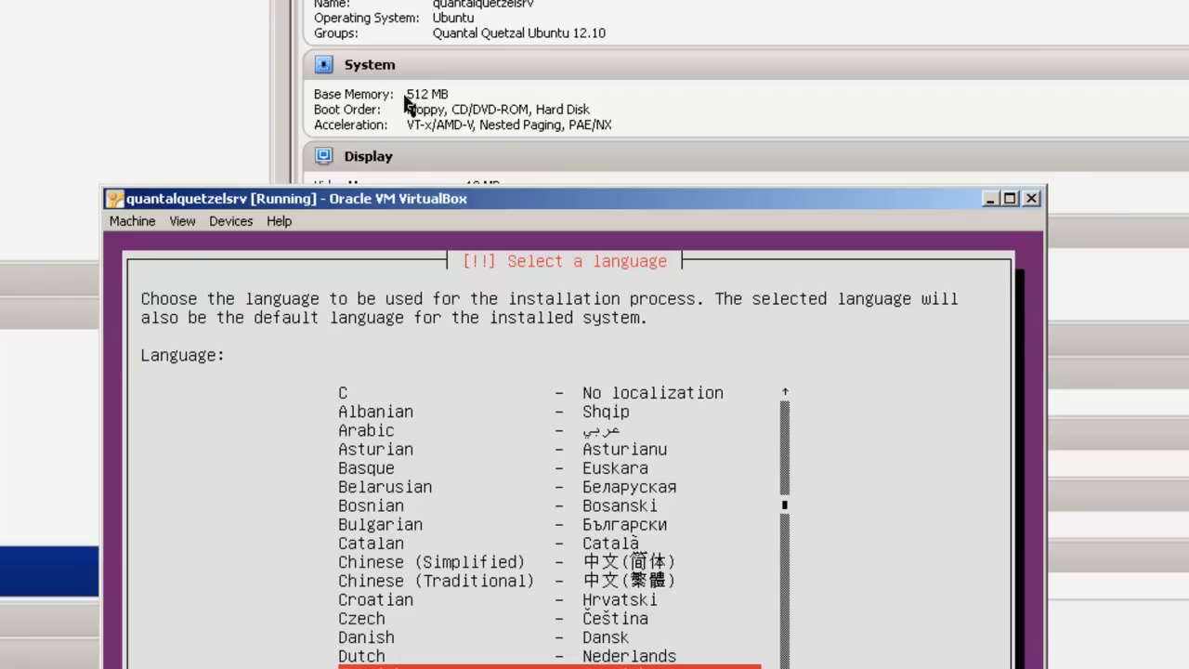
{"action": "mouse_move", "coordinate": [436, 102]}
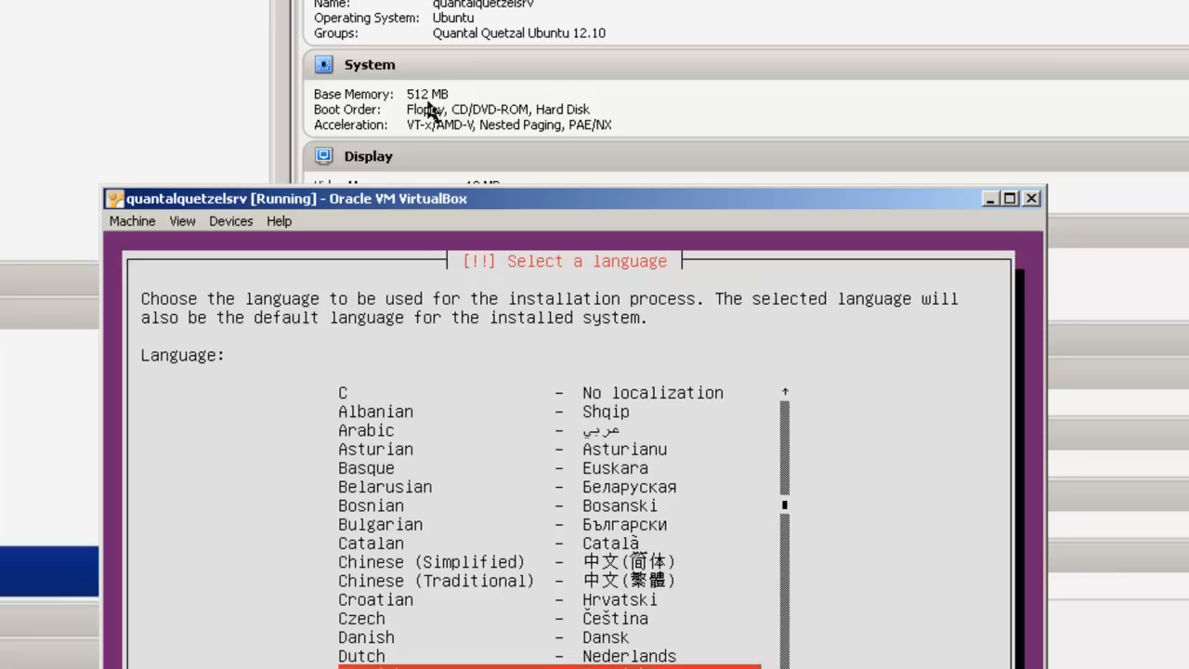
{"action": "mouse_move", "coordinate": [430, 111]}
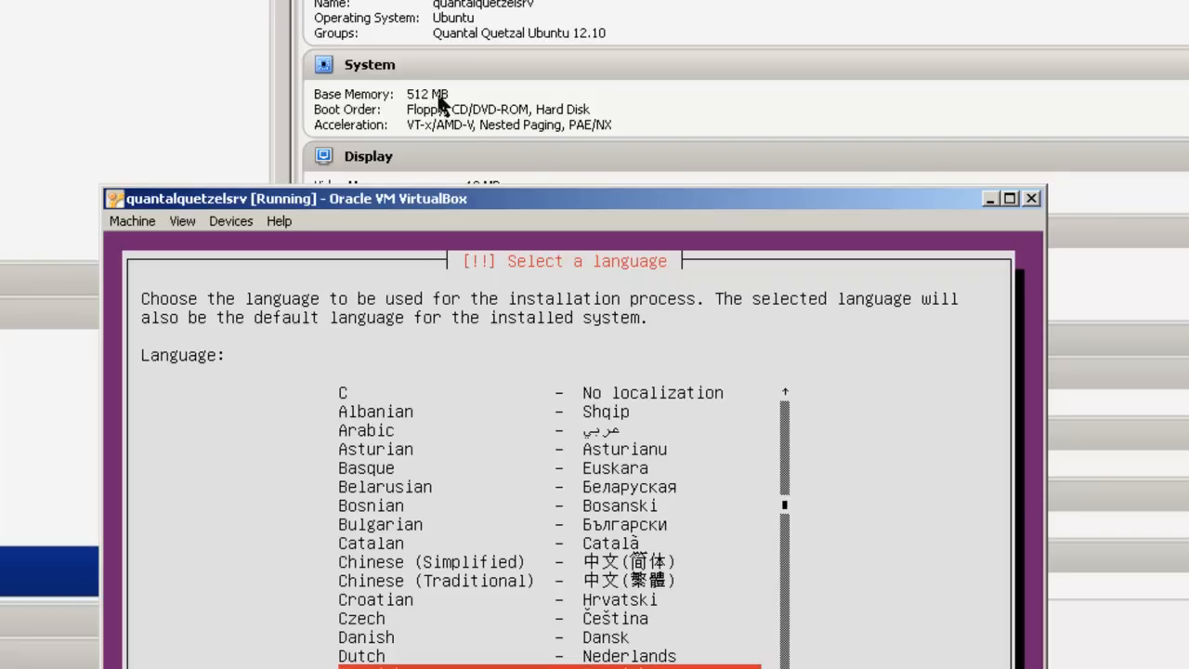
{"action": "mouse_move", "coordinate": [422, 104]}
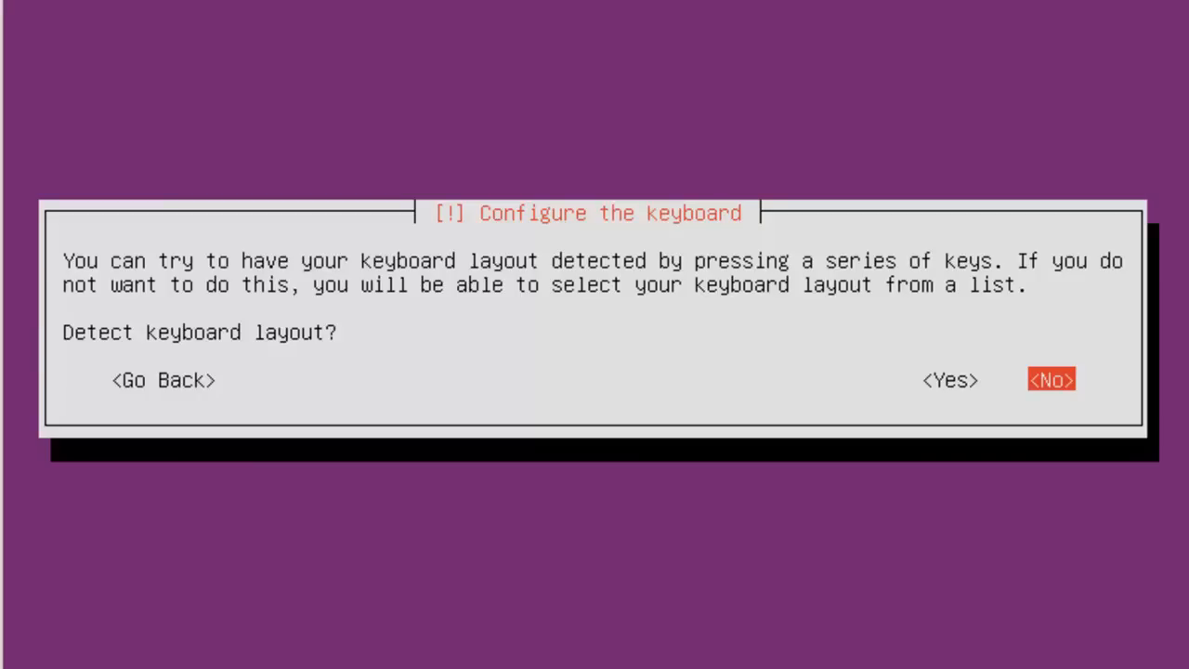
- Answer No to automatic keyboard layout detection
{"action": "left_click", "coordinate": [1050, 379]}
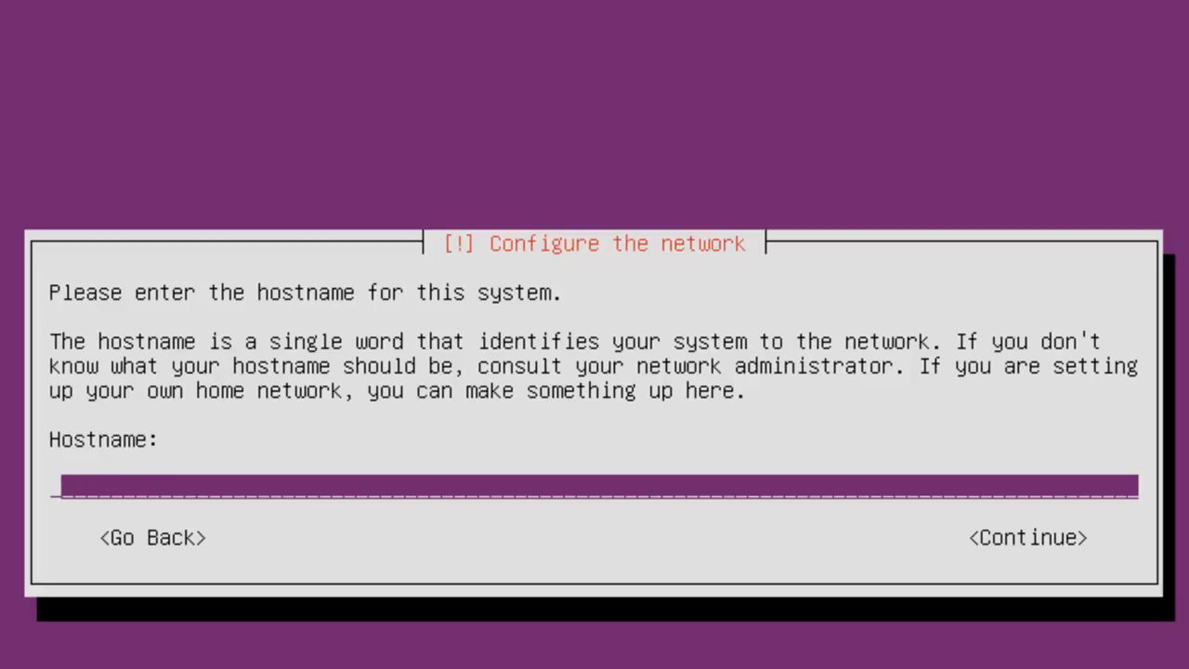
- Enter quantalquetzalsrv as the hostname and accept it
{"action": "type", "text": "qu"}
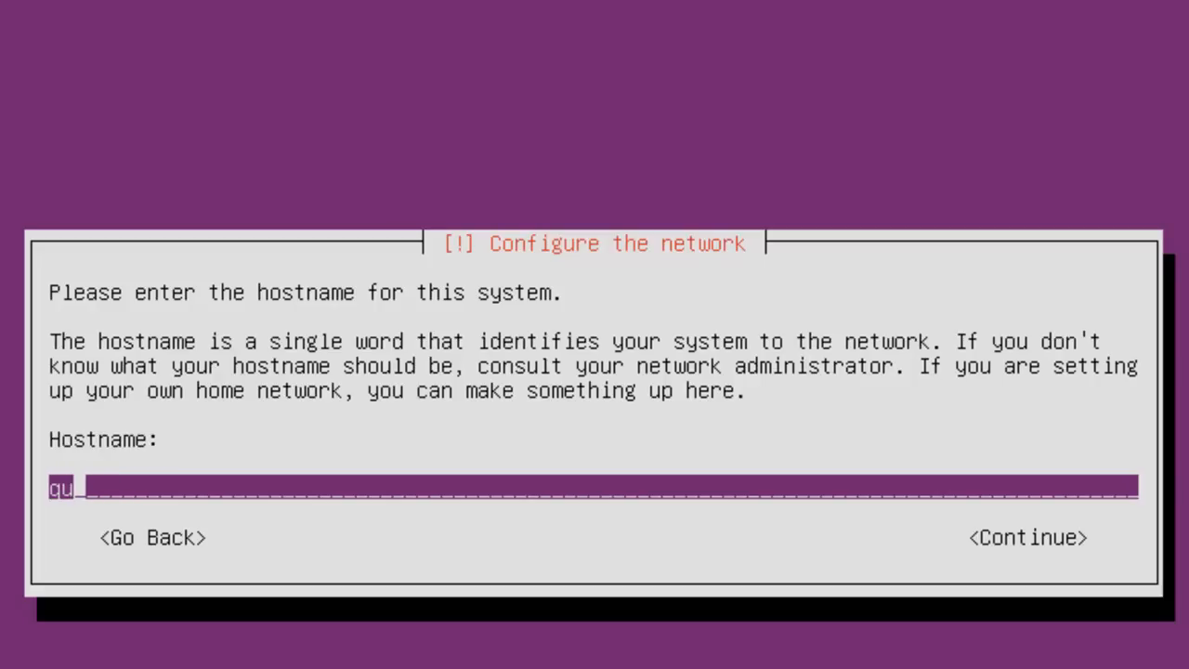
{"action": "type", "text": "ant"}
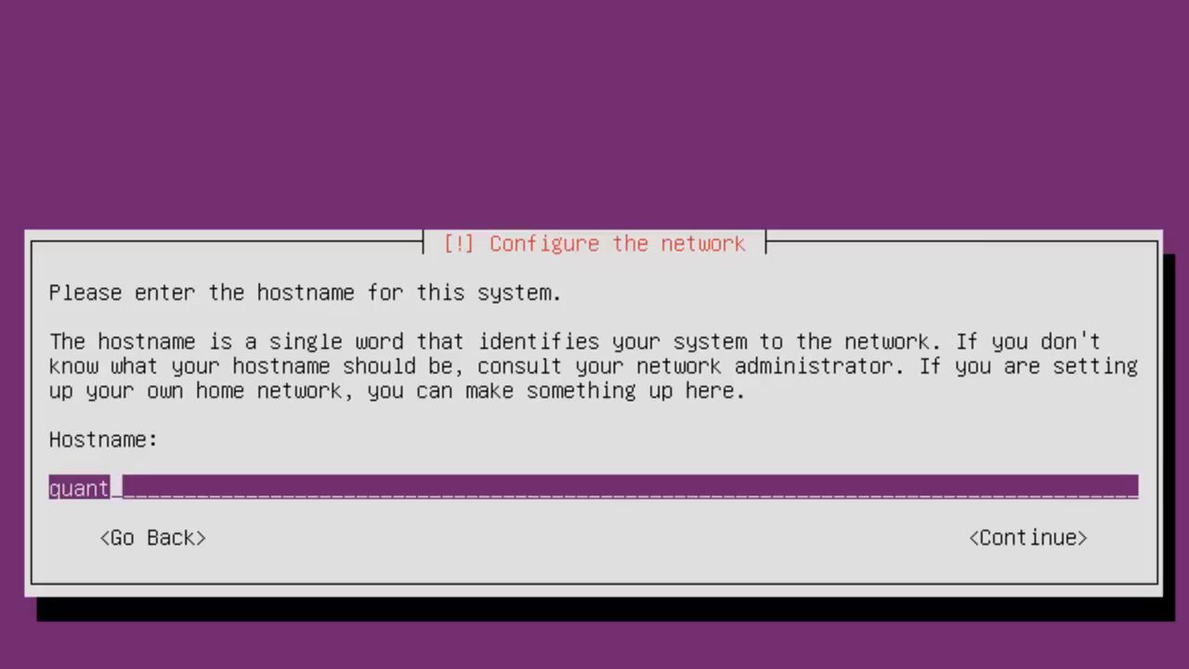
{"action": "type", "text": "alqu"}
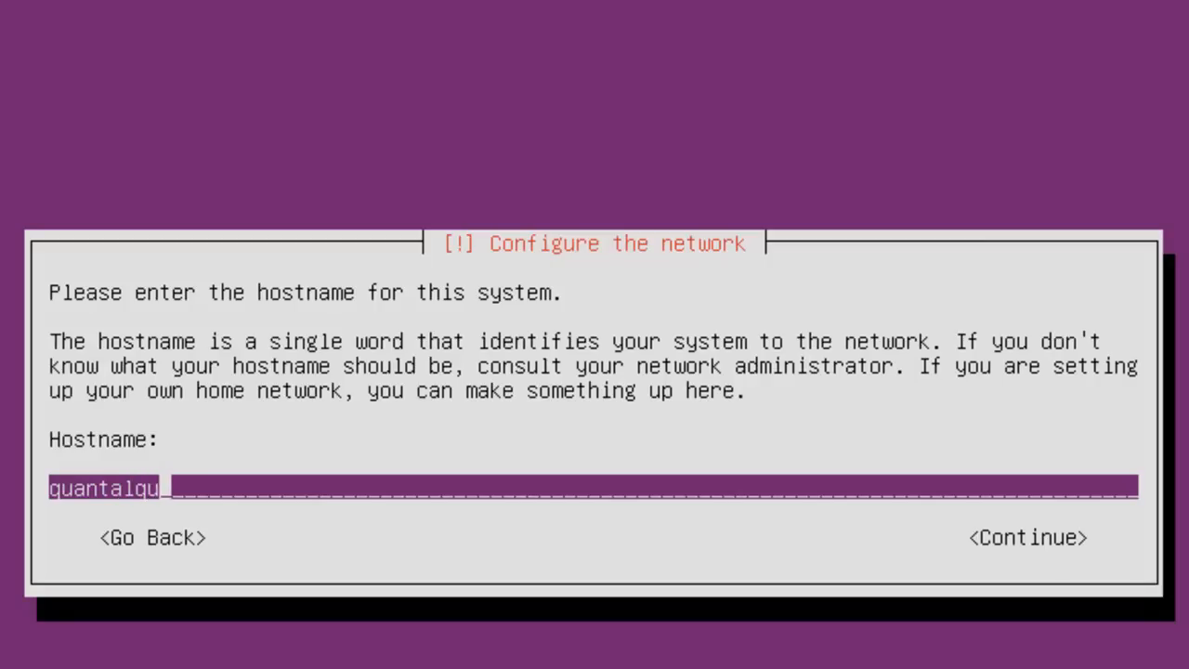
{"action": "type", "text": "etzals"}
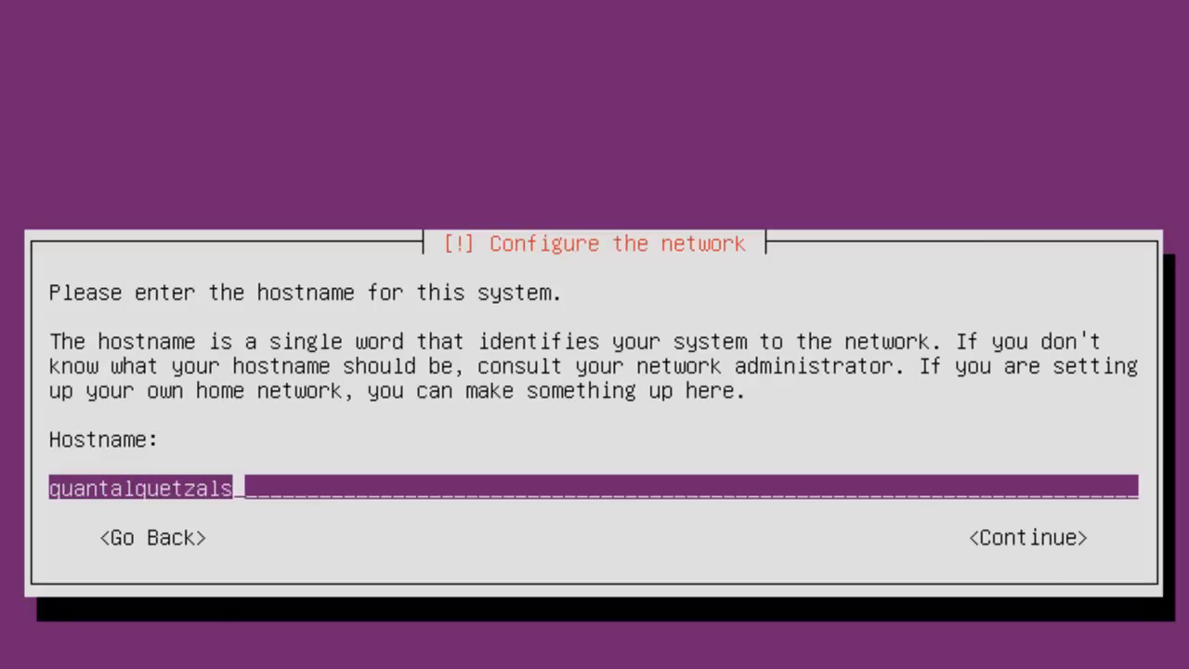
{"action": "type", "text": "rv"}
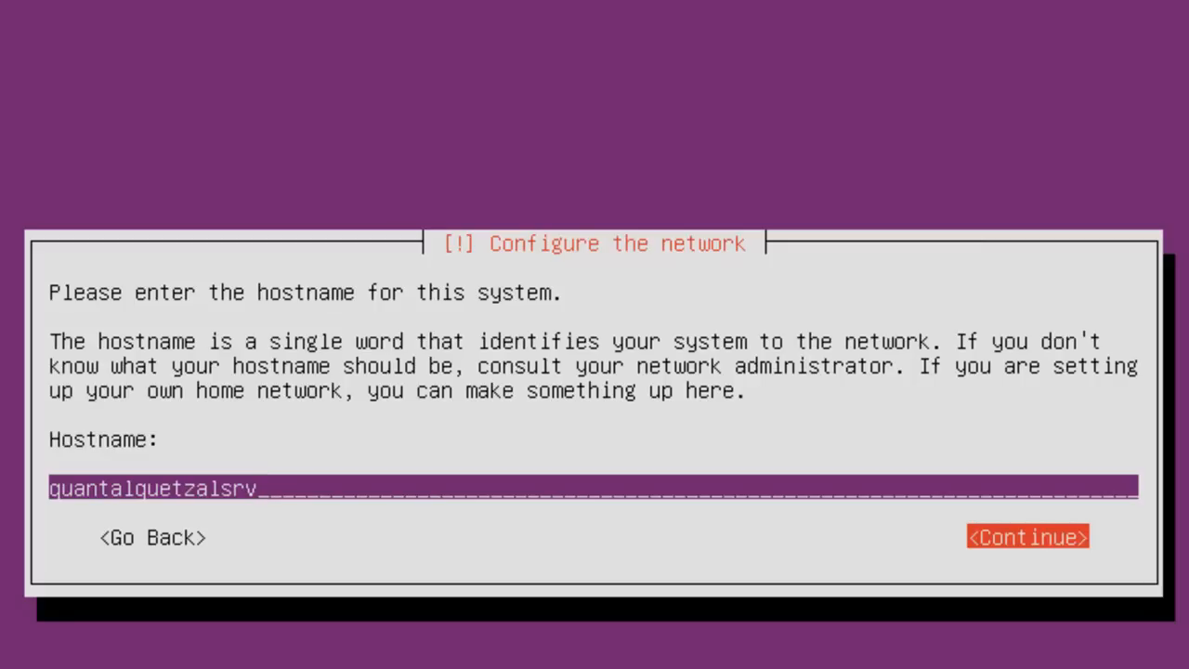
{"action": "left_click", "coordinate": [1026, 537]}
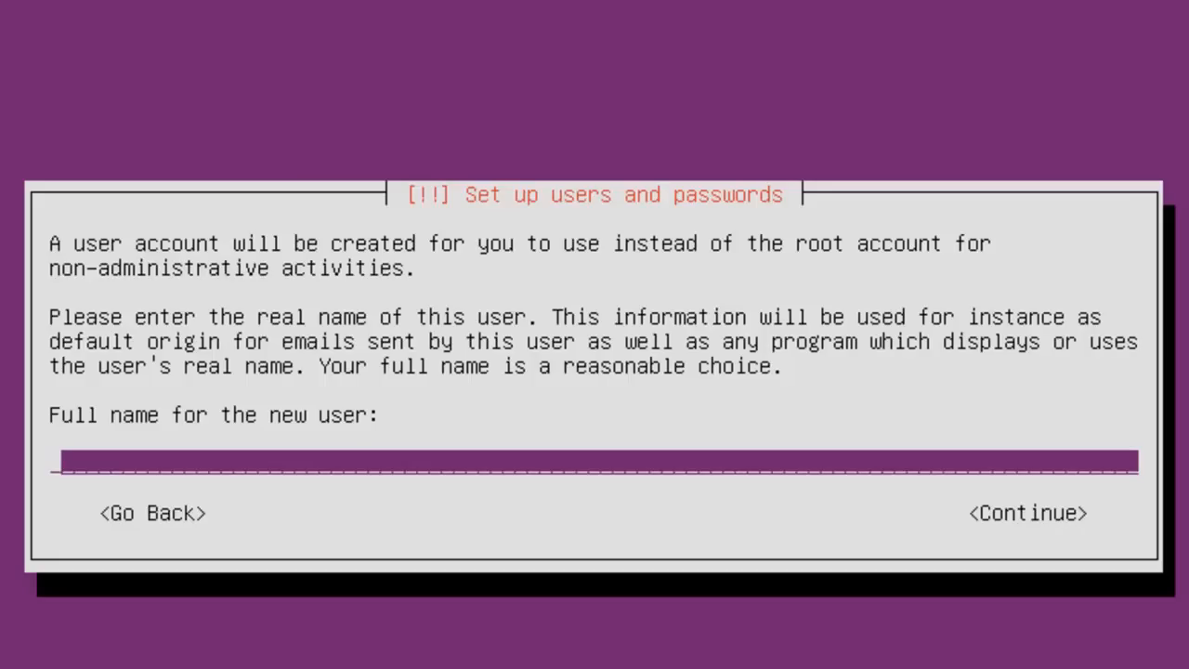
- Enter the new user's full name and accept the username mike
{"action": "type", "text": "m"}
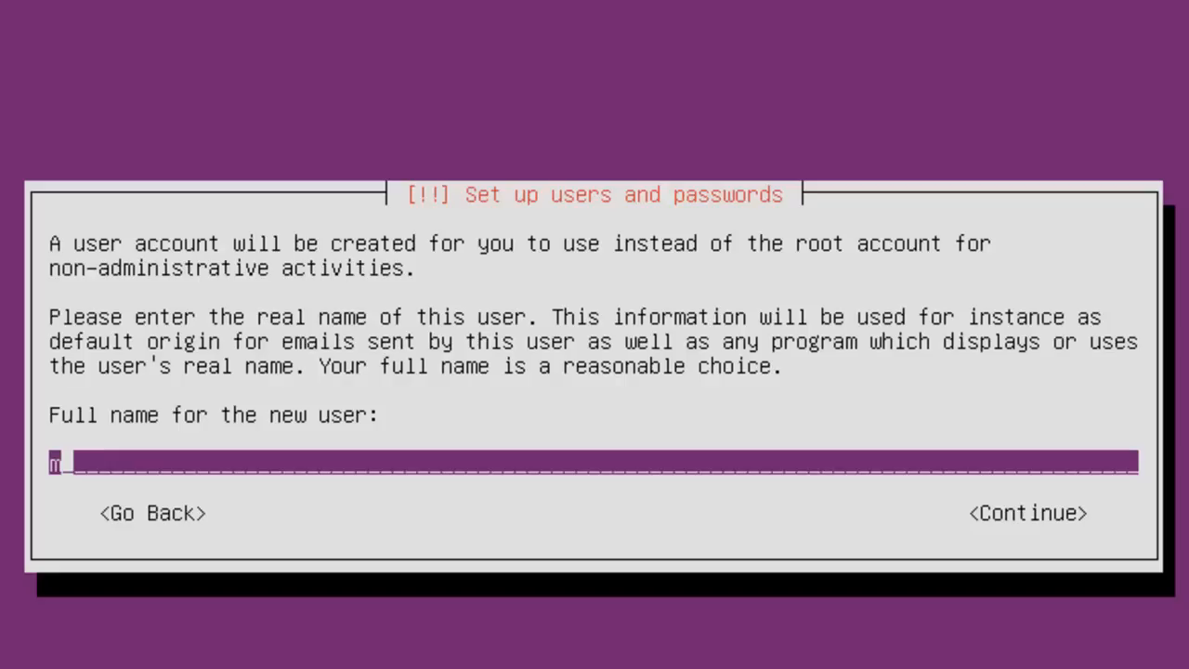
{"action": "type", "text": "mike"}
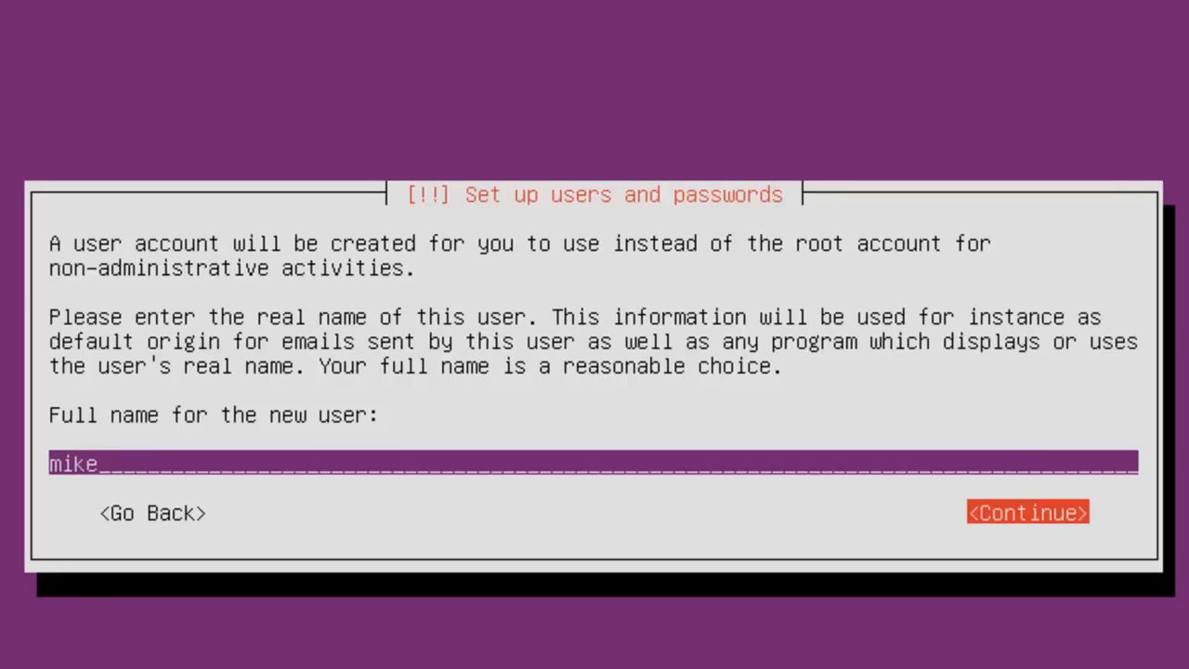
{"action": "left_click", "coordinate": [1026, 512]}
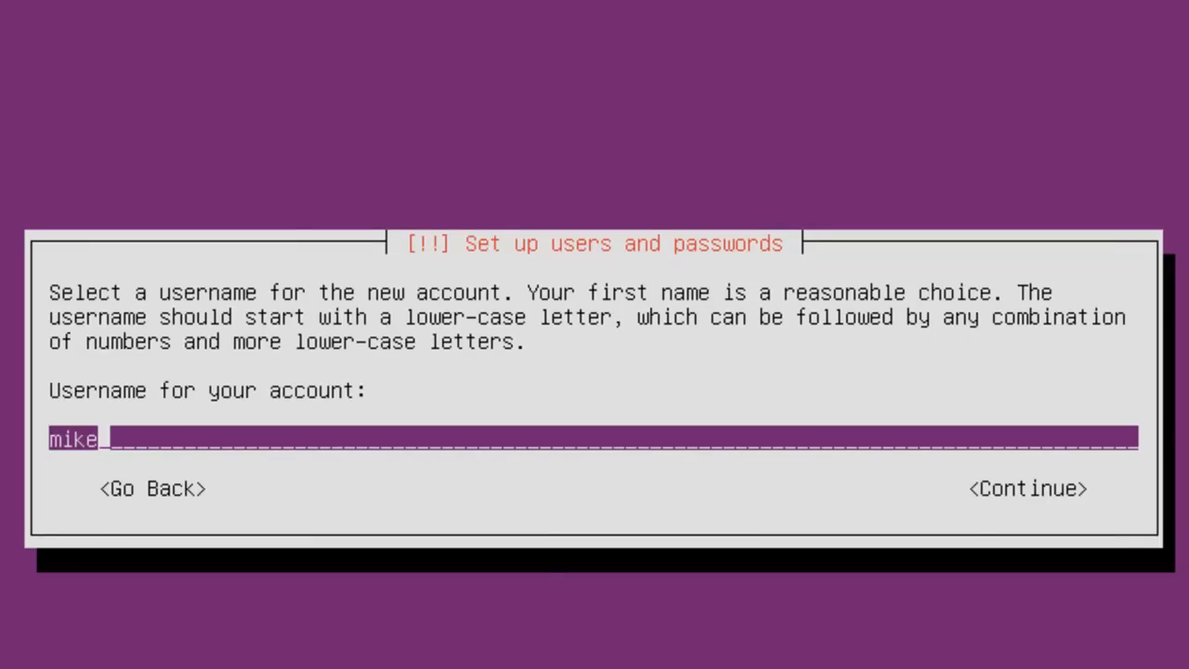
{"action": "left_click", "coordinate": [1025, 489]}
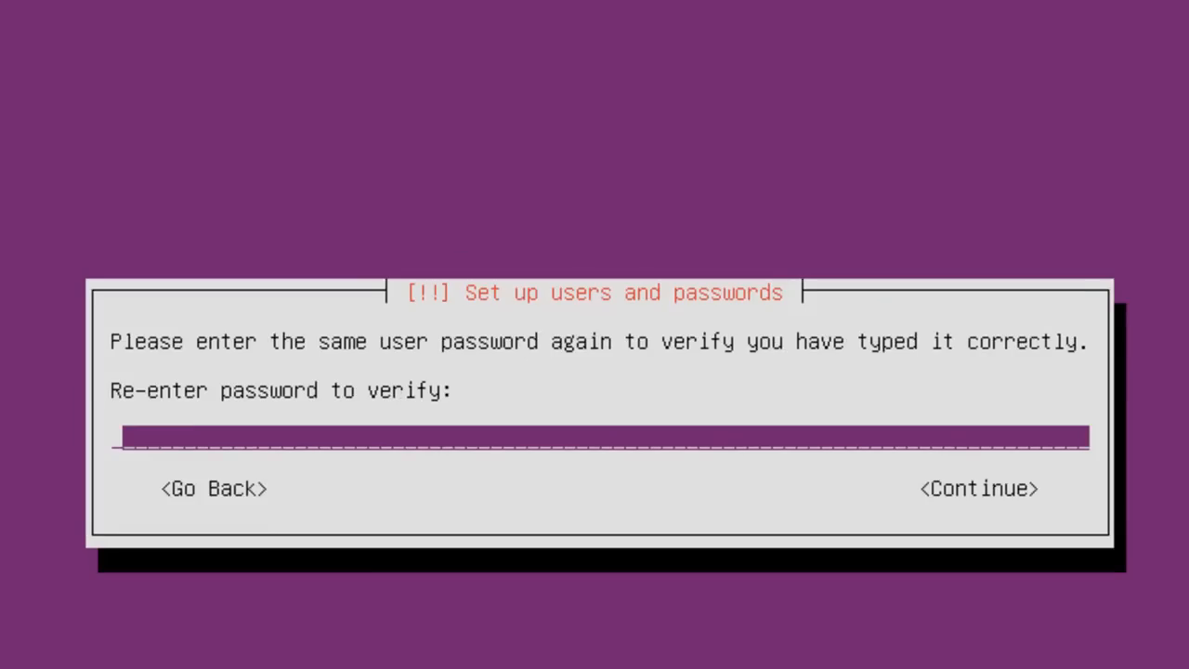
- Set and confirm the user password, declining home directory encryption
{"action": "type", "text": "*"}
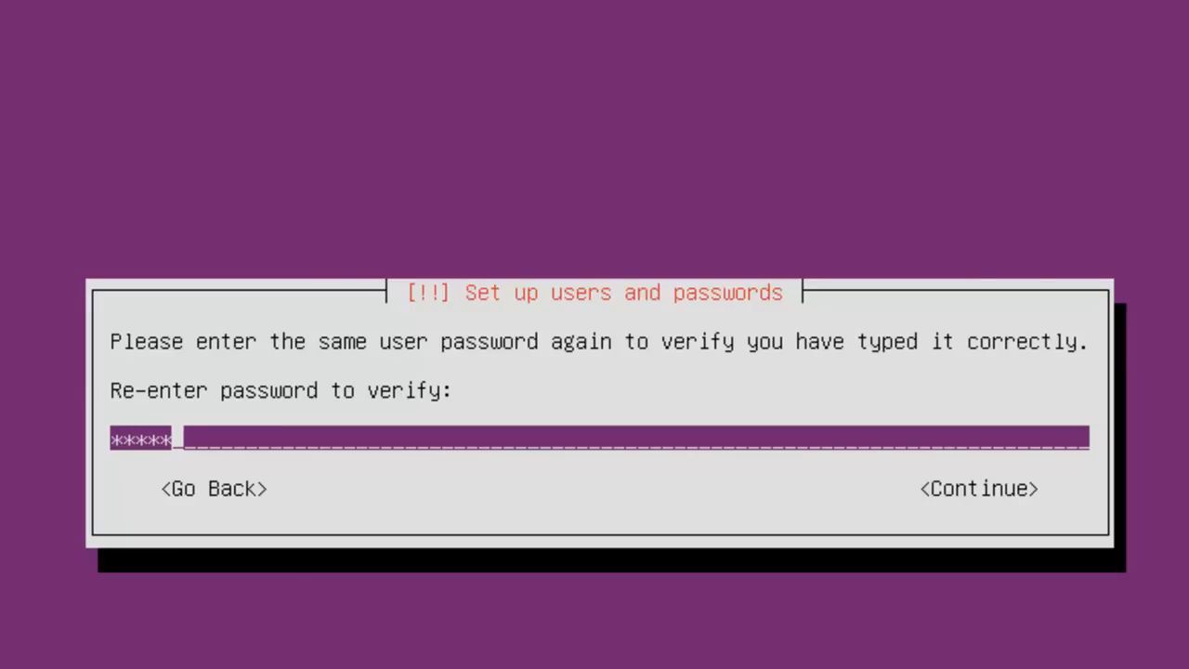
{"action": "left_click", "coordinate": [977, 489]}
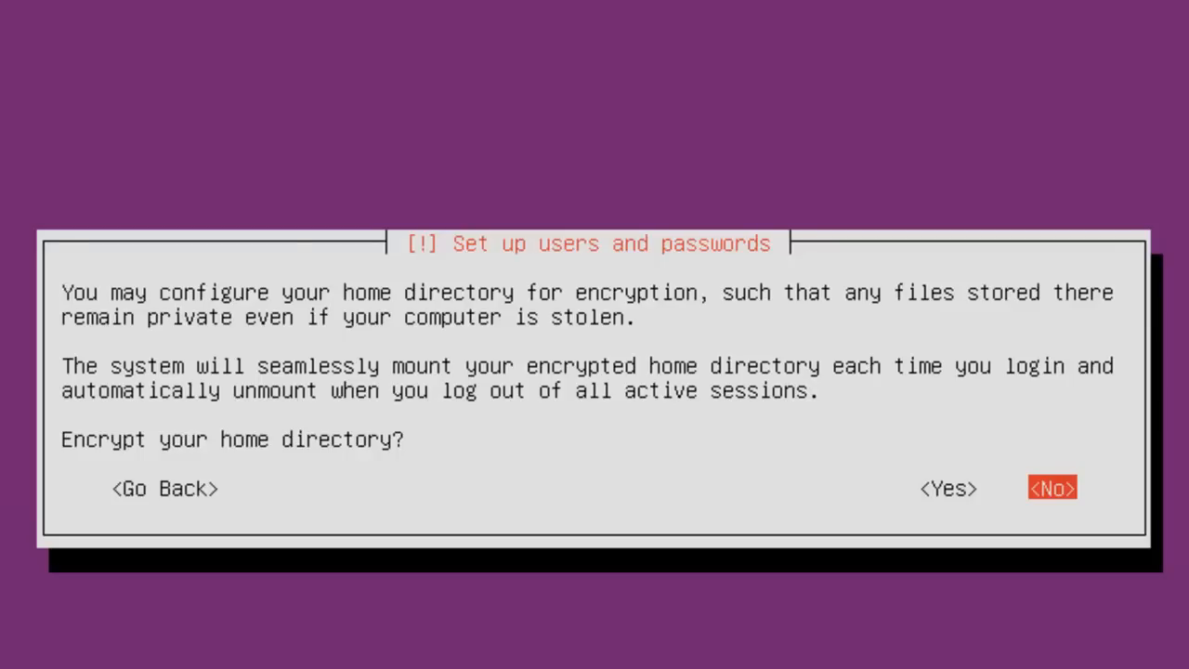
{"action": "left_click", "coordinate": [1052, 488]}
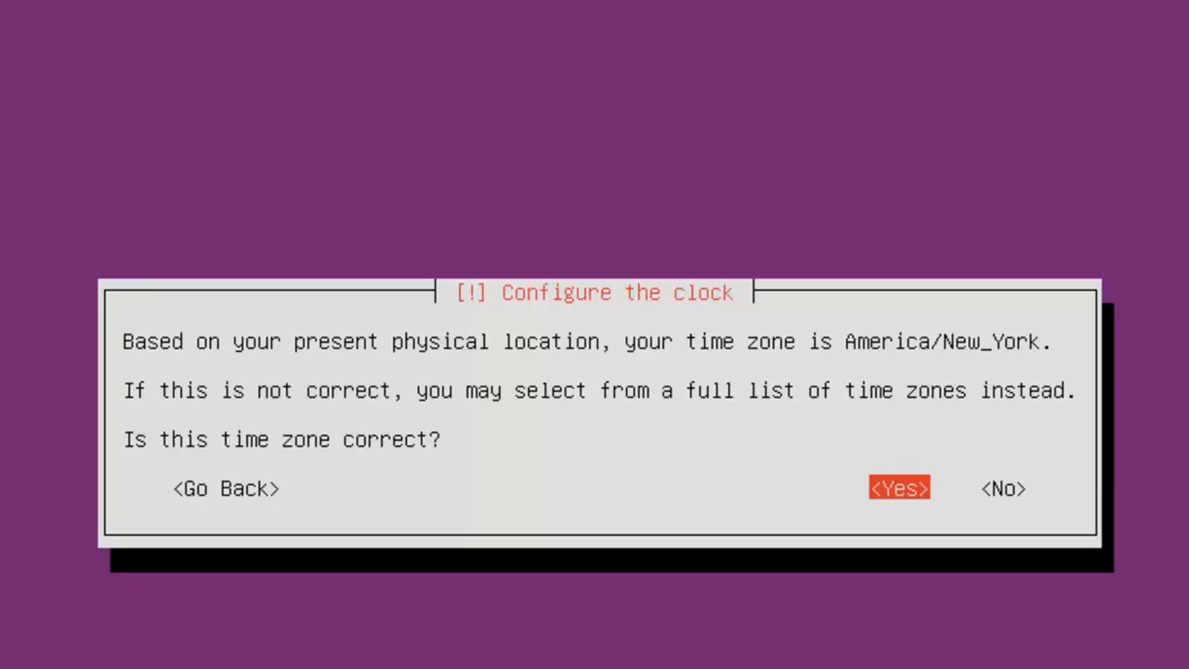
- Accept America/New_York as the time zone
{"action": "left_click", "coordinate": [898, 488]}
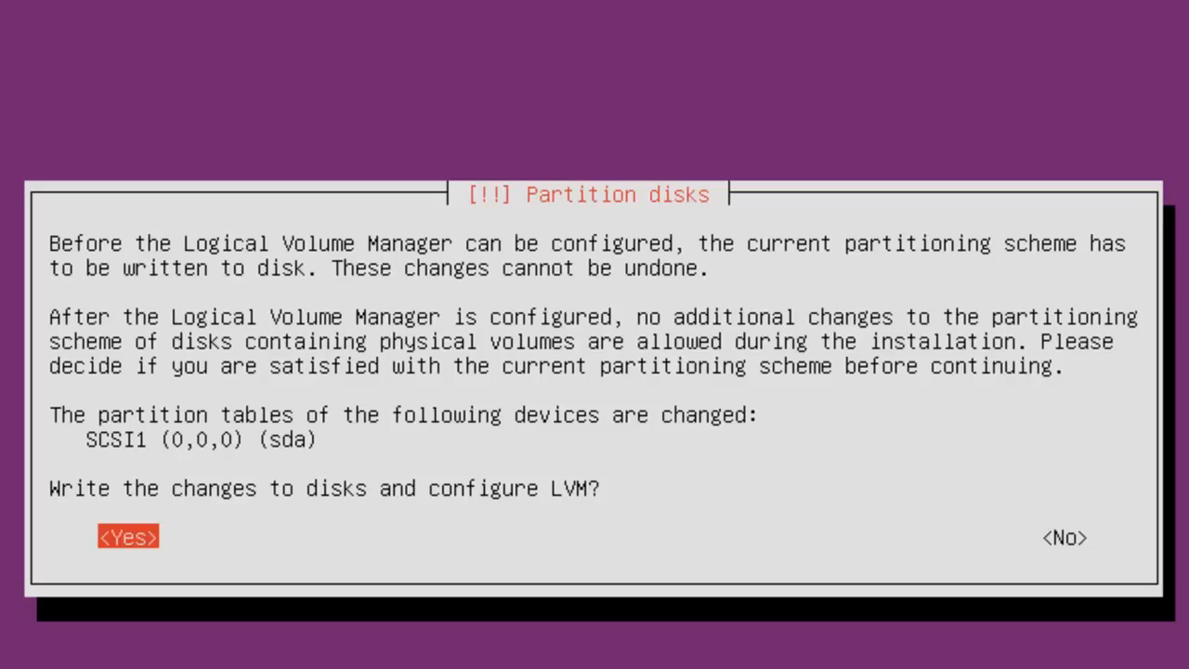
- Configure LVM using the full 21.2 GB and write the partition changes to disk
{"action": "left_click", "coordinate": [127, 536]}
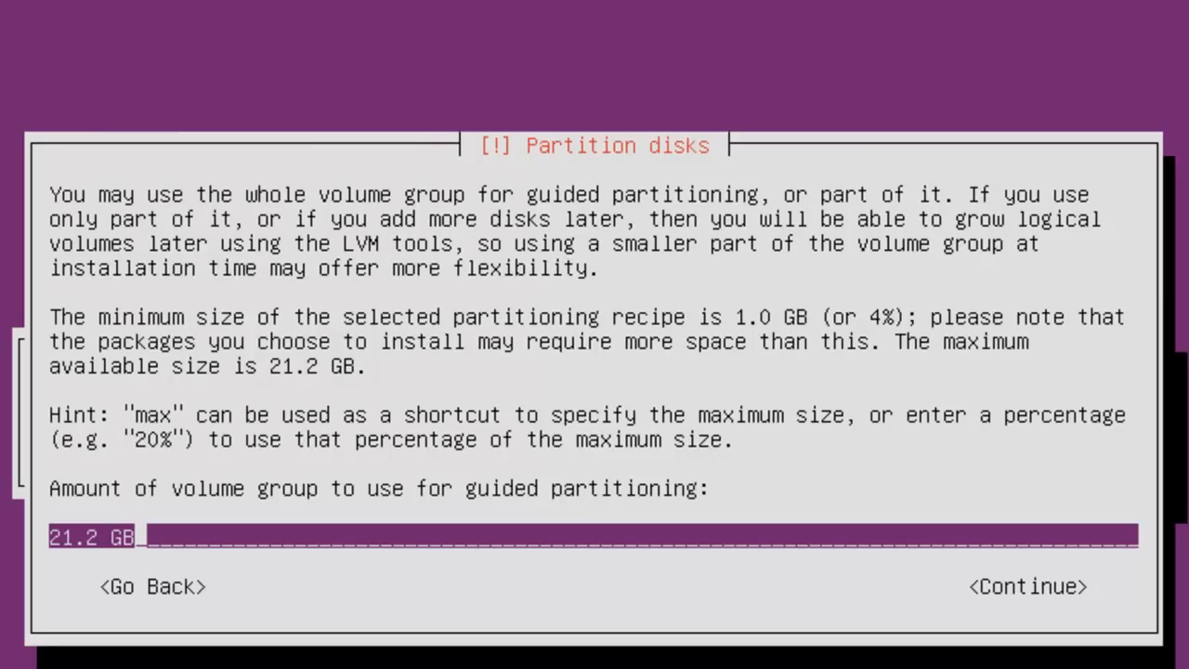
{"action": "left_click", "coordinate": [1026, 586]}
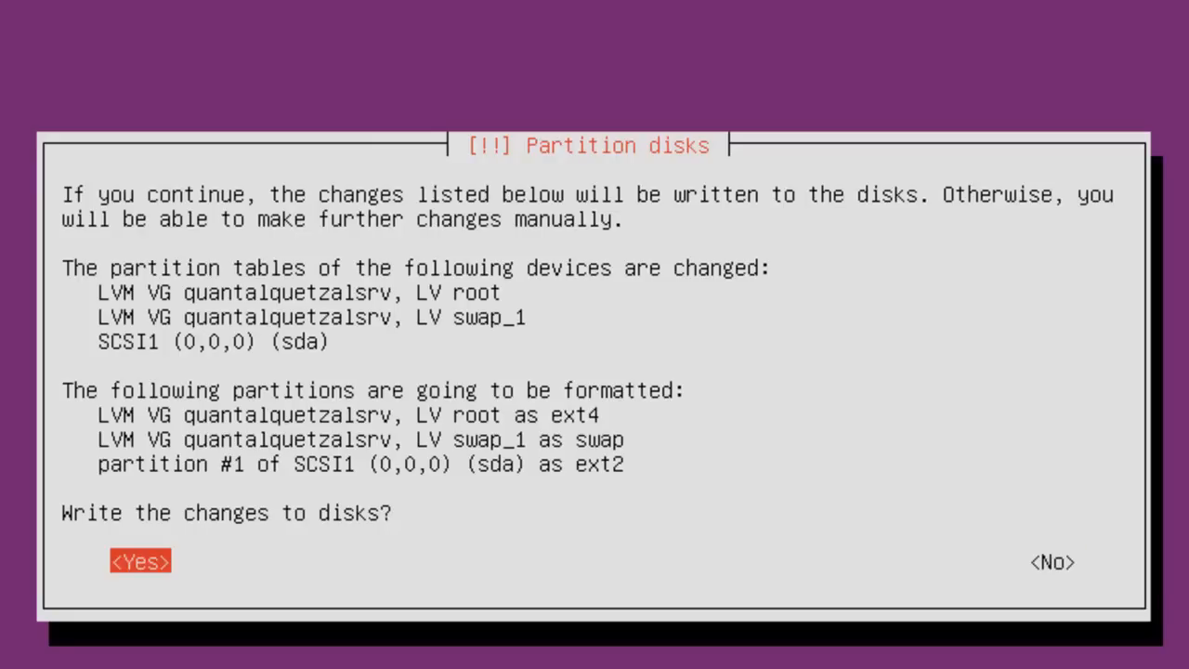
{"action": "left_click", "coordinate": [139, 560]}
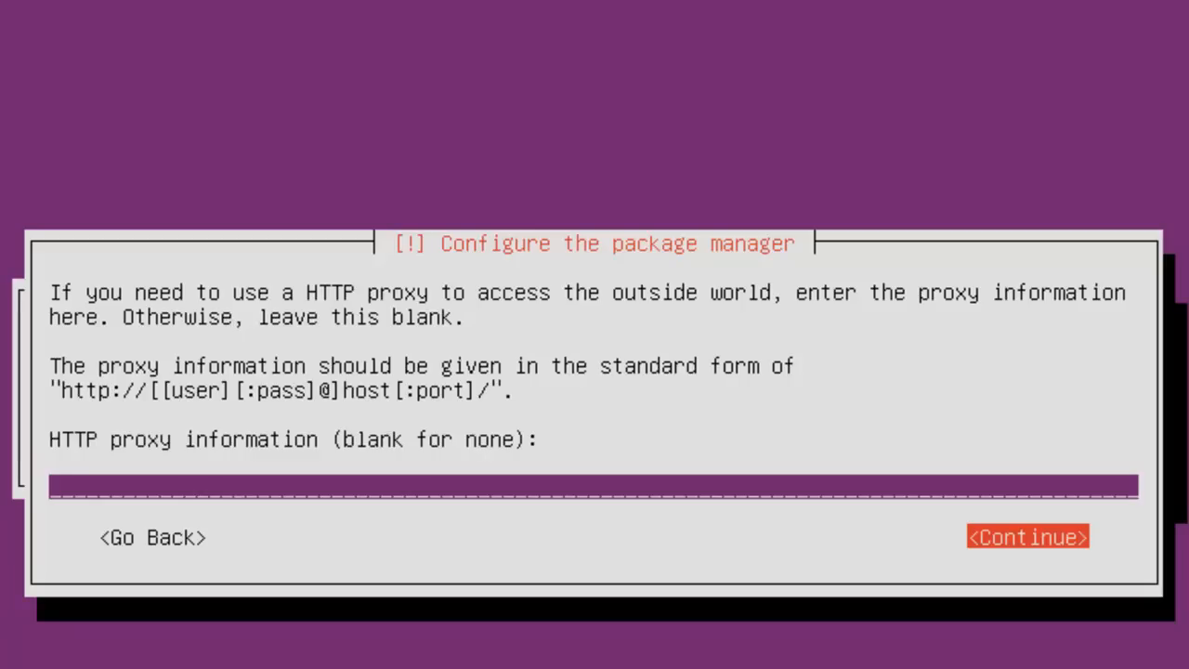
- Leave the HTTP proxy blank and choose no automatic updates
{"action": "left_click", "coordinate": [1026, 537]}
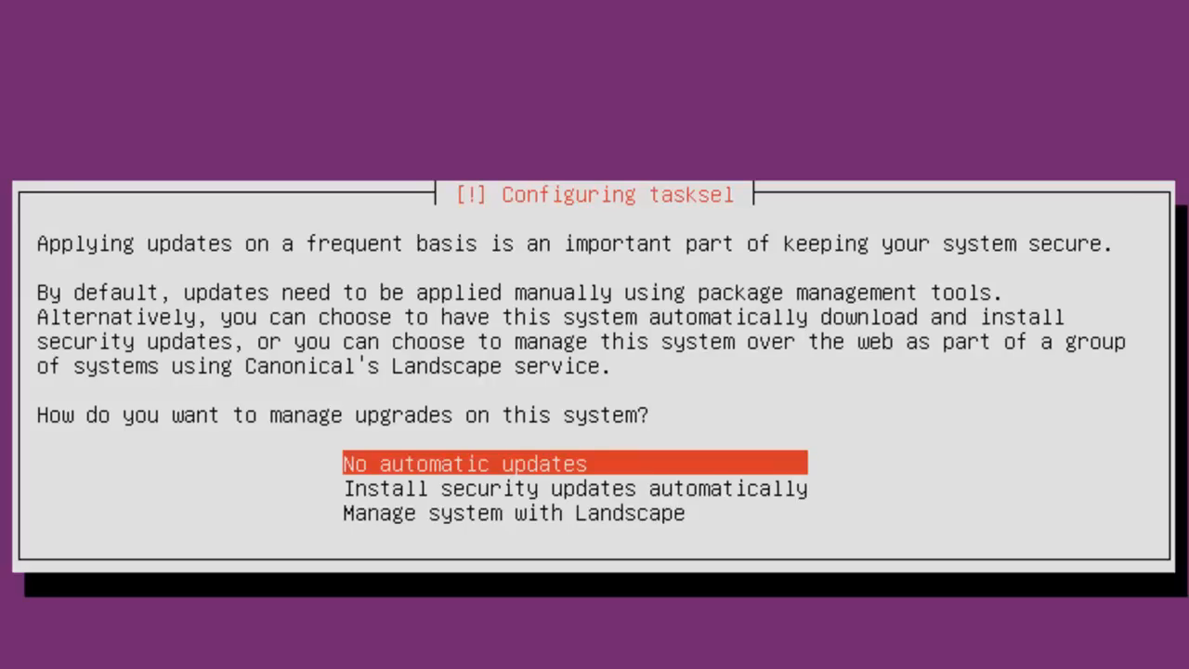
{"action": "key", "text": "Down"}
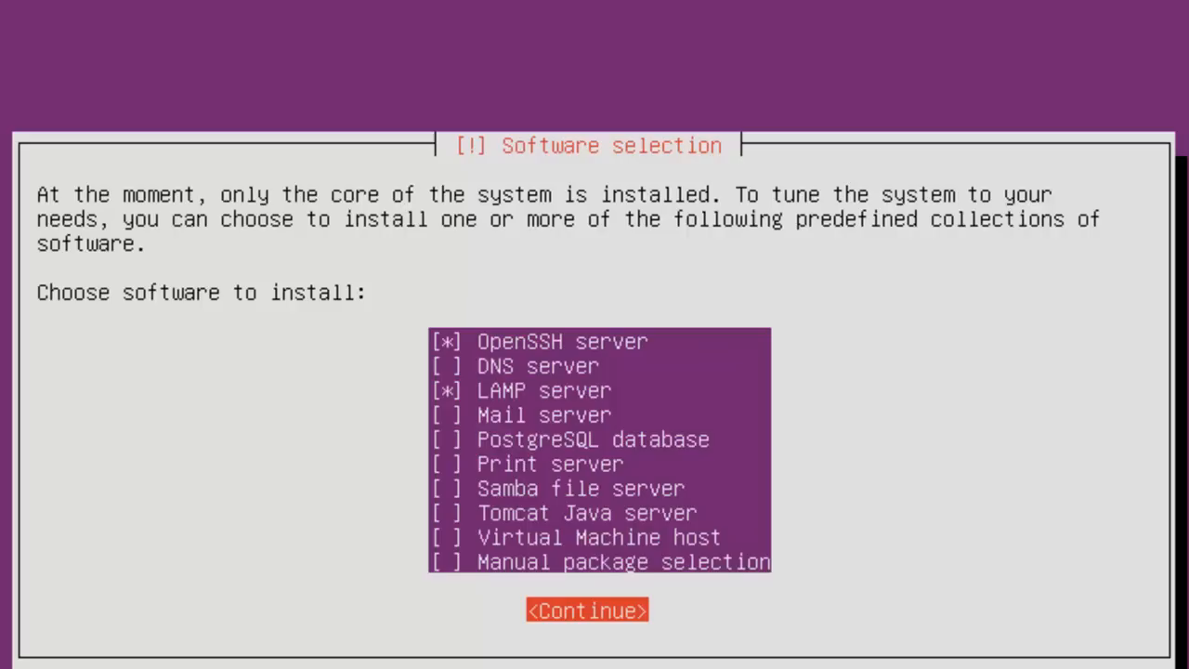
- Confirm OpenSSH server and LAMP server in the software selection
{"action": "left_click", "coordinate": [586, 611]}
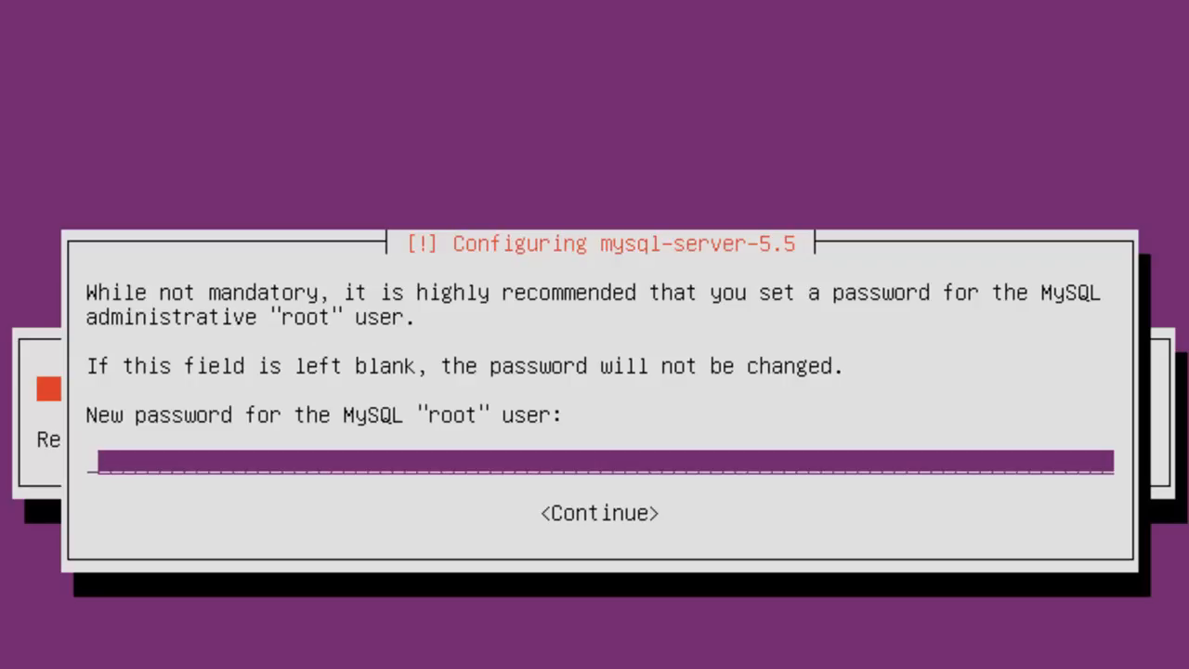
- Enter the MySQL root password and repeat it to confirm
{"action": "type", "text": "*"}
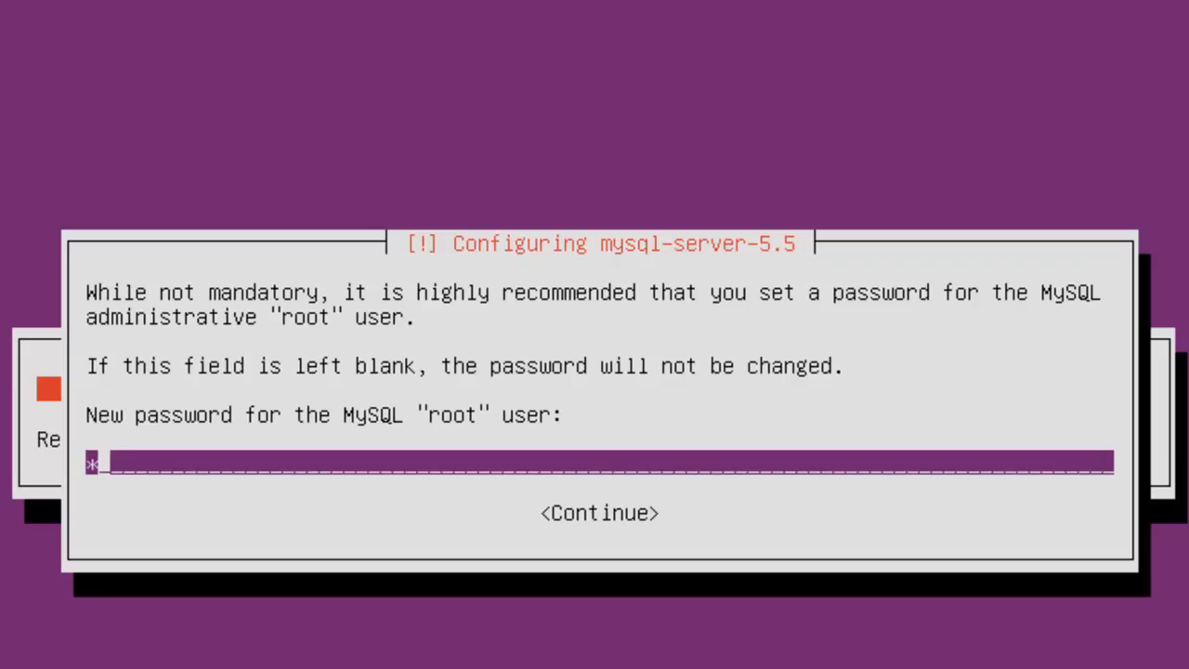
{"action": "type", "text": "password"}
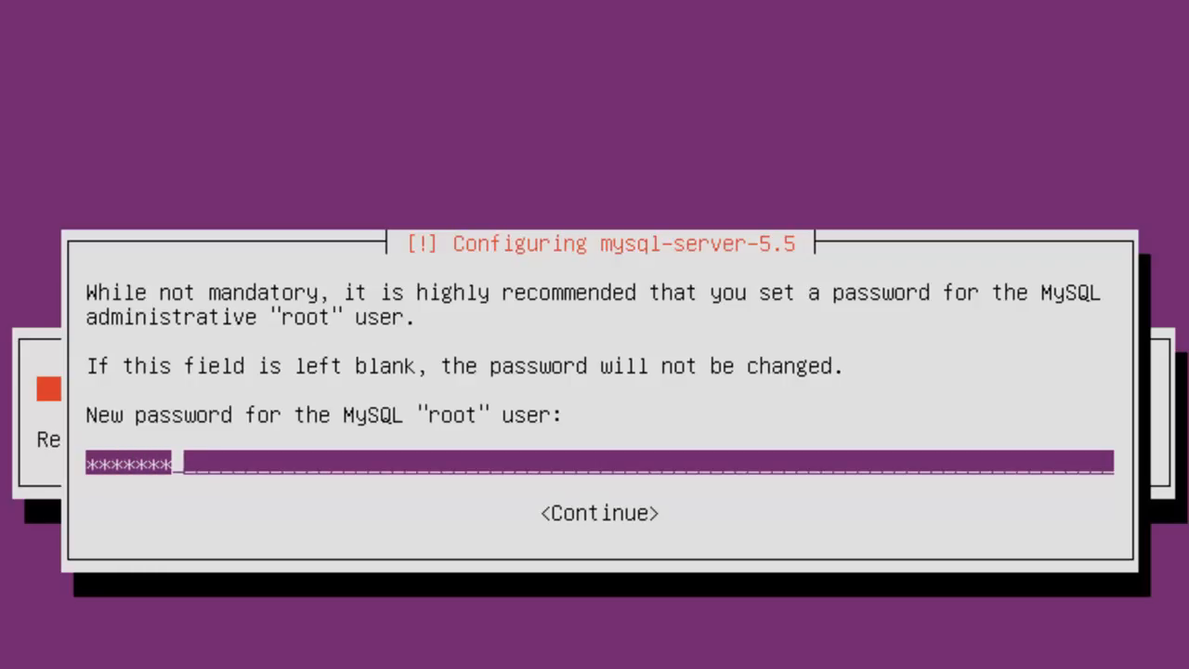
{"action": "type", "text": "*"}
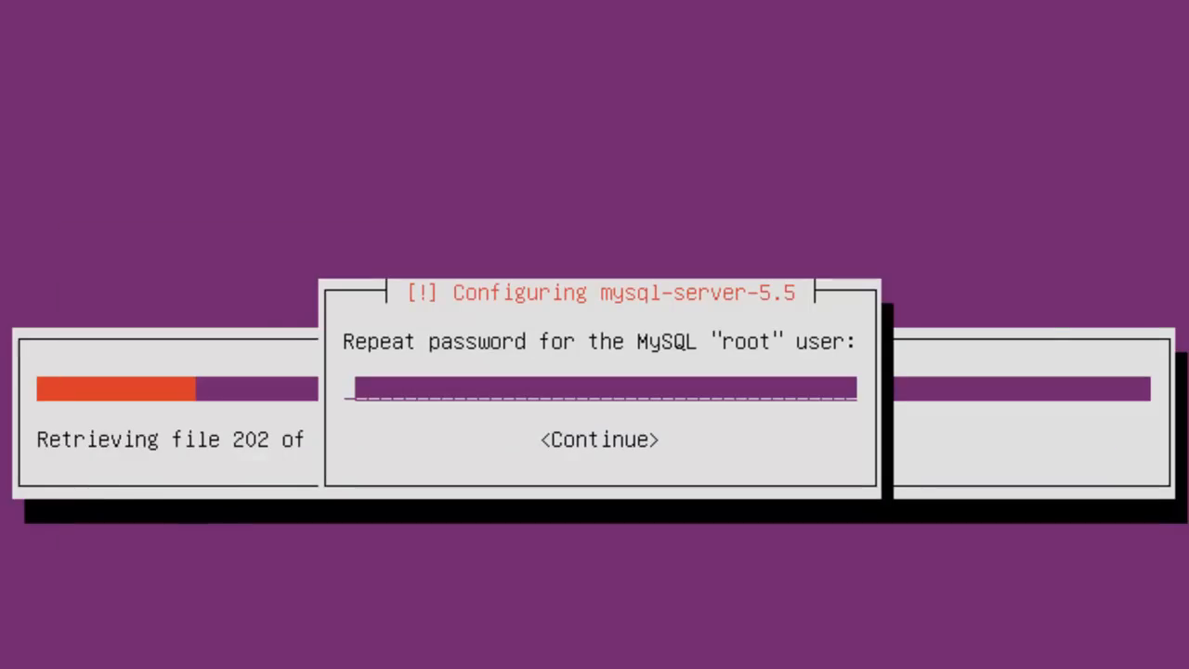
{"action": "type", "text": "password"}
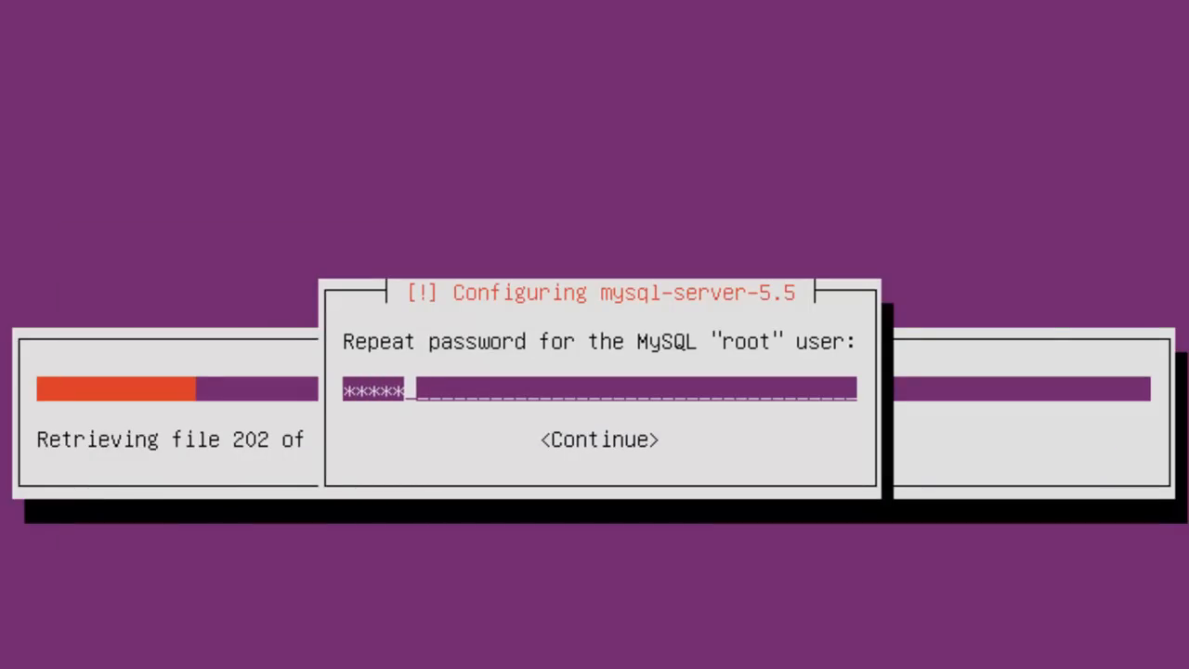
{"action": "type", "text": "**"}
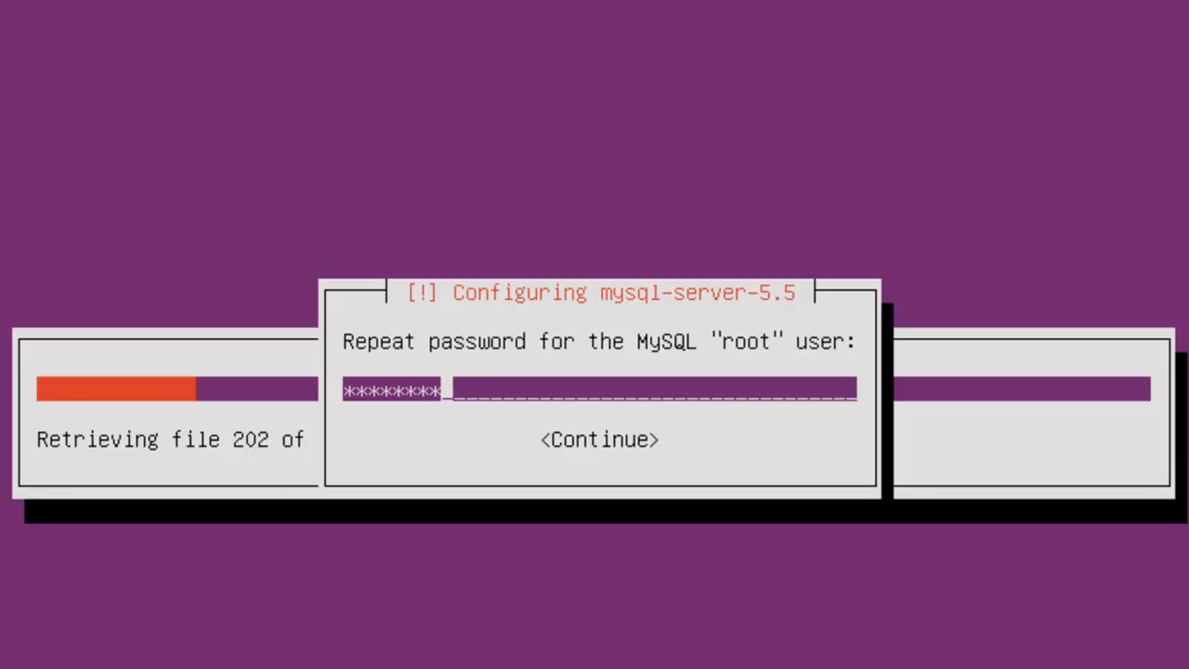
{"action": "left_click", "coordinate": [598, 439]}
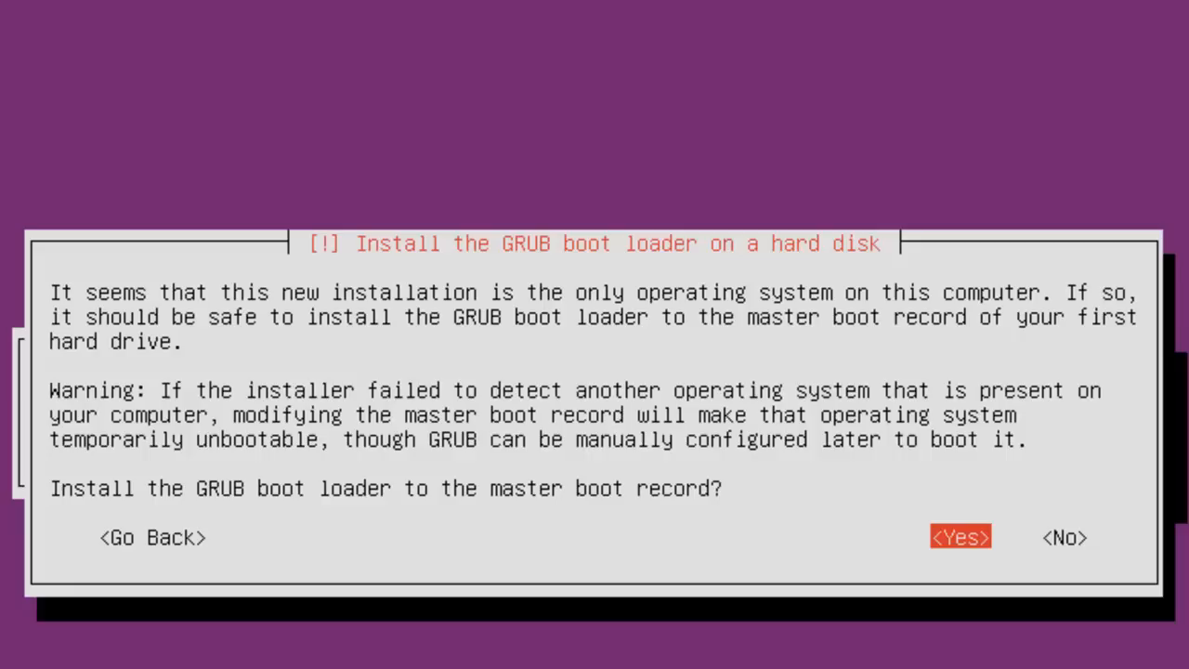
- Install GRUB to the MBR, finish and reboot, then enter username mike at login
{"action": "left_click", "coordinate": [959, 537]}
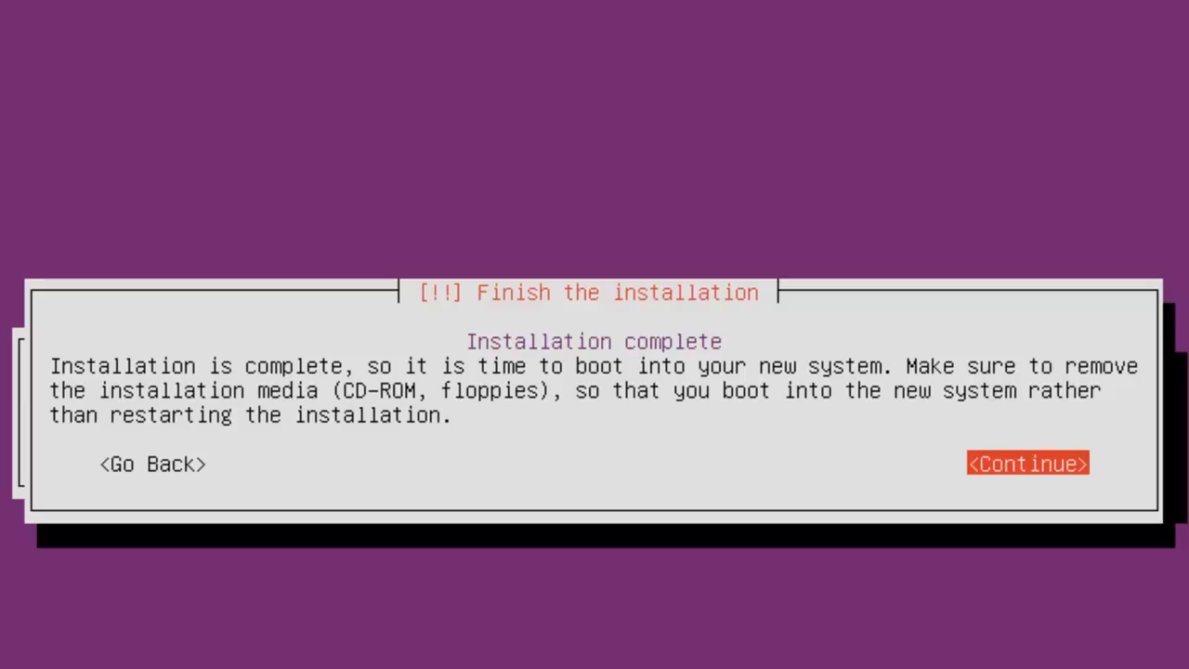
{"action": "left_click", "coordinate": [1026, 464]}
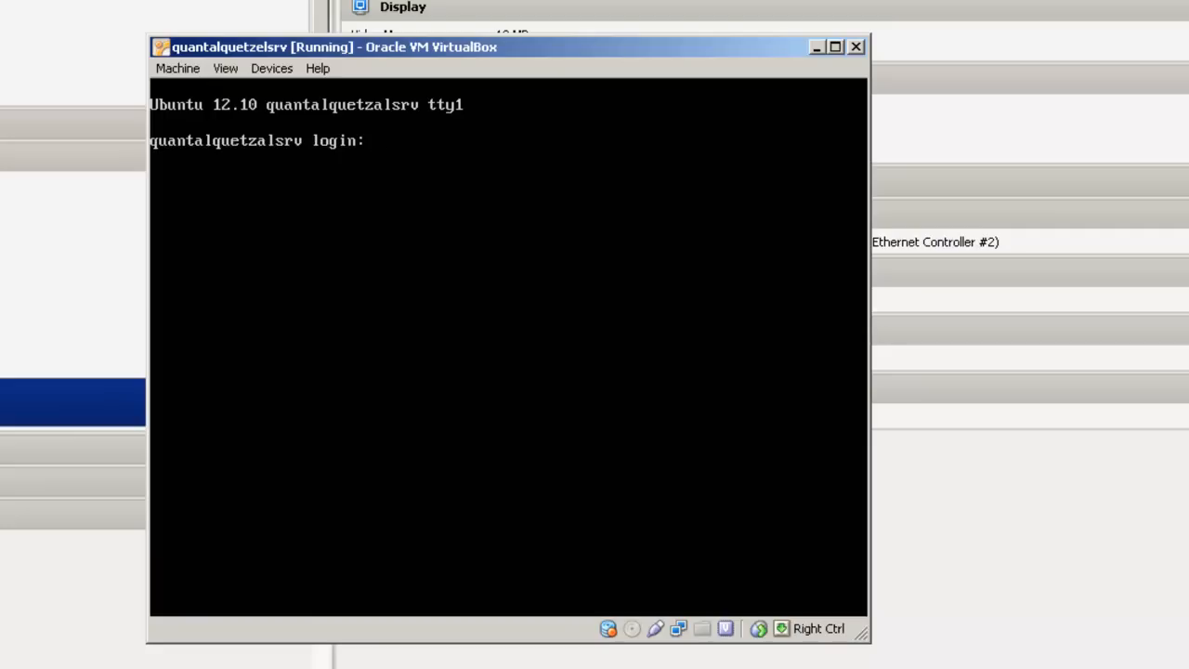
{"action": "type", "text": "m"}
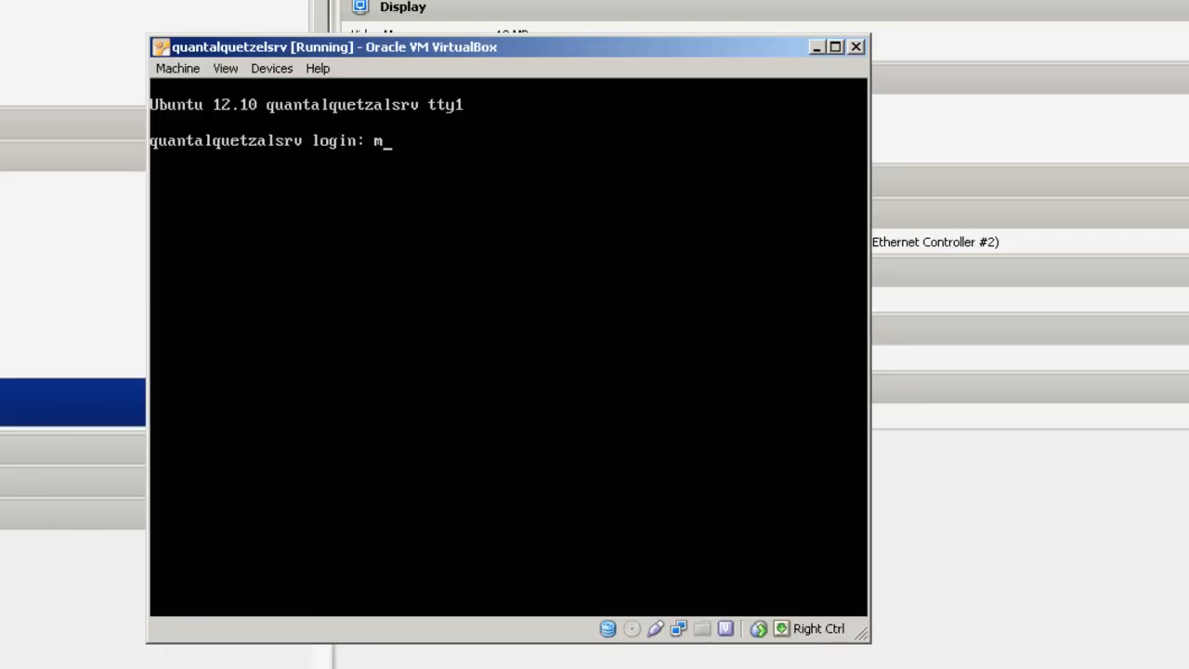
{"action": "type", "text": "ike"}
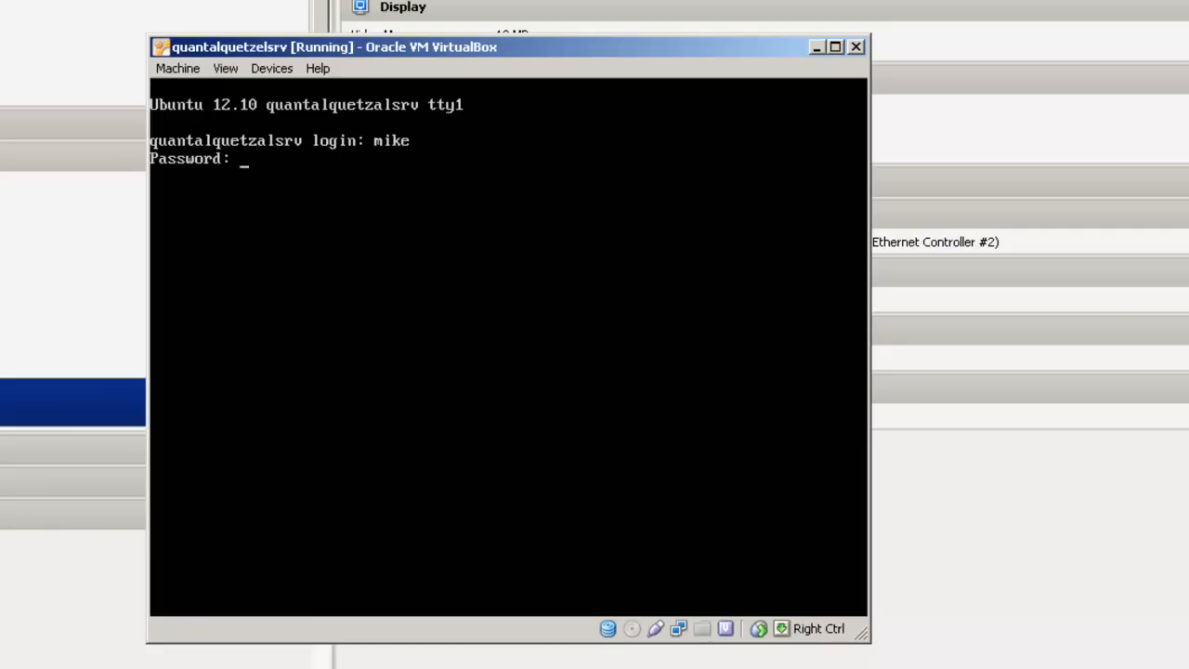